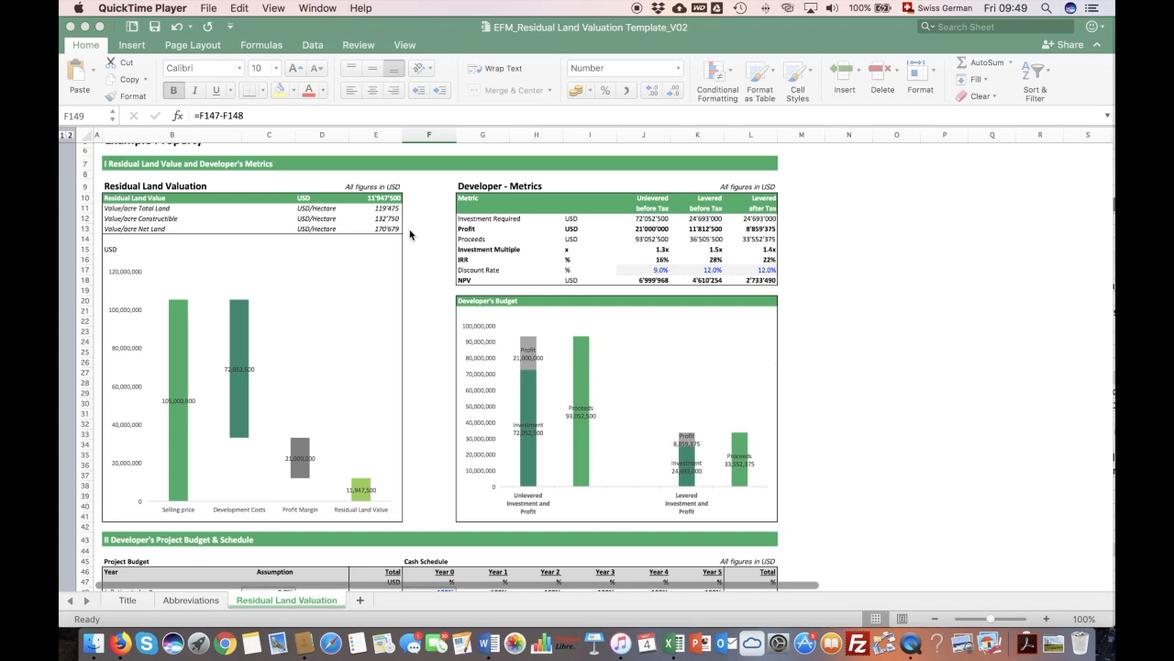
mouse_move(428, 231)
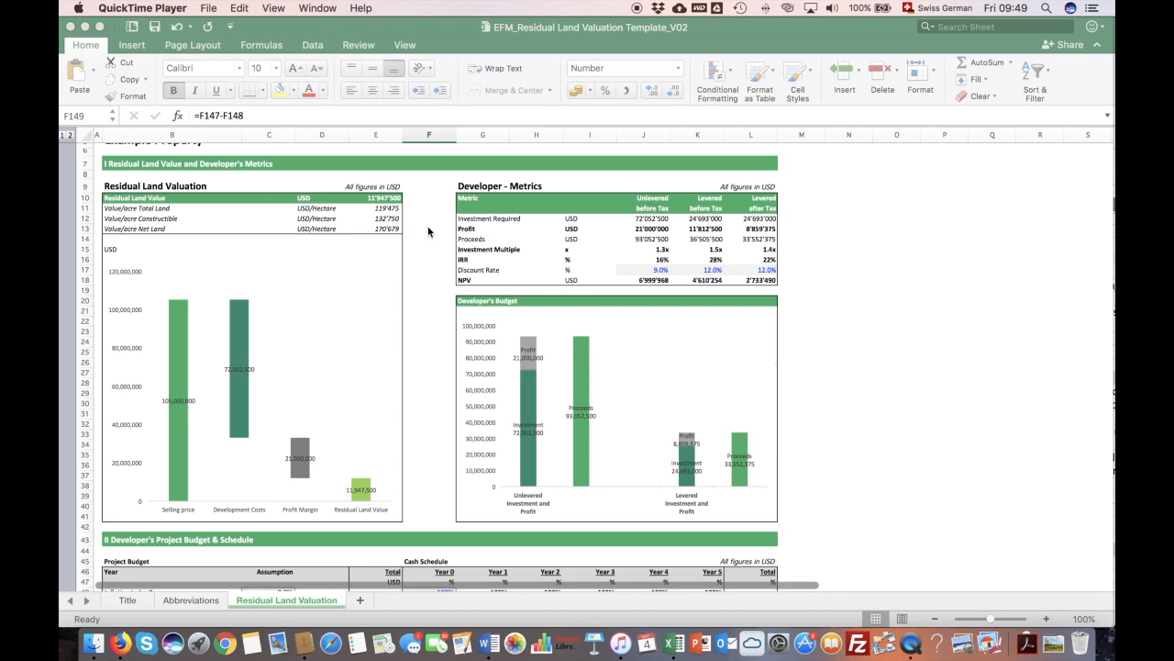
- Move down through the sheet to the area and unit assumptions block
scroll("down", 3)
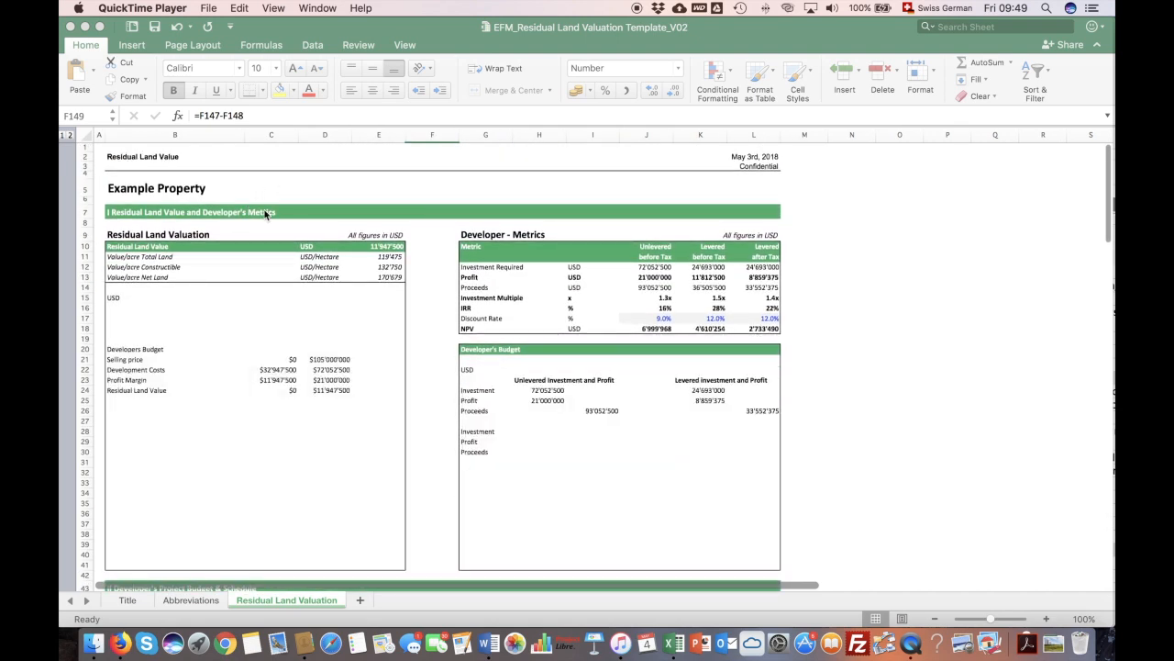
scroll("down", 3)
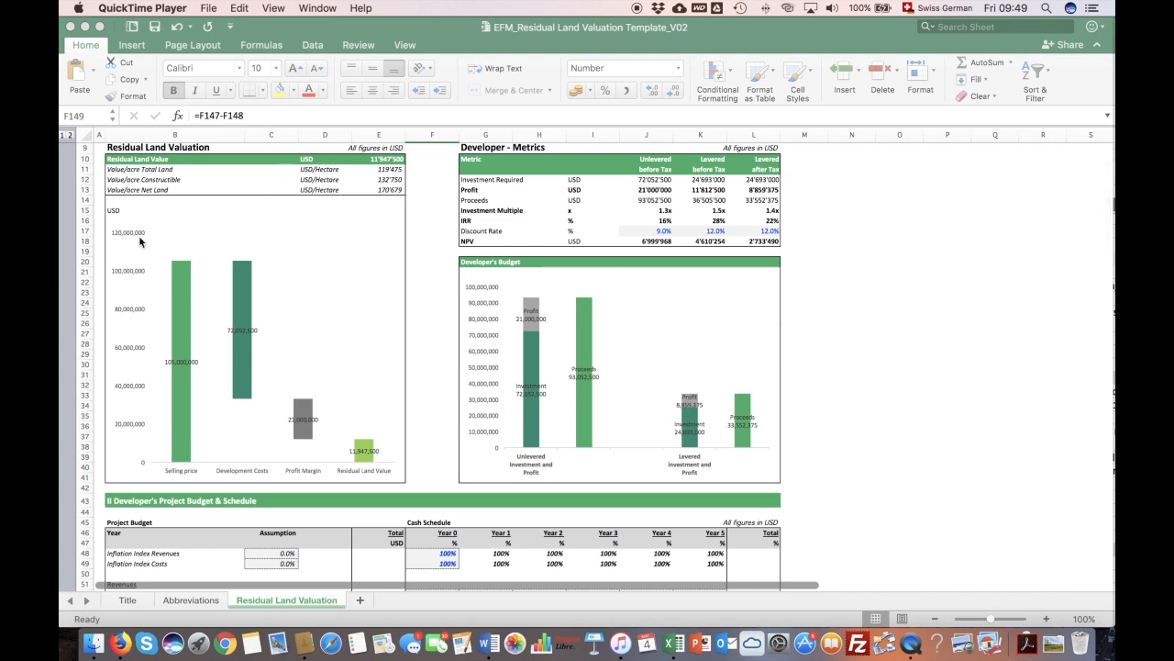
scroll("down", 3)
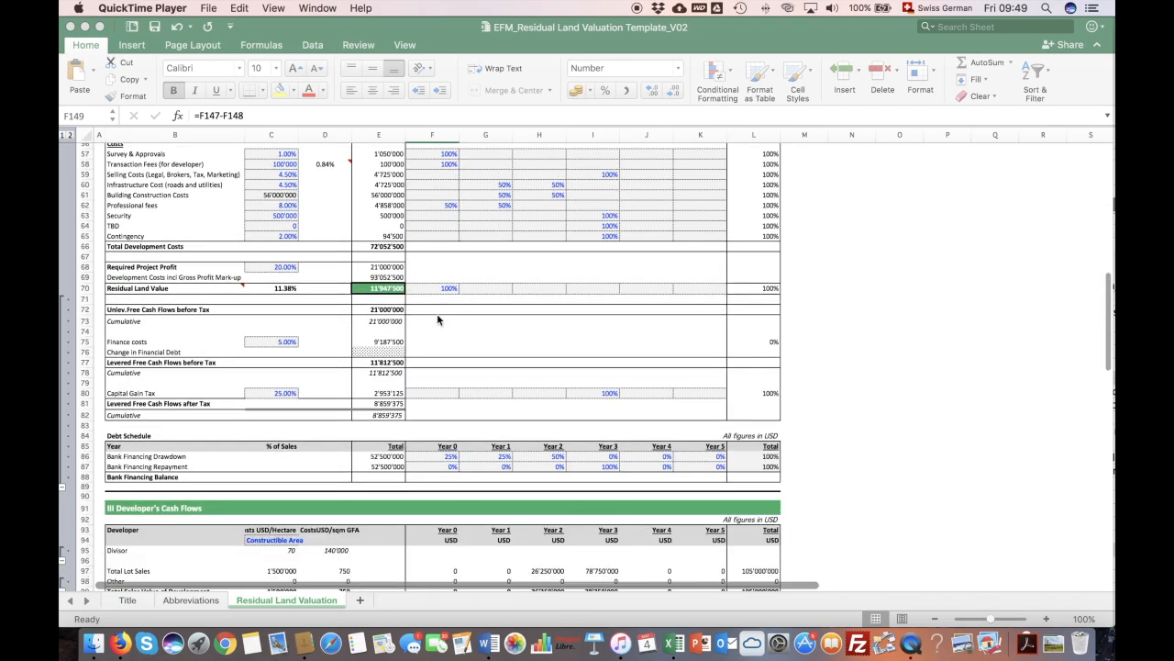
scroll("down", 3)
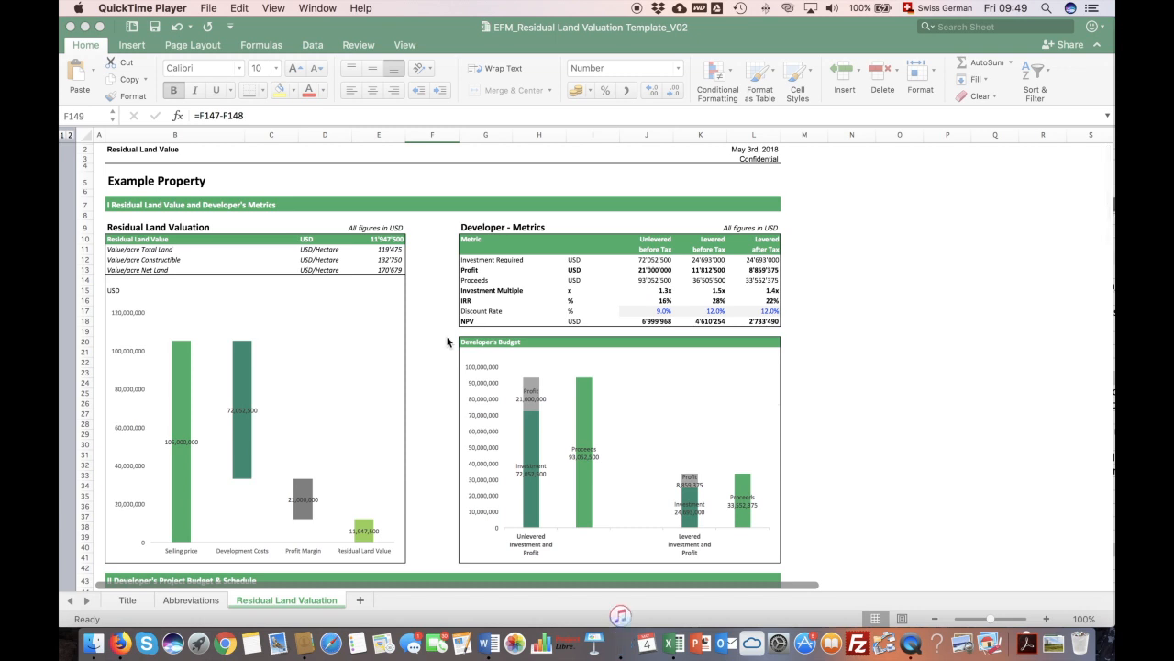
mouse_move(426, 345)
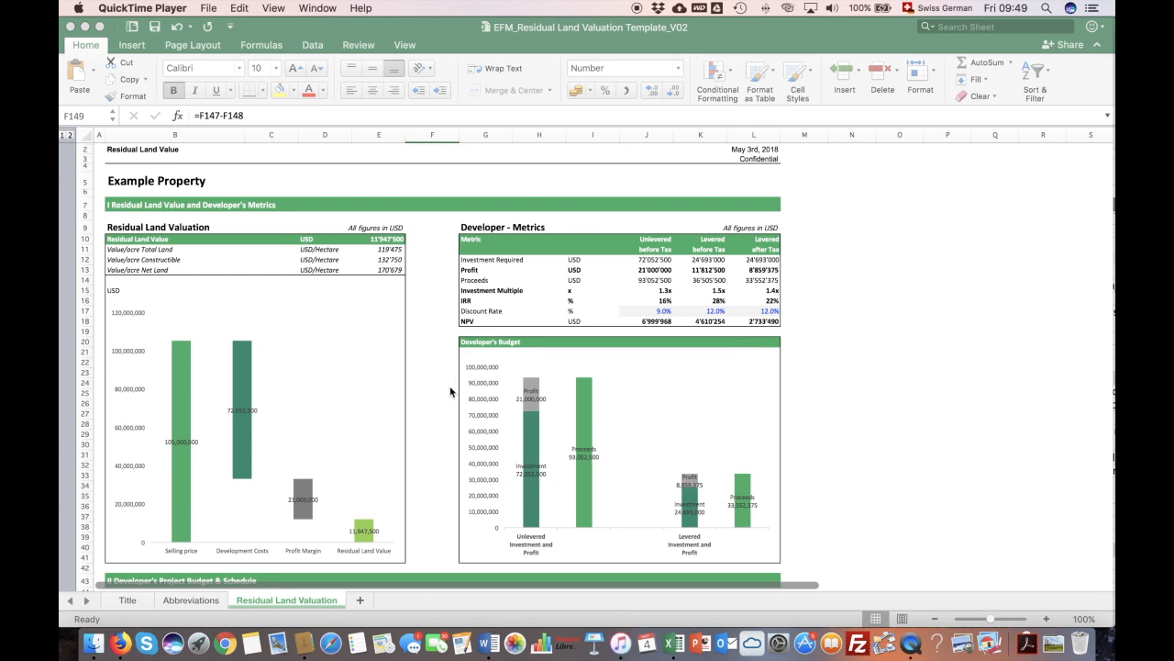
mouse_move(447, 375)
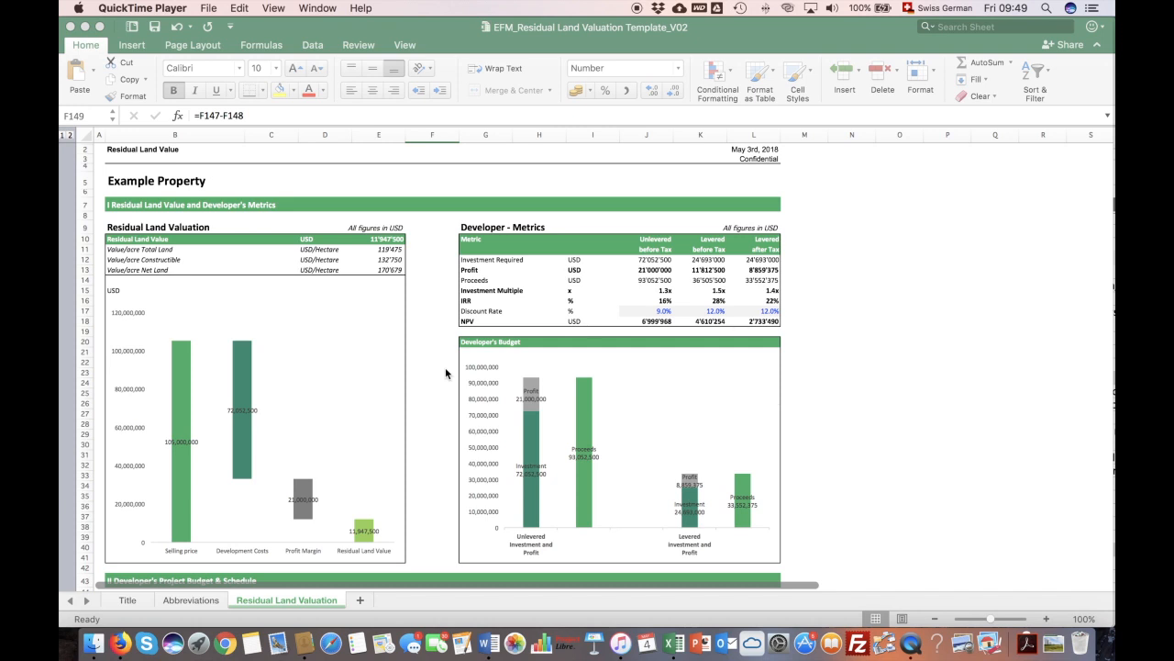
mouse_move(411, 378)
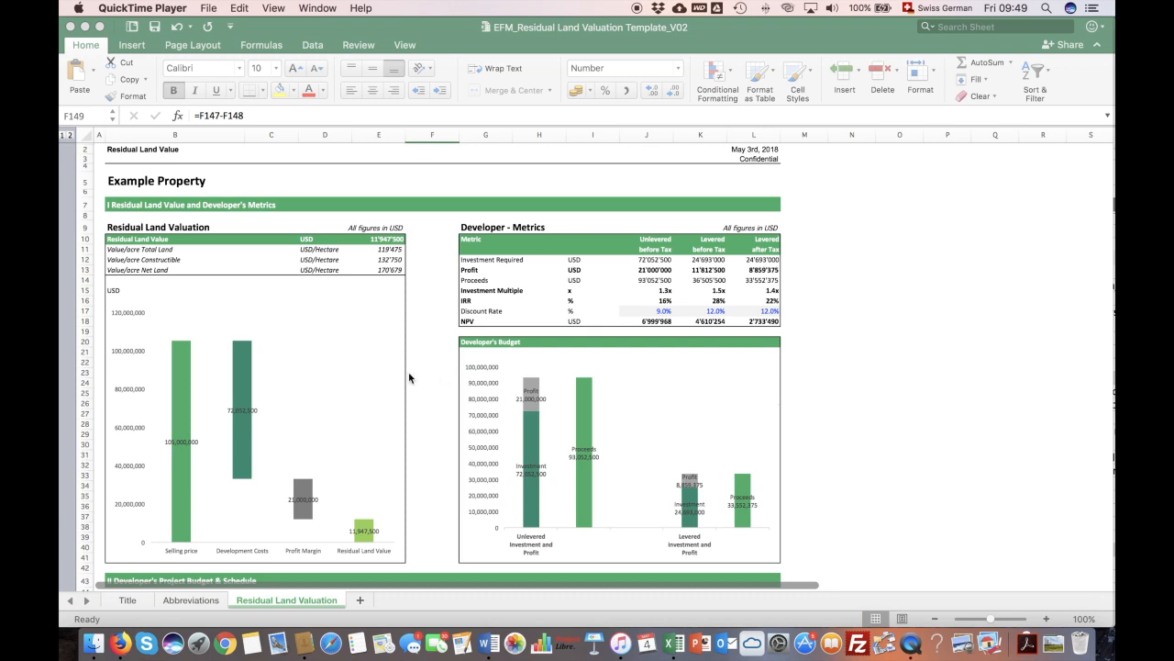
mouse_move(207, 485)
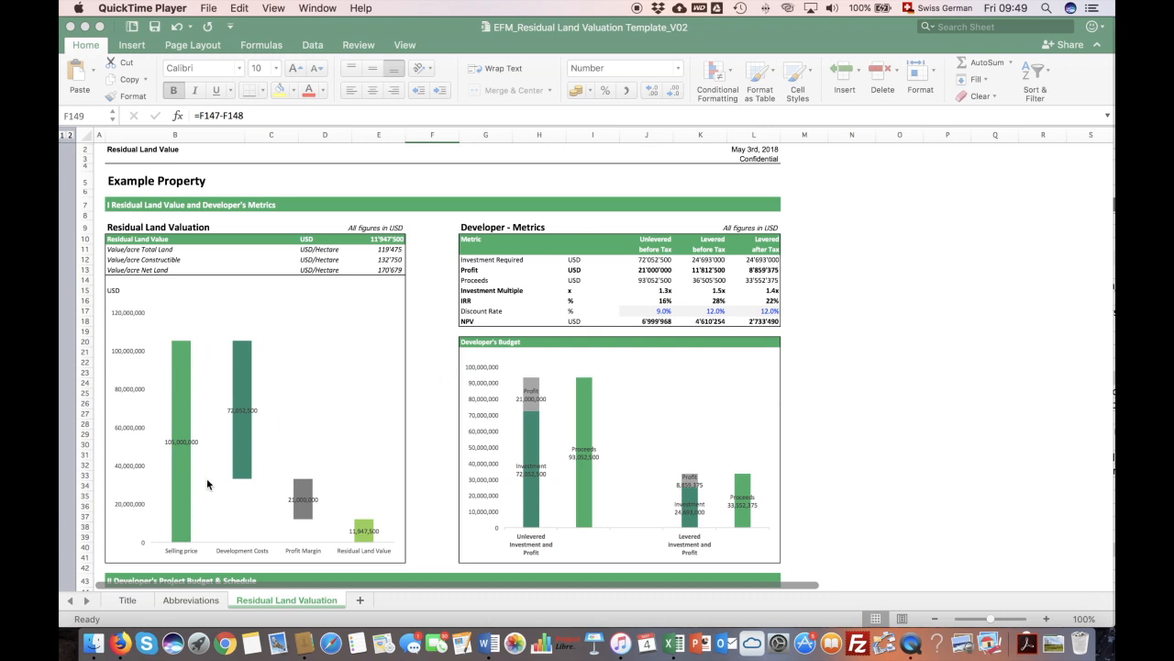
mouse_move(263, 444)
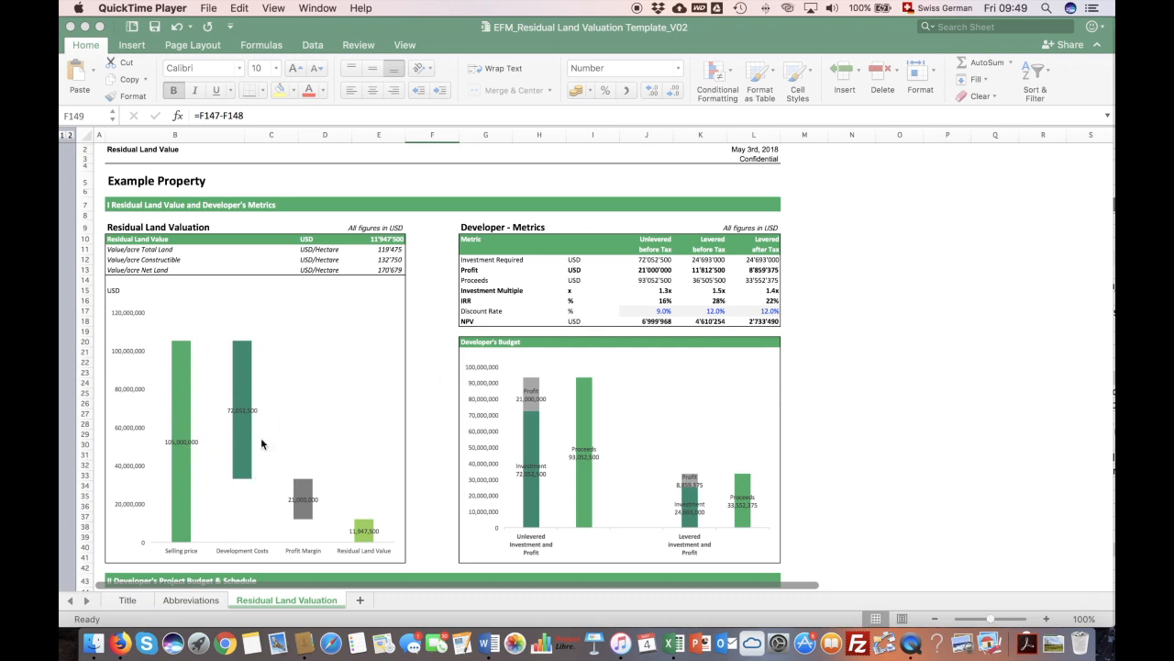
mouse_move(308, 376)
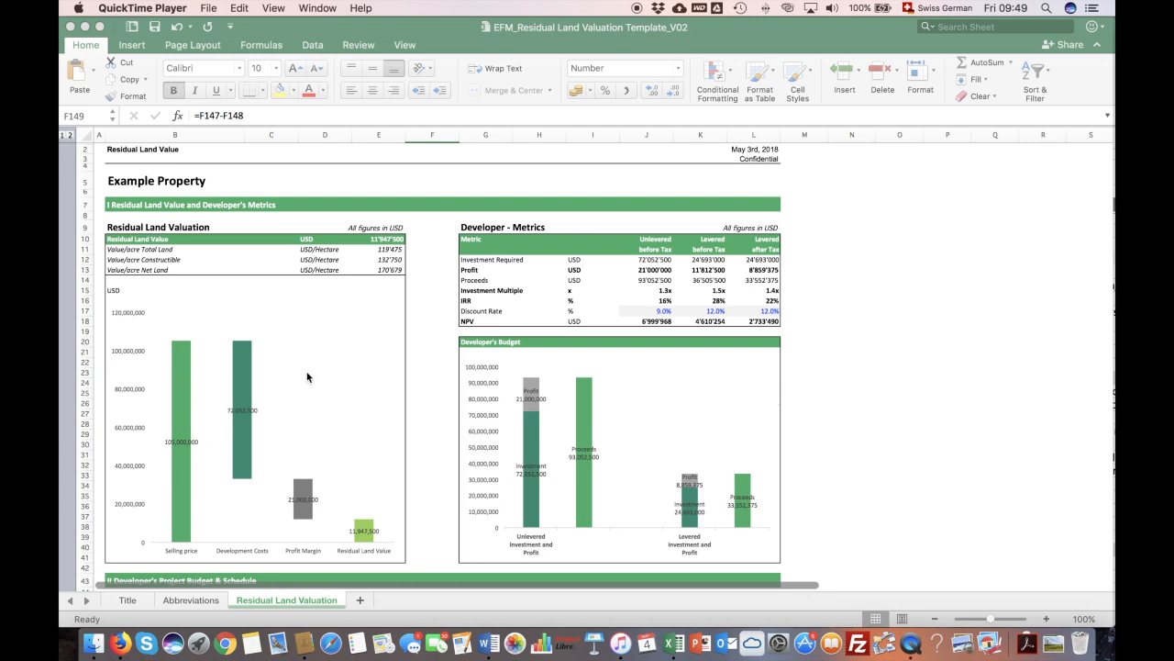
mouse_move(232, 367)
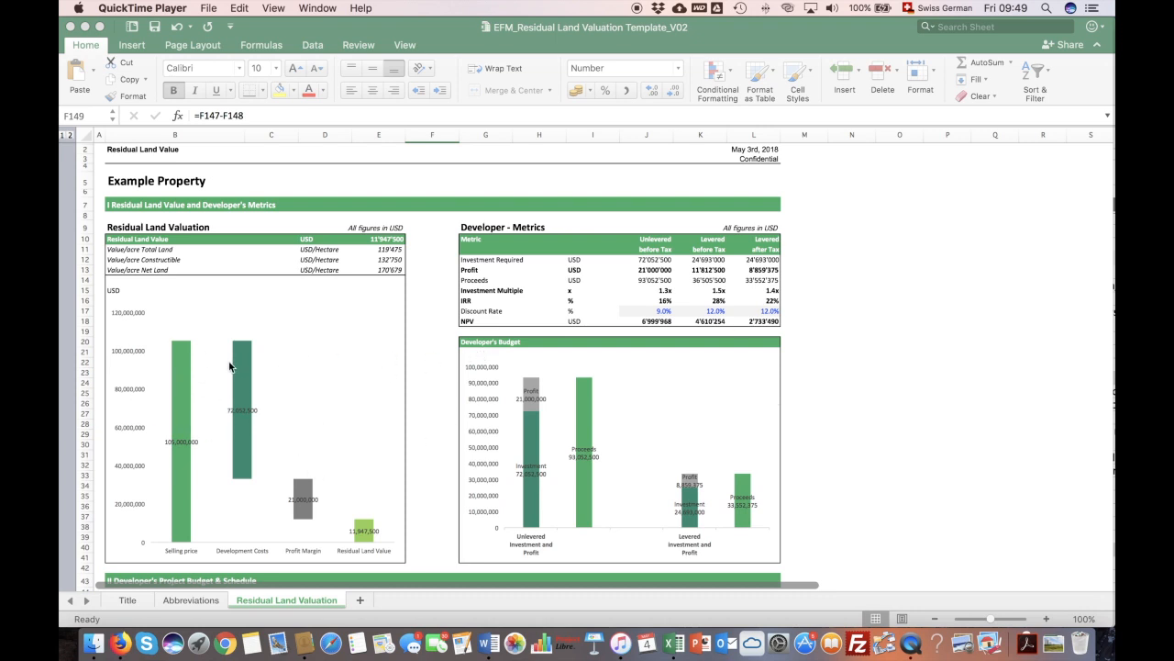
scroll("down", 3)
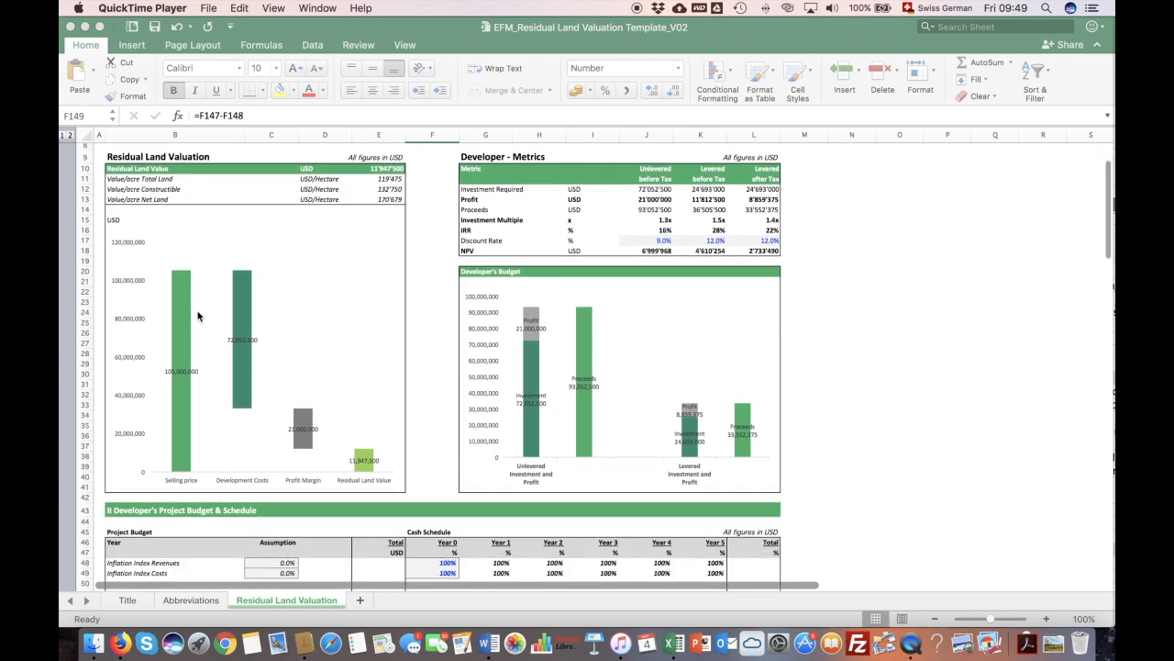
mouse_move(147, 255)
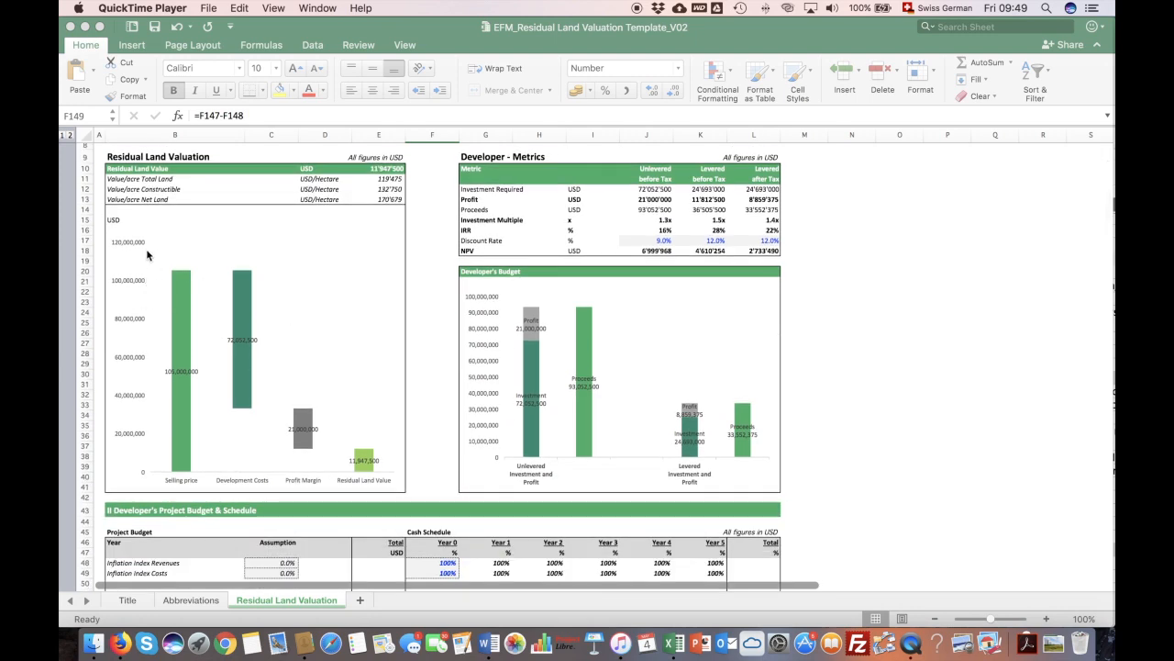
mouse_move(228, 365)
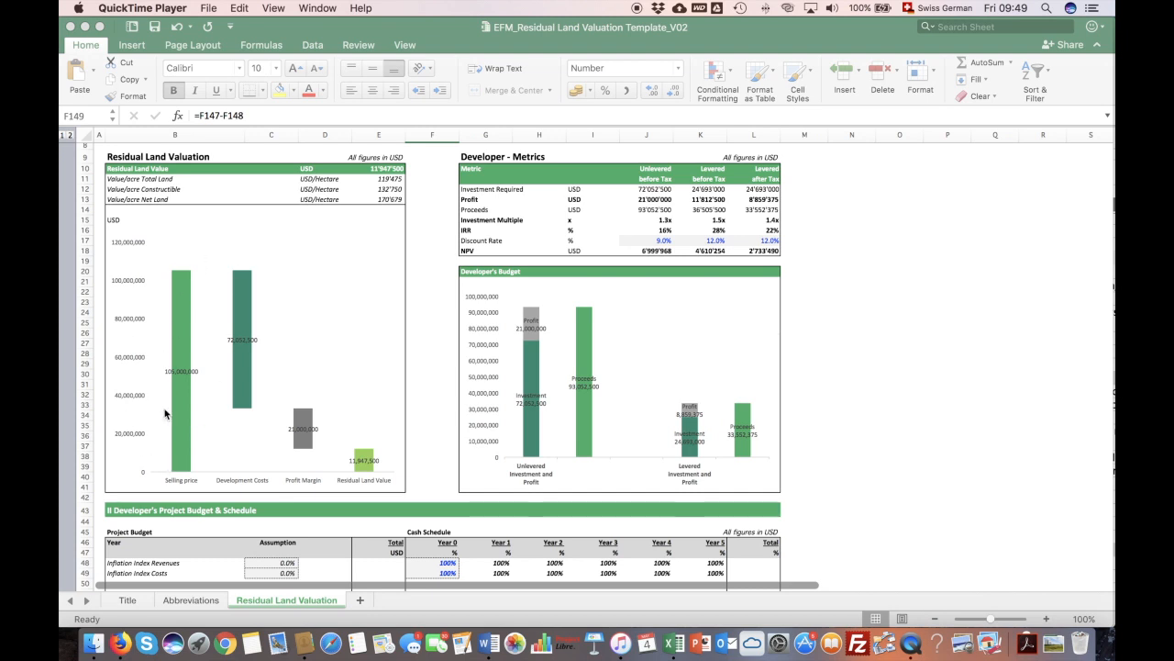
mouse_move(172, 448)
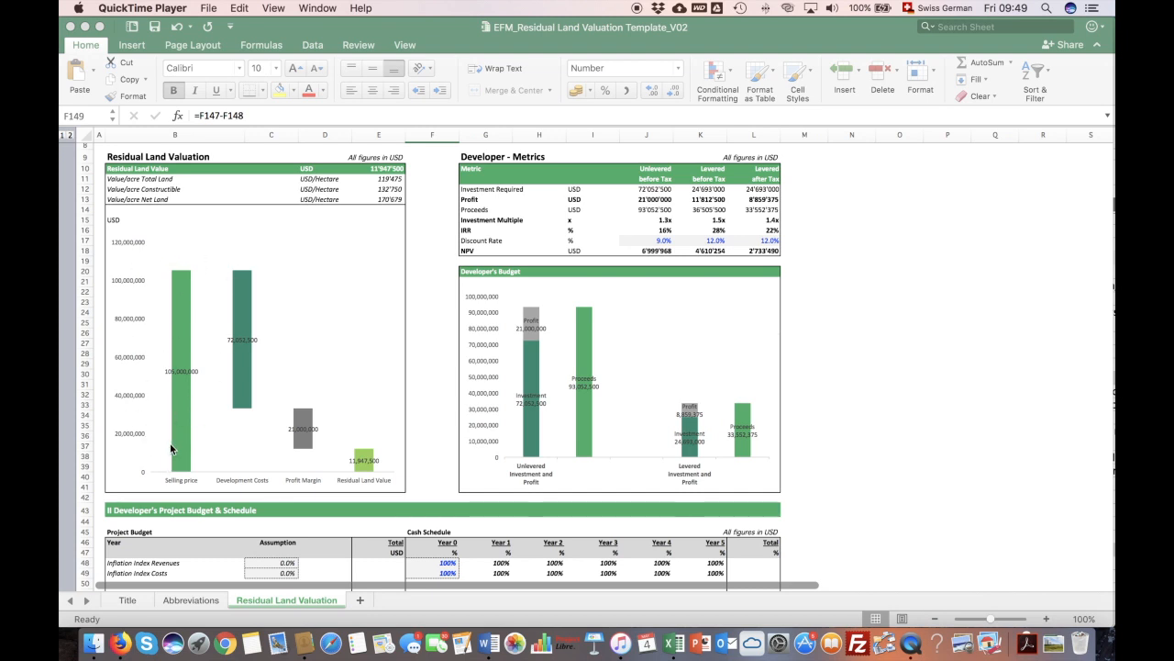
mouse_move(242, 331)
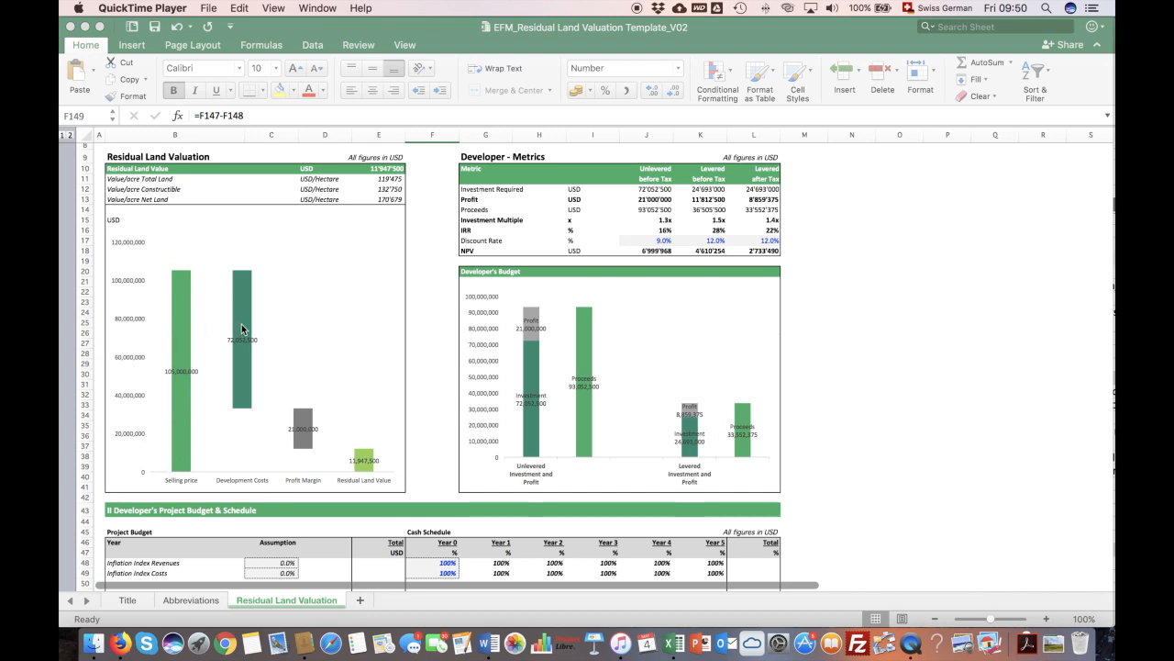
mouse_move(347, 409)
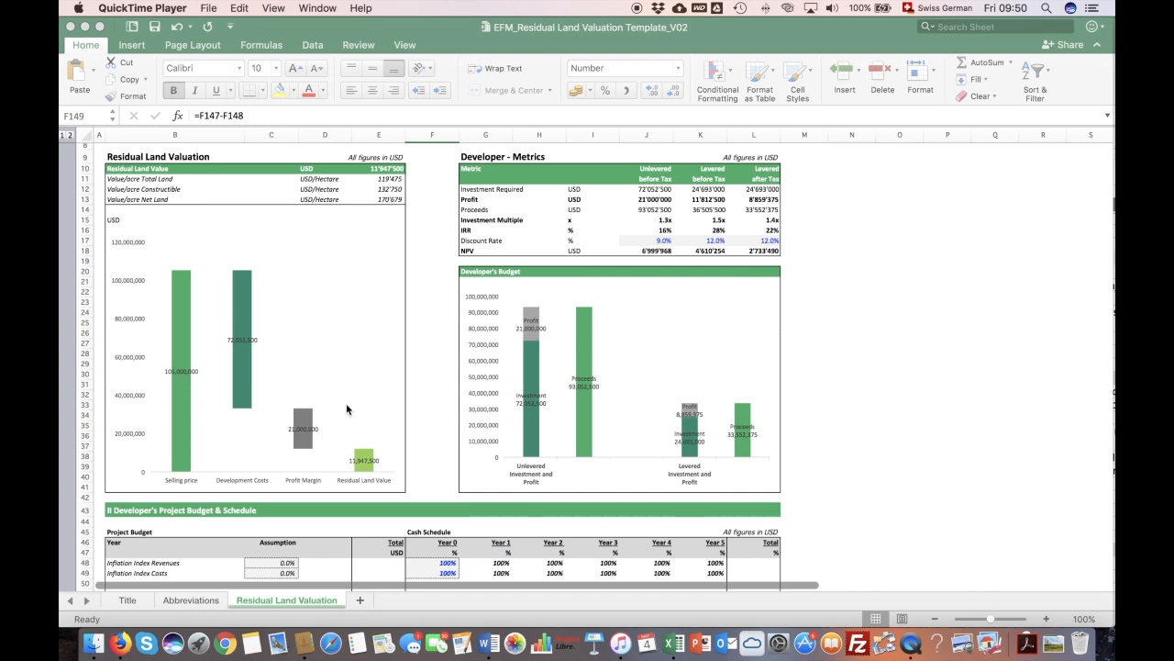
mouse_move(308, 453)
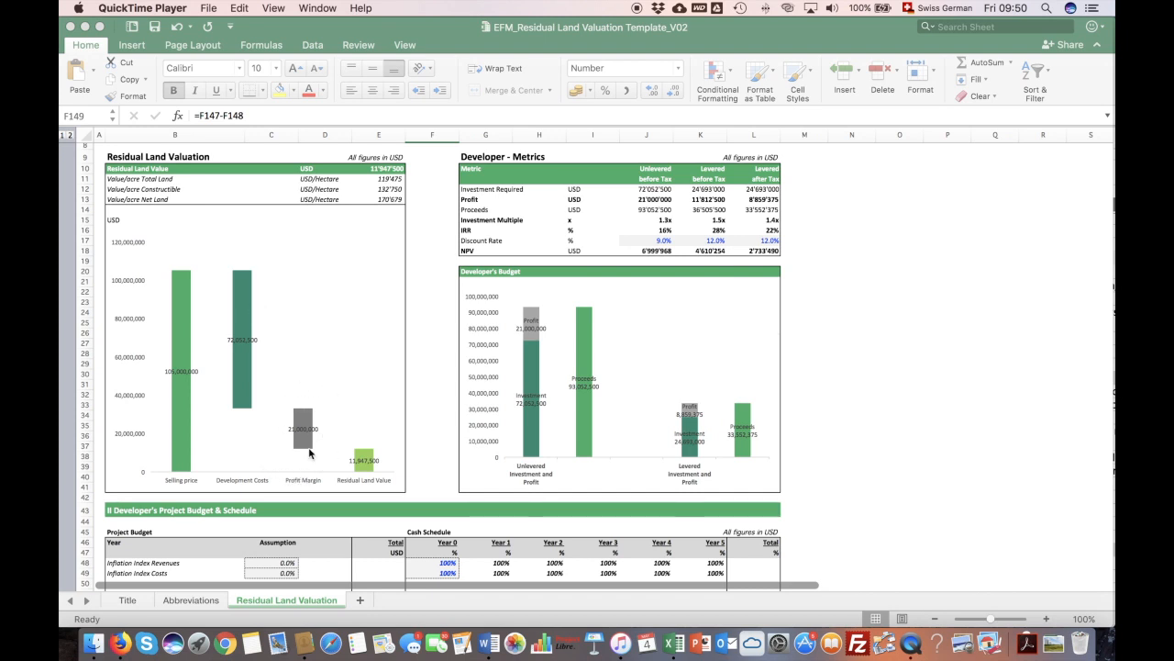
mouse_move(287, 433)
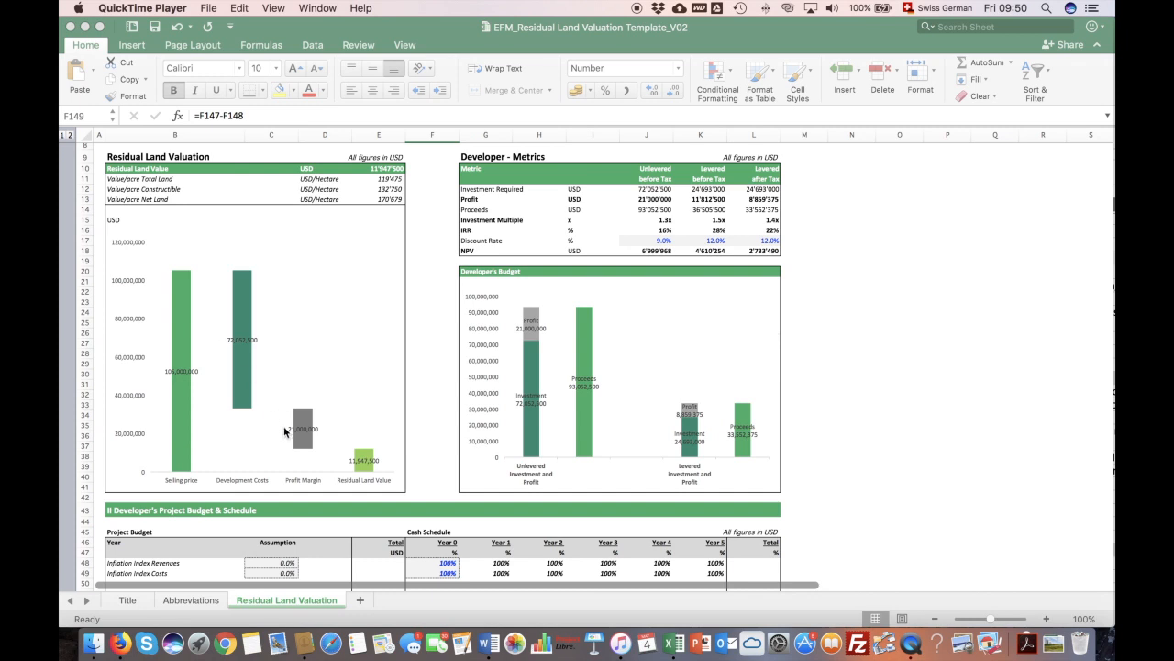
mouse_move(363, 446)
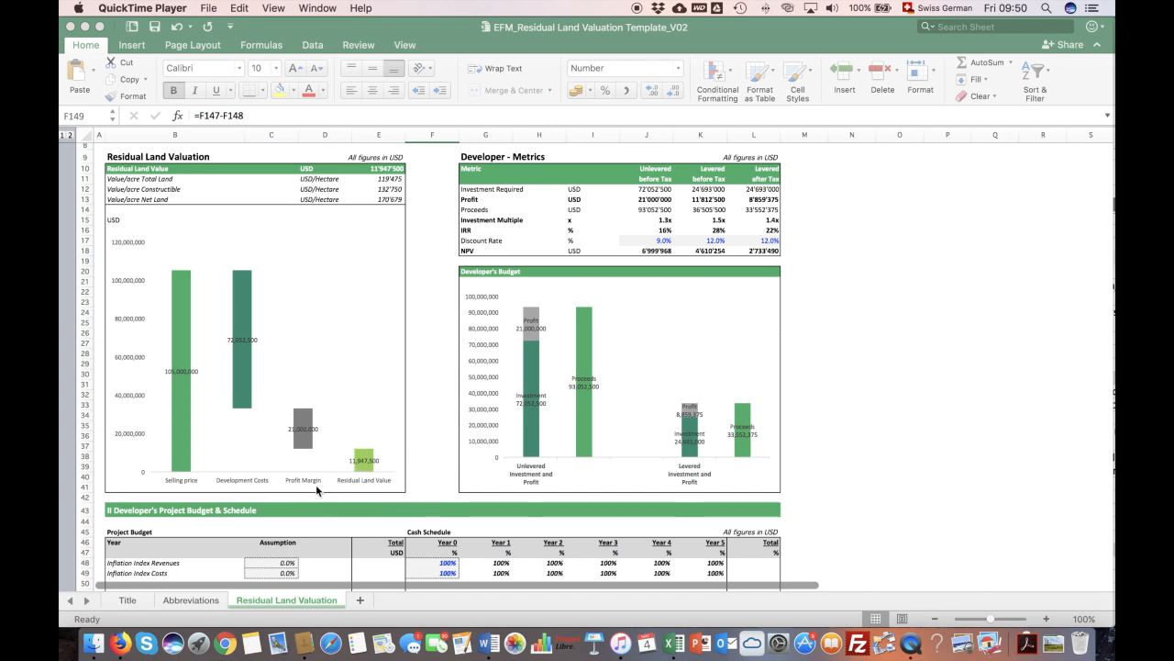
mouse_move(264, 420)
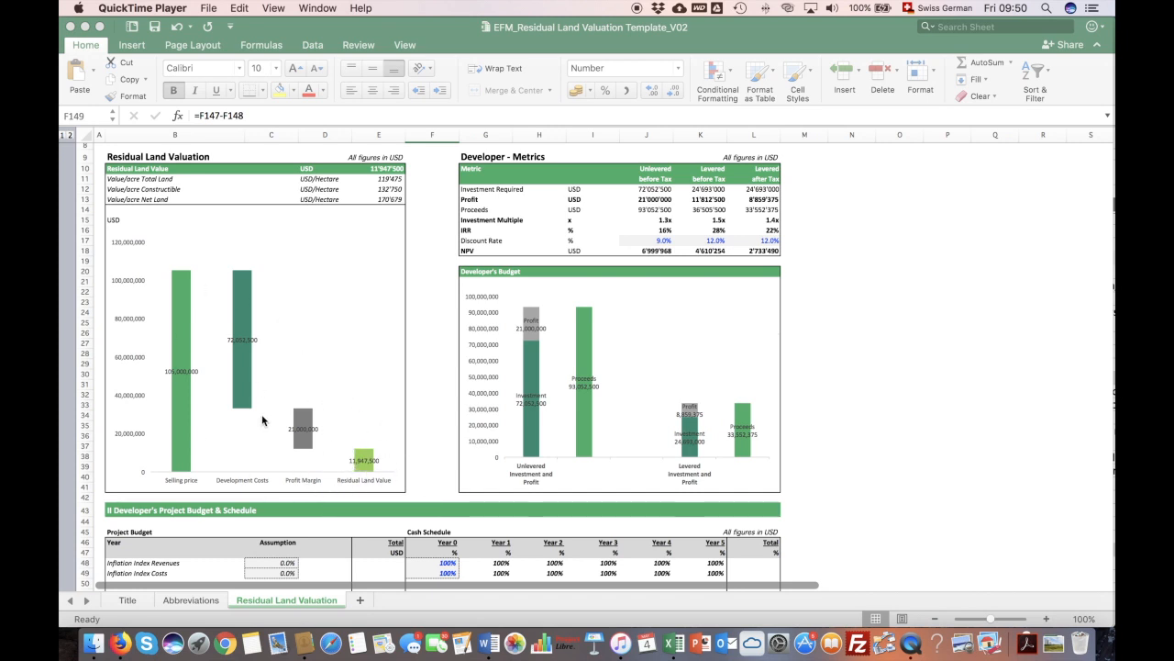
mouse_move(349, 439)
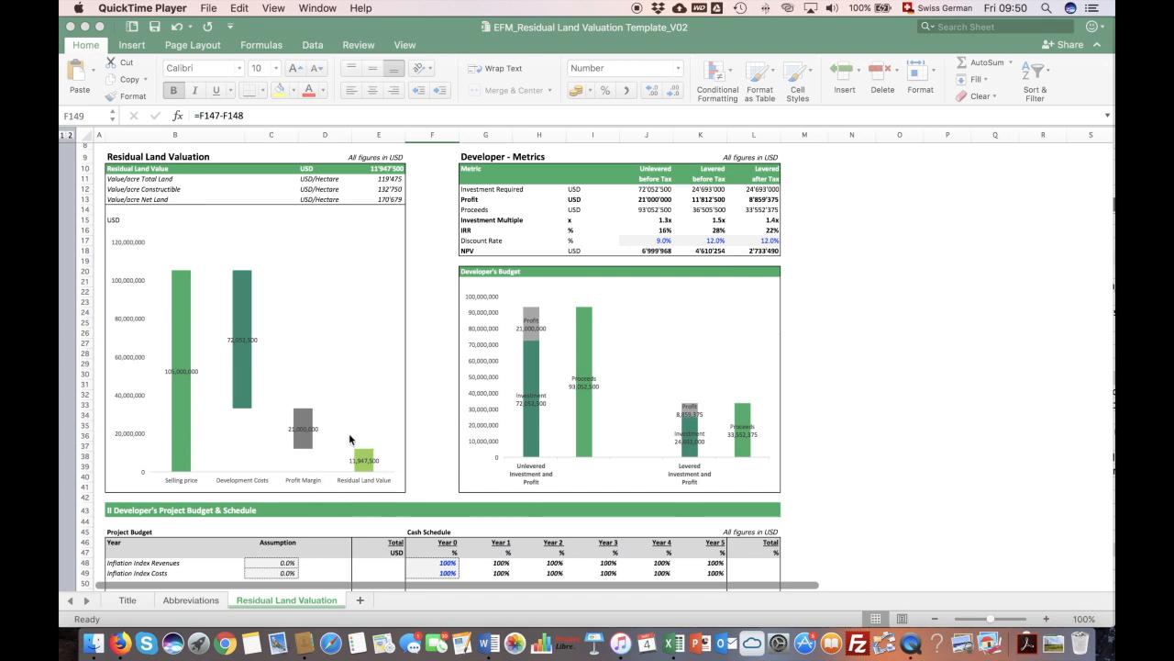
mouse_move(372, 485)
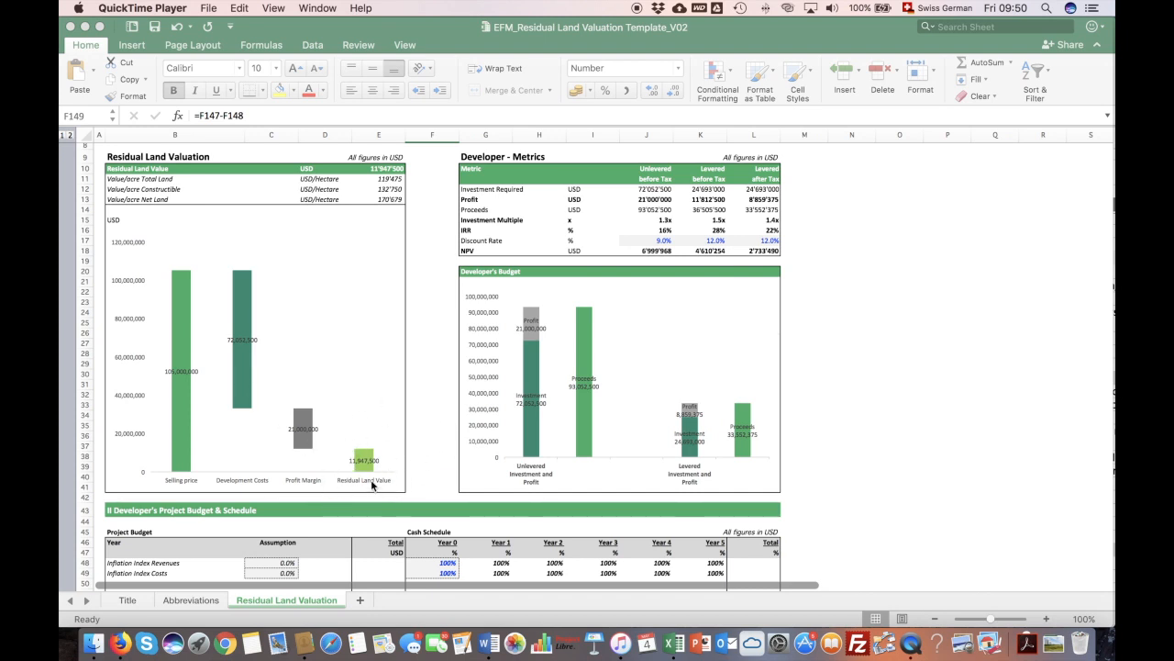
mouse_move(382, 477)
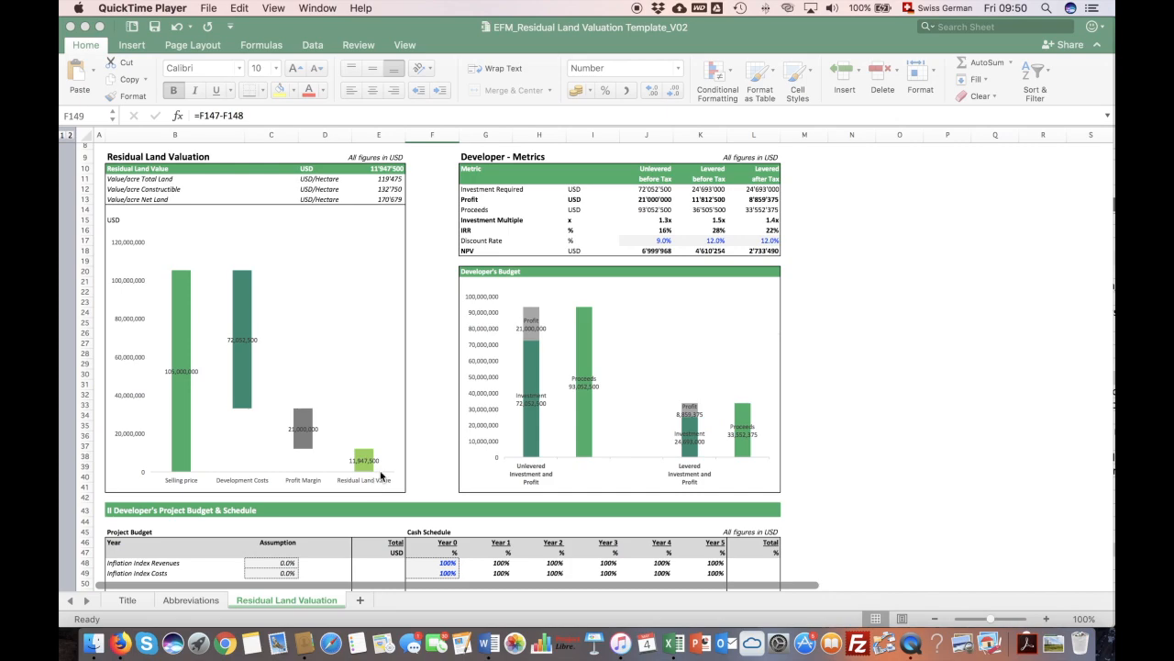
mouse_move(377, 470)
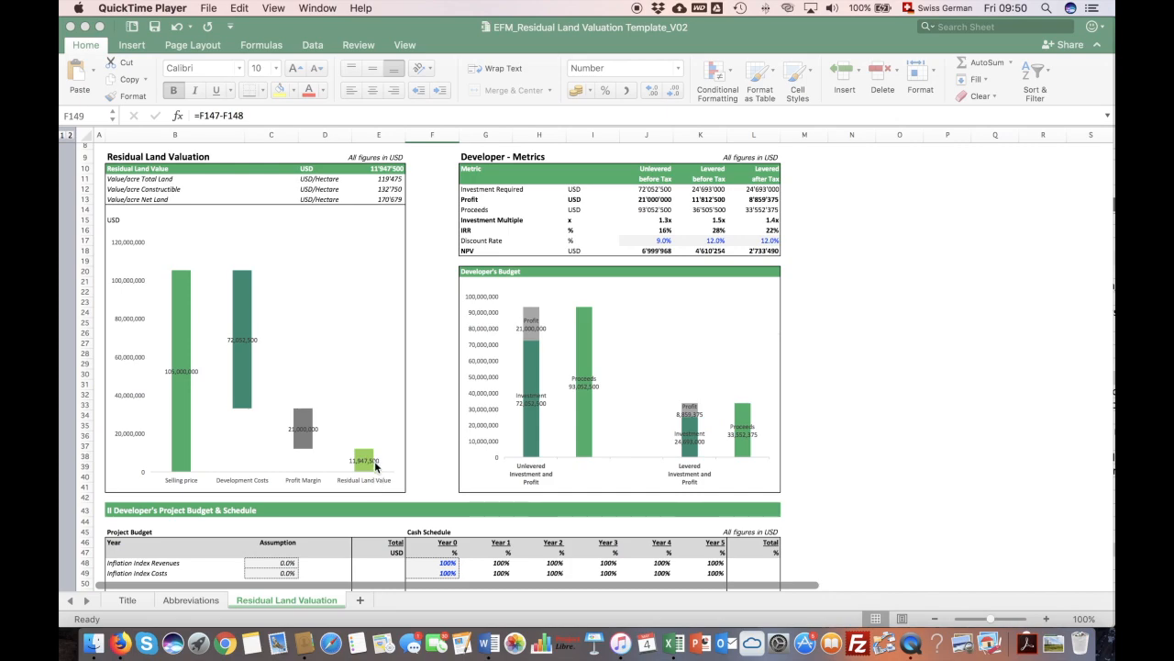
scroll("down", 3)
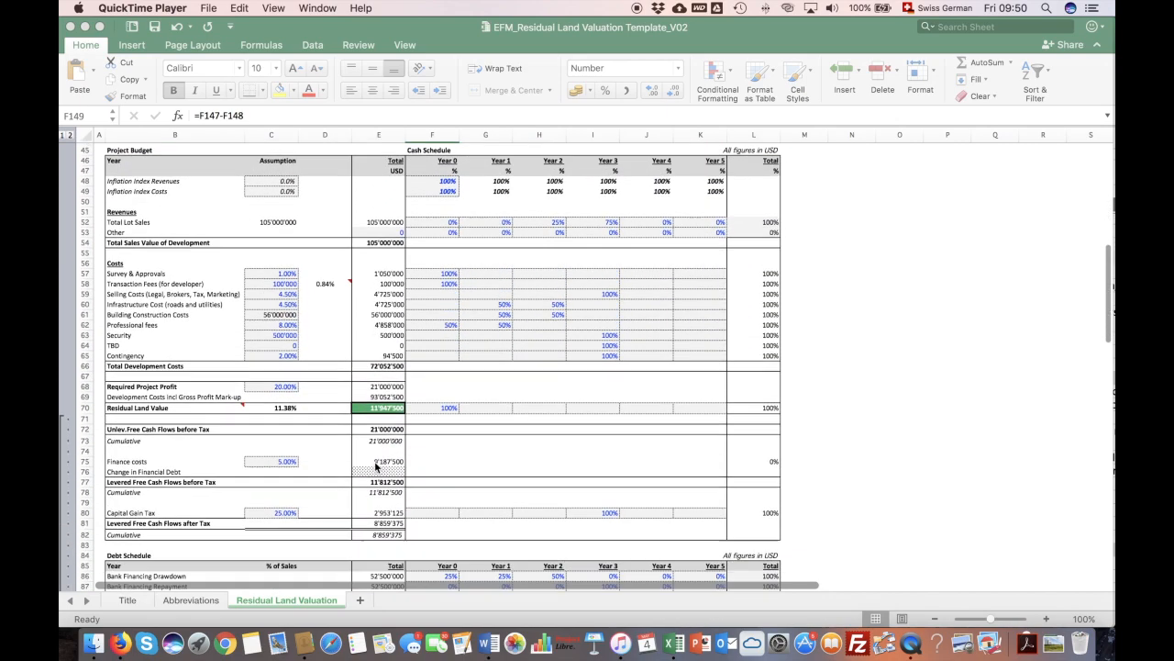
scroll("down", 3)
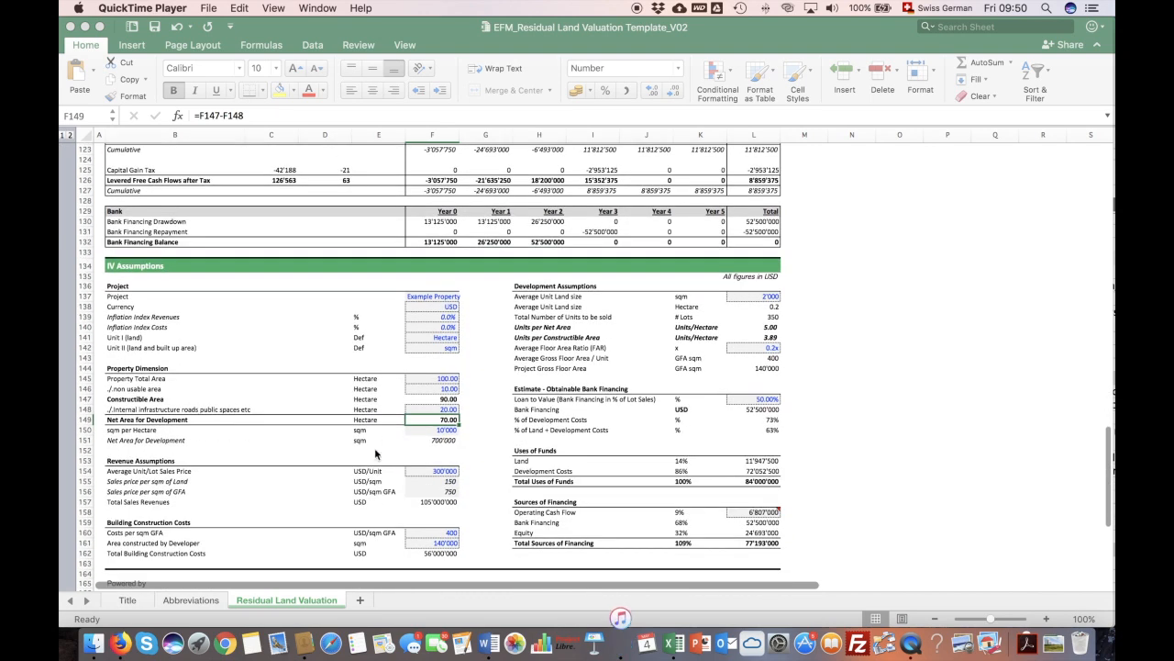
mouse_move(213, 408)
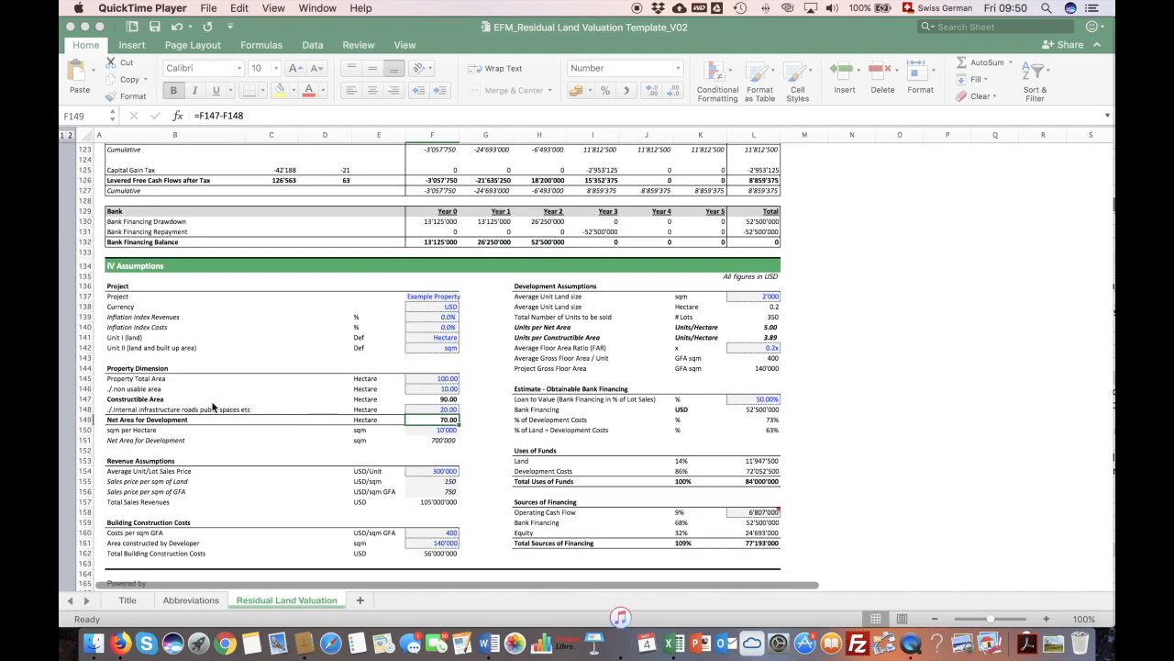
mouse_move(450, 386)
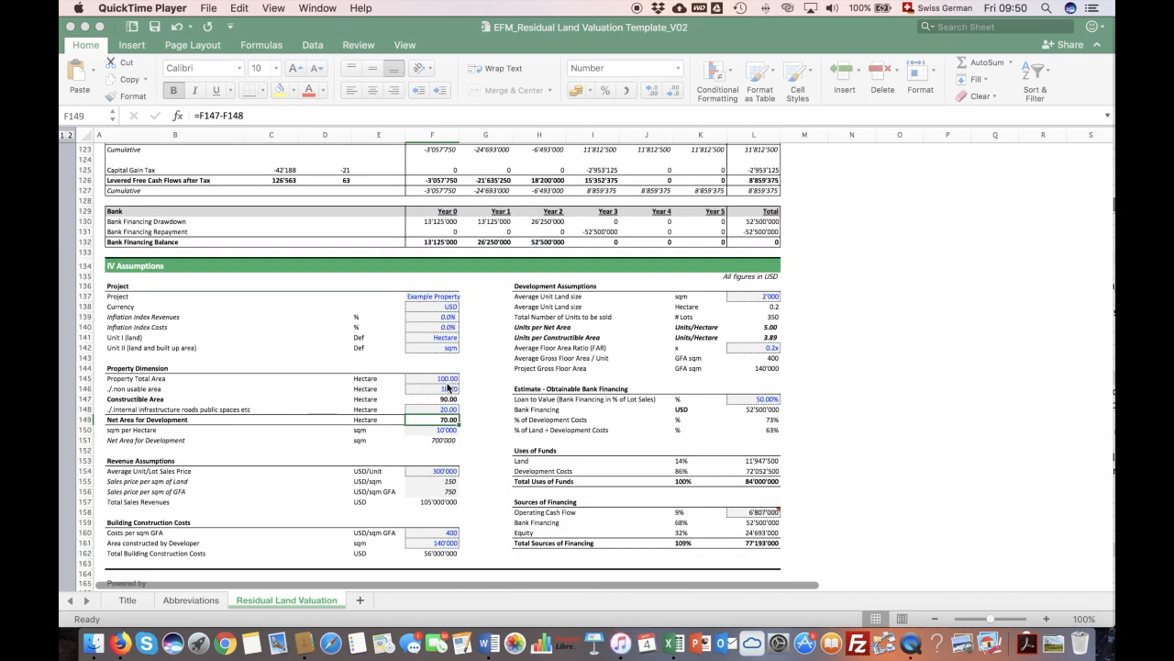
mouse_move(450, 389)
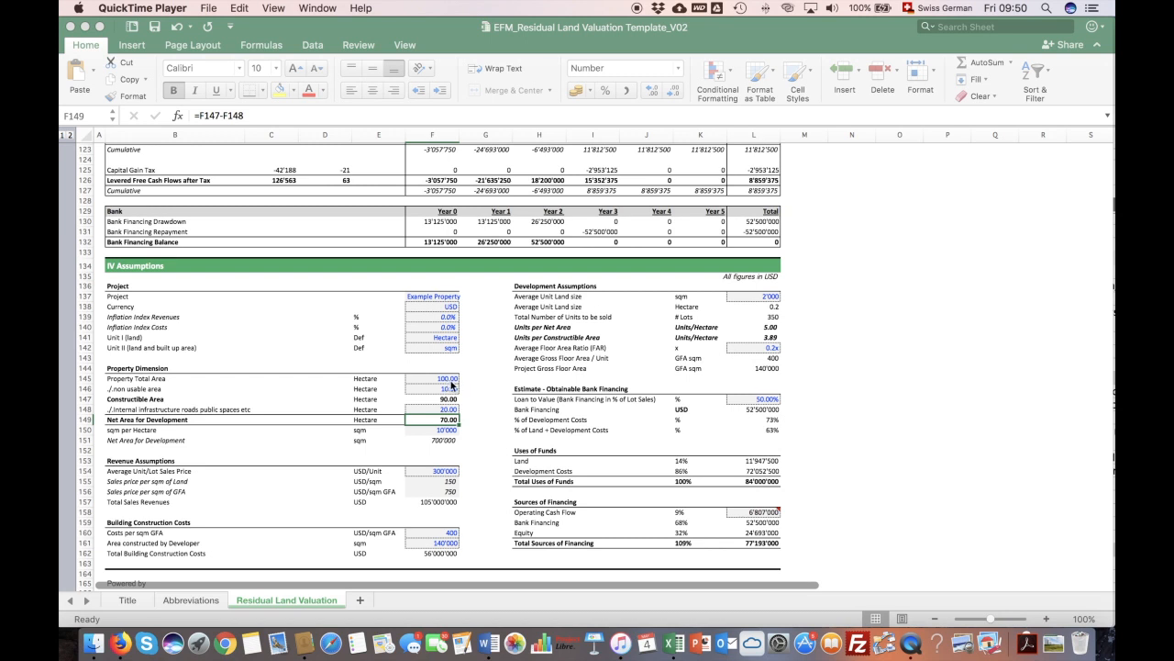
mouse_move(132, 389)
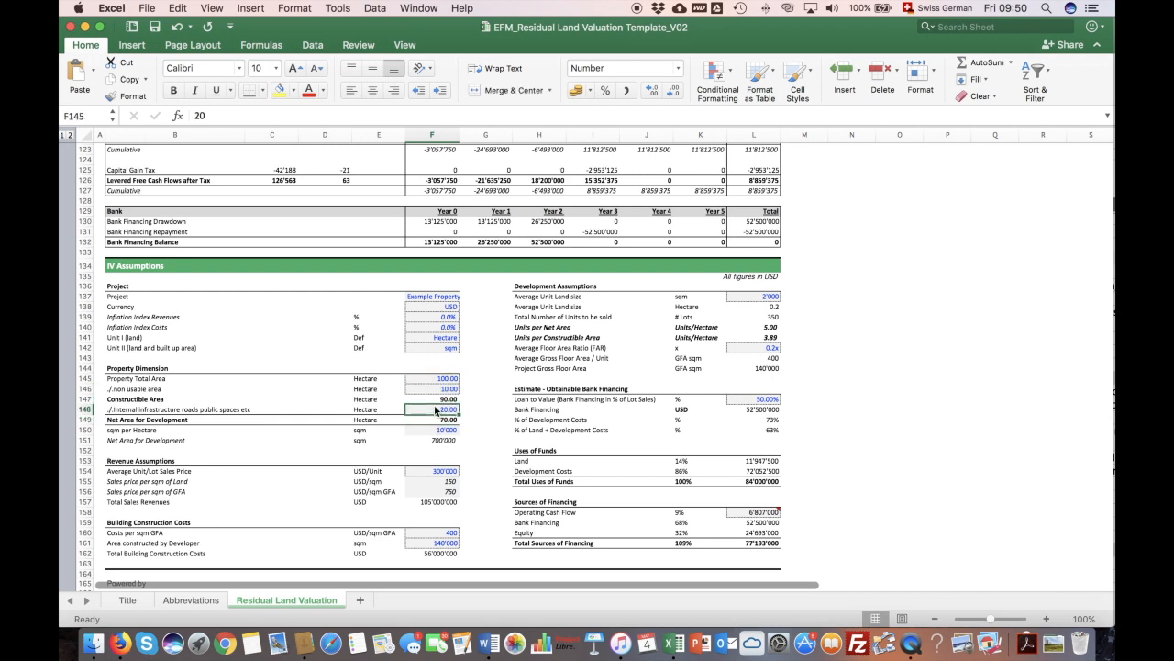
- Review the built-up area unit, land unit, average unit size and total number of units assumptions
left_click(466, 349)
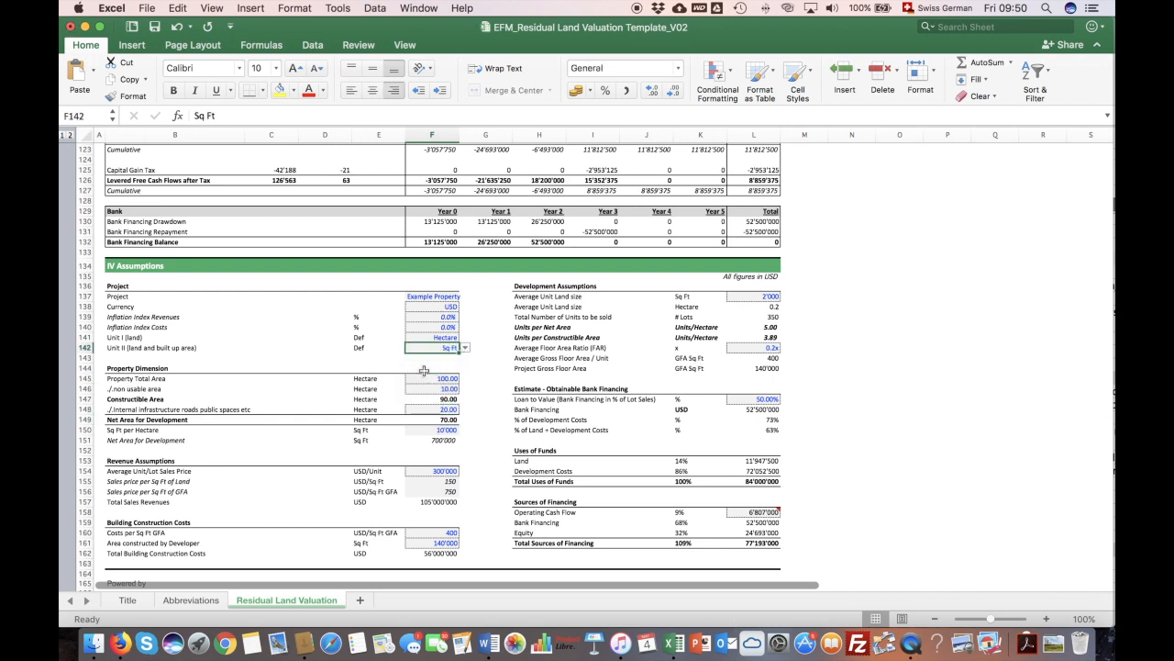
left_click(466, 347)
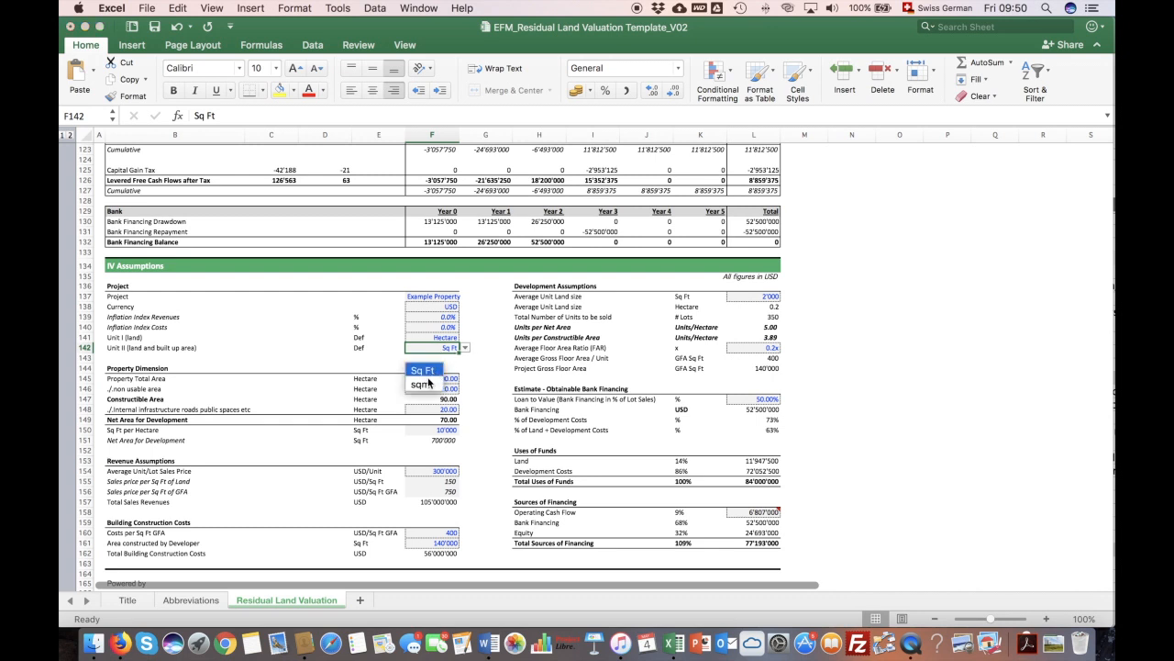
left_click(420, 383)
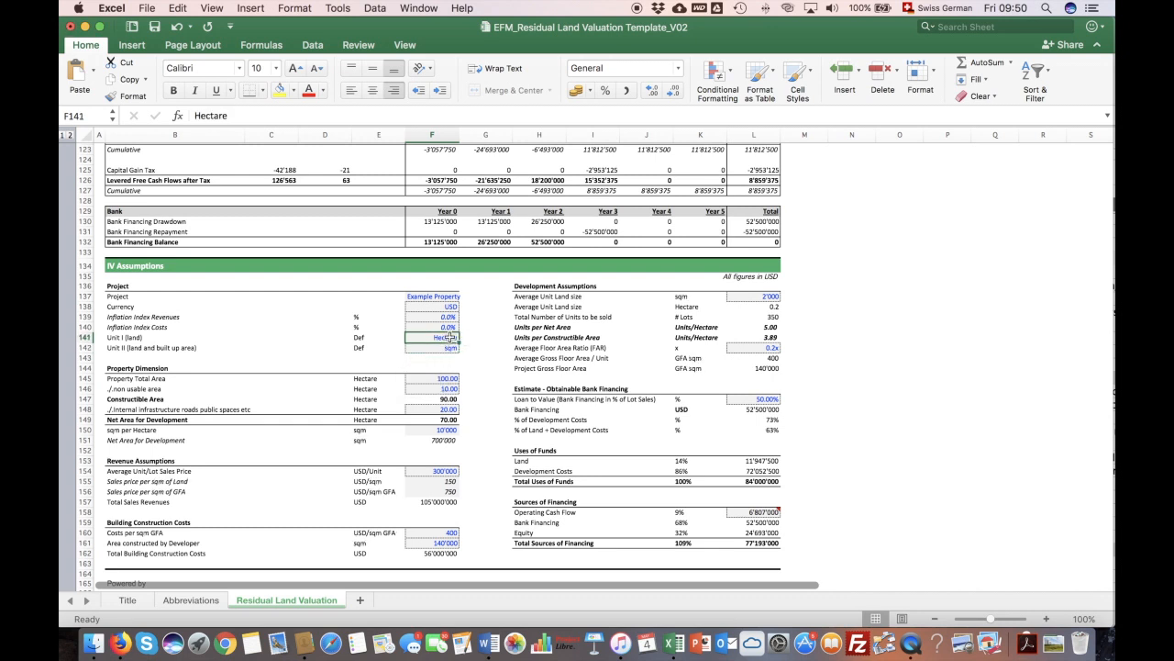
double_click(432, 338)
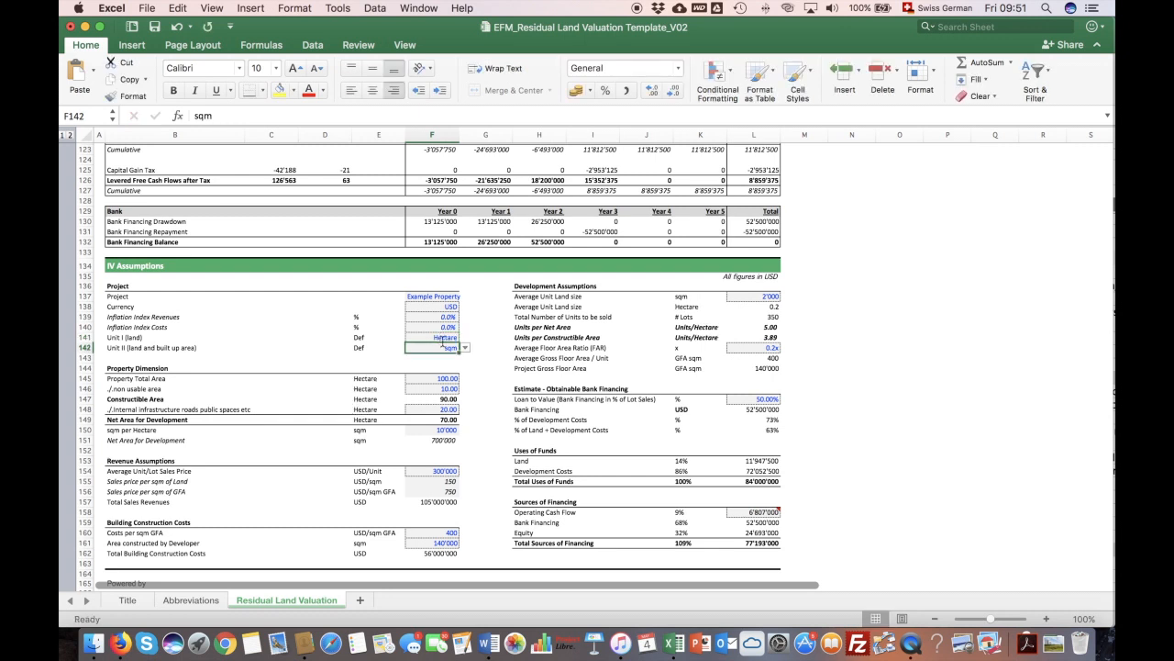
mouse_move(444, 339)
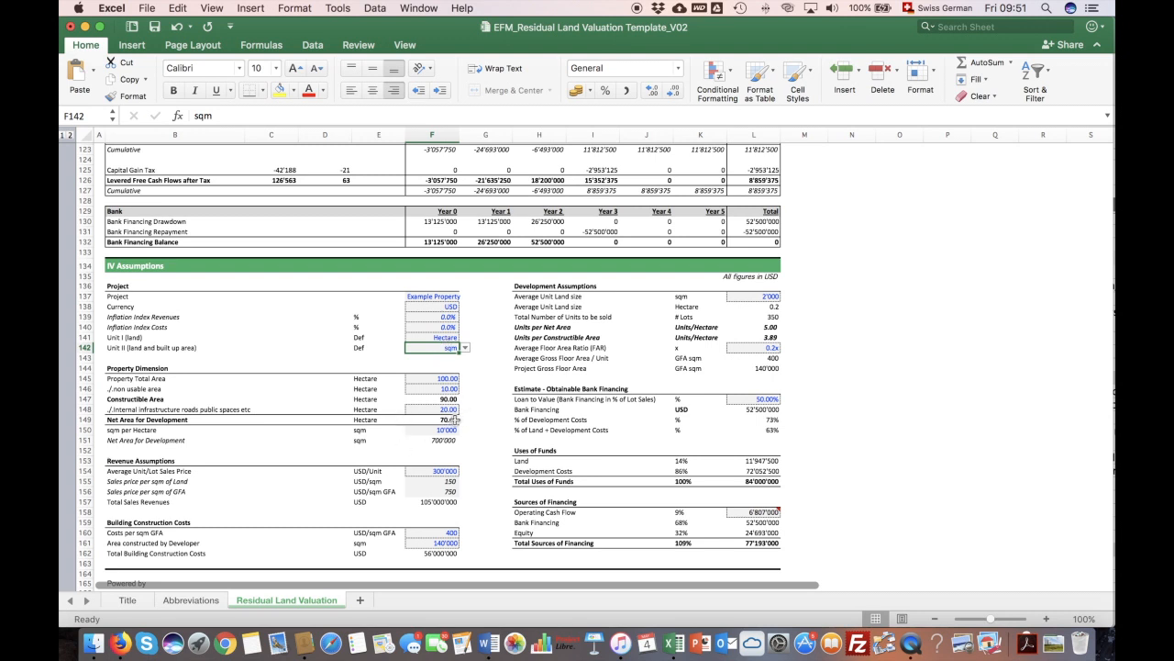
left_click(433, 440)
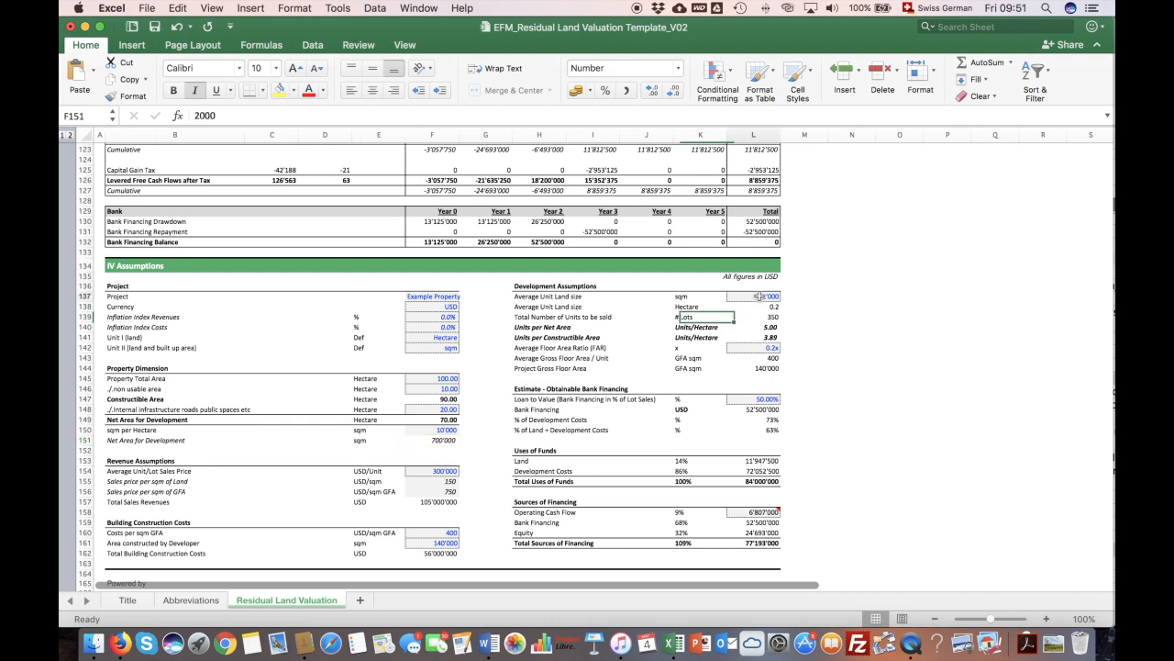
left_click(754, 296)
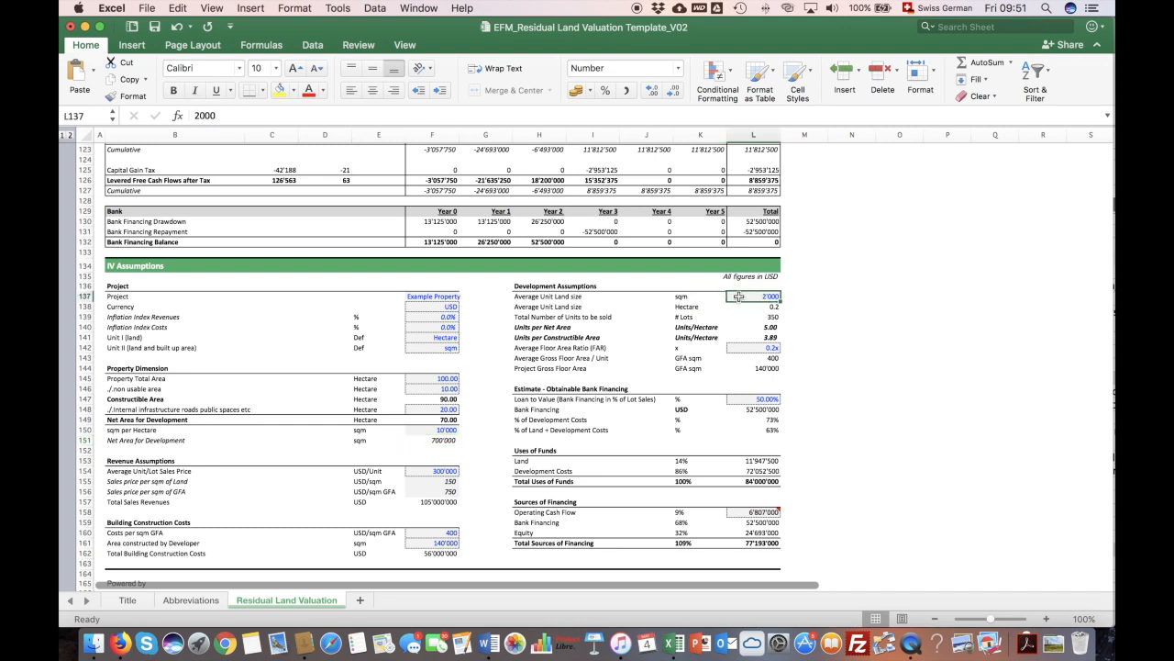
left_click(756, 316)
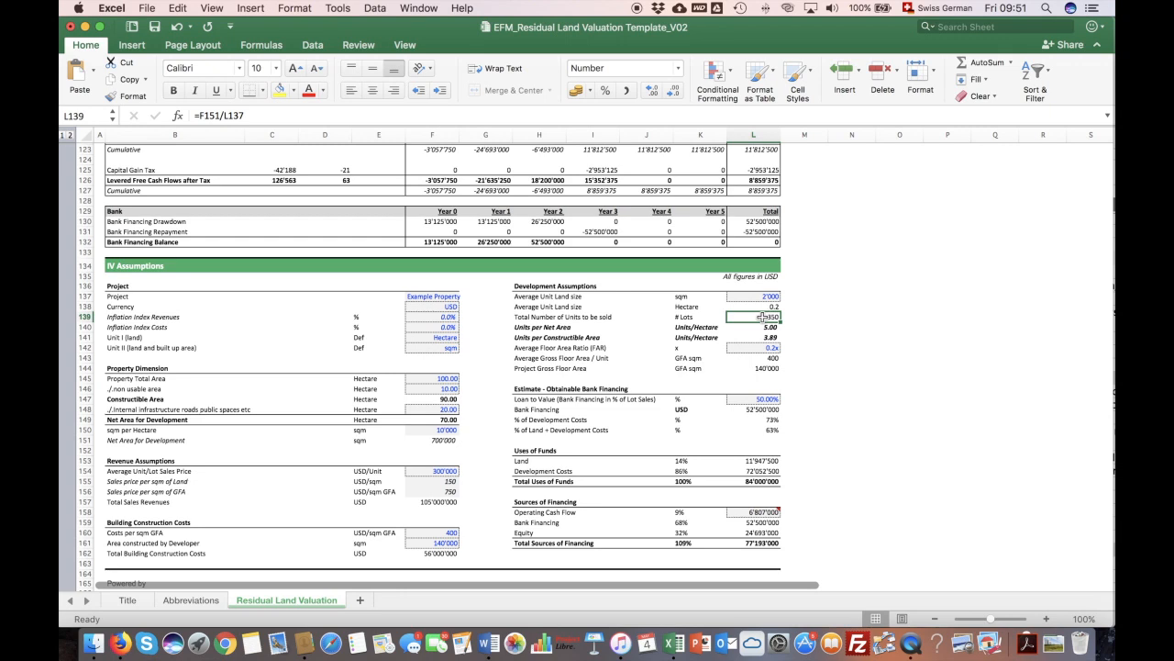
- Make Total Building Construction Costs =F160*F161, cost per sqm GFA times area constructed
scroll("down", 3)
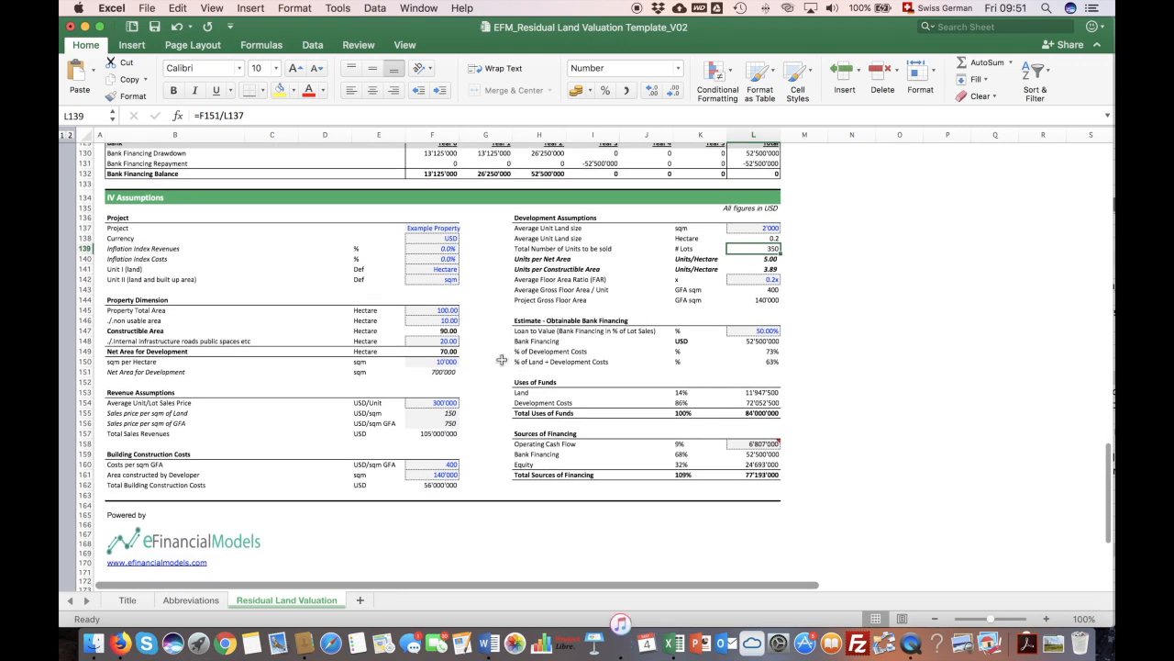
left_click(174, 392)
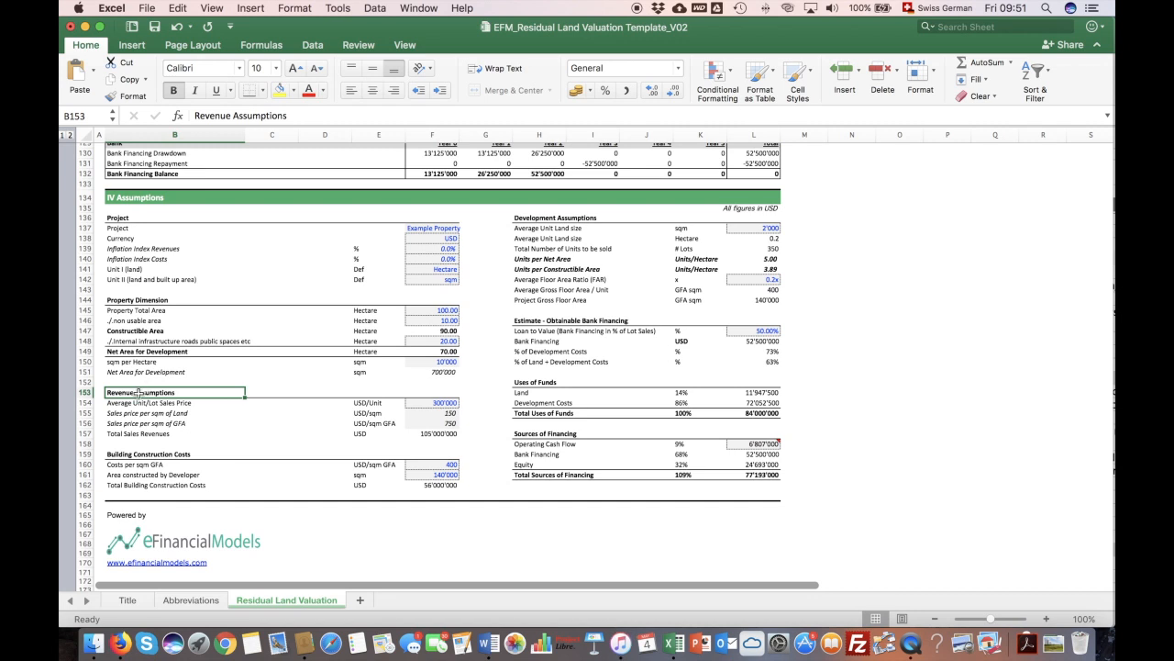
left_click(431, 433)
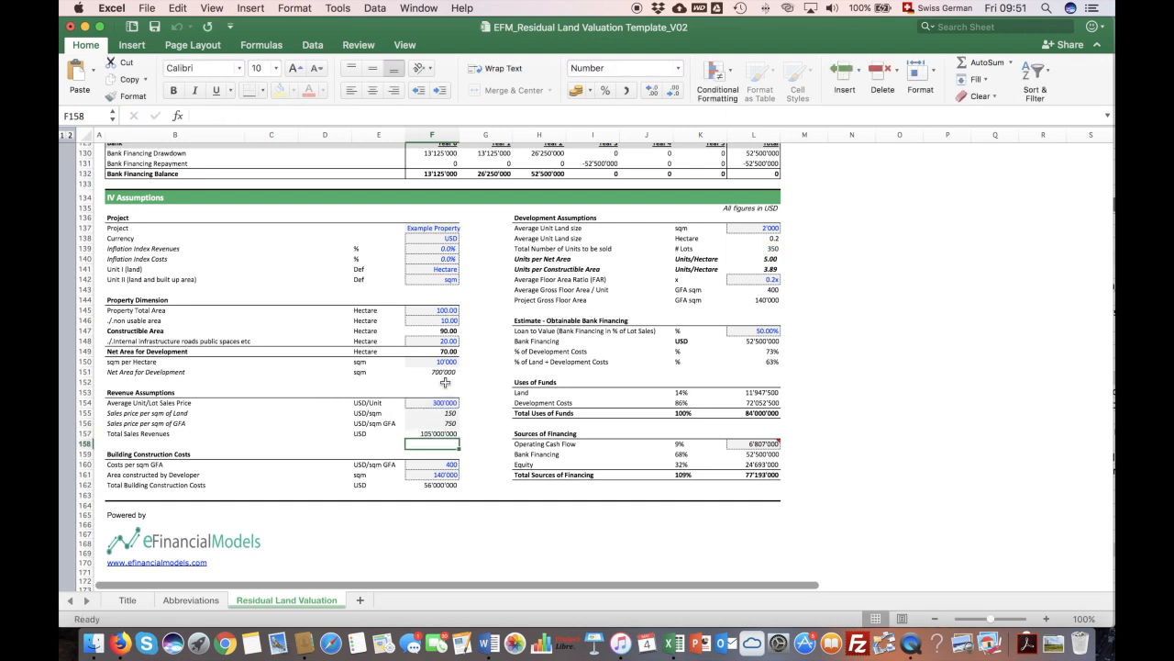
left_click(432, 485)
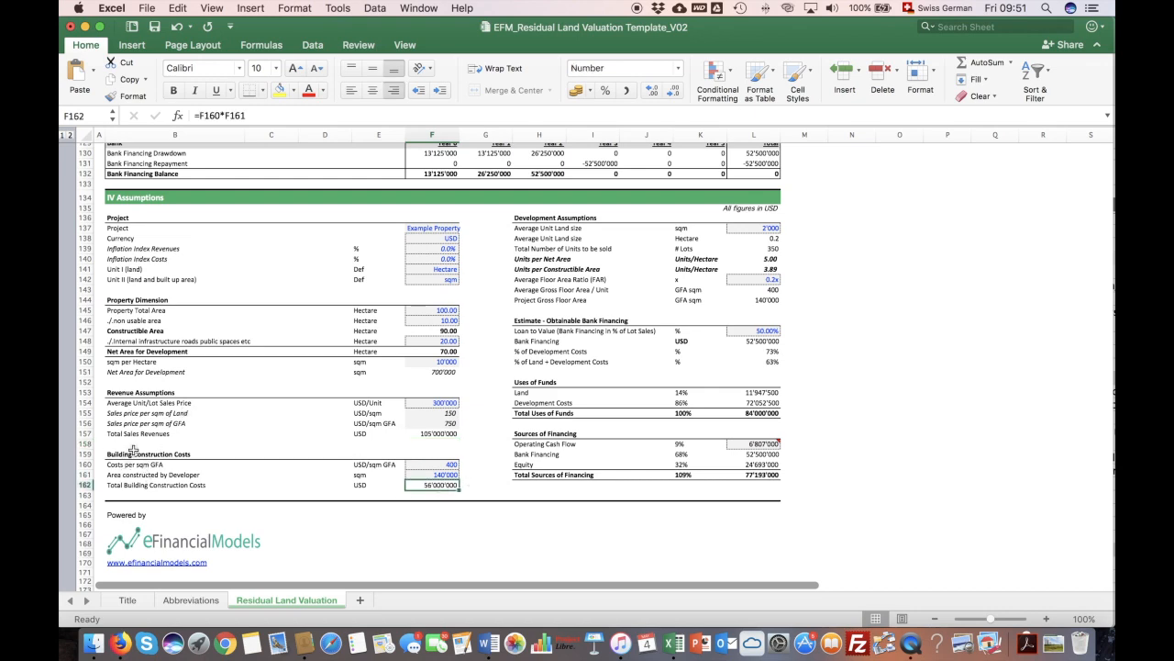
scroll("down", 3)
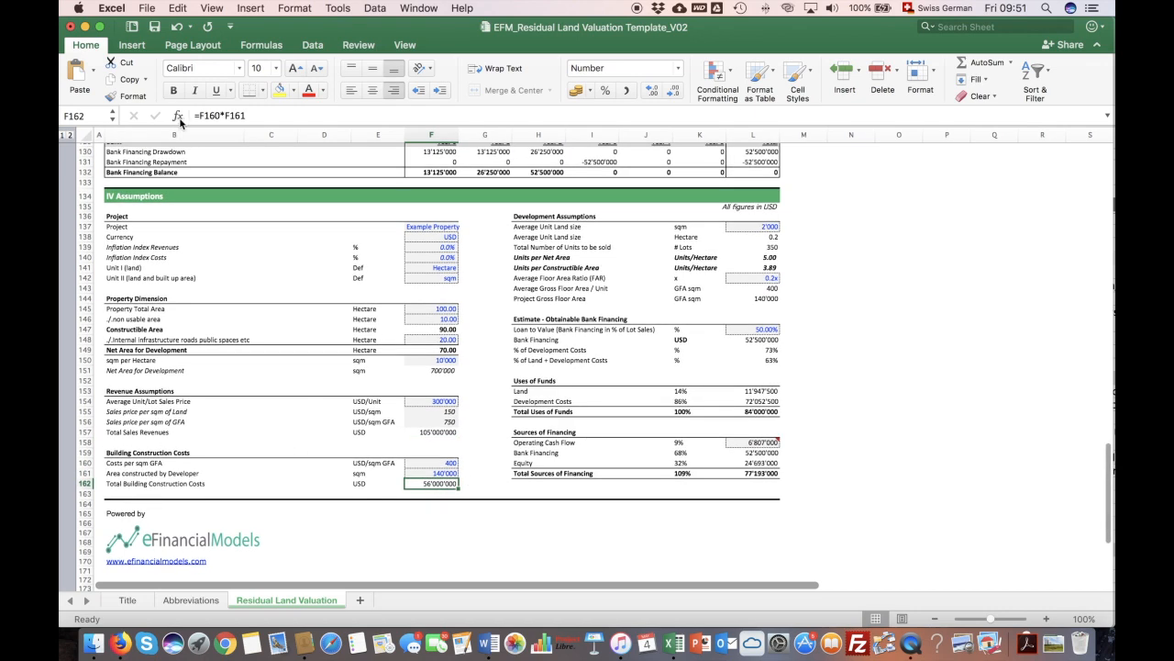
mouse_move(221, 114)
type("=L143*L139")
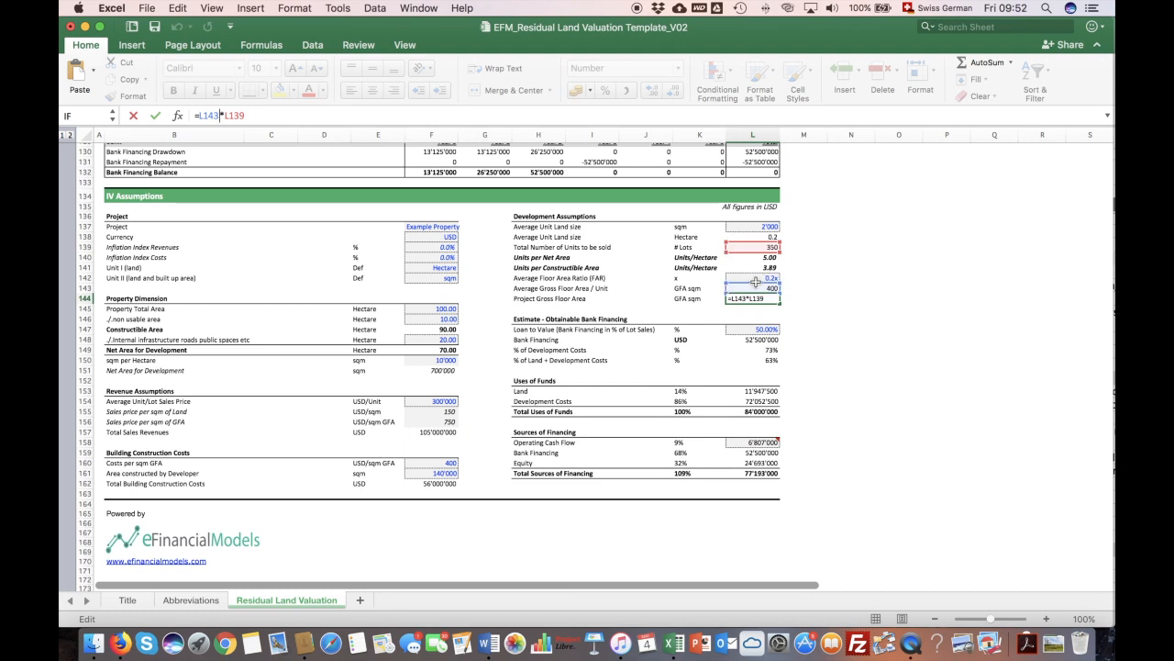
key("Return")
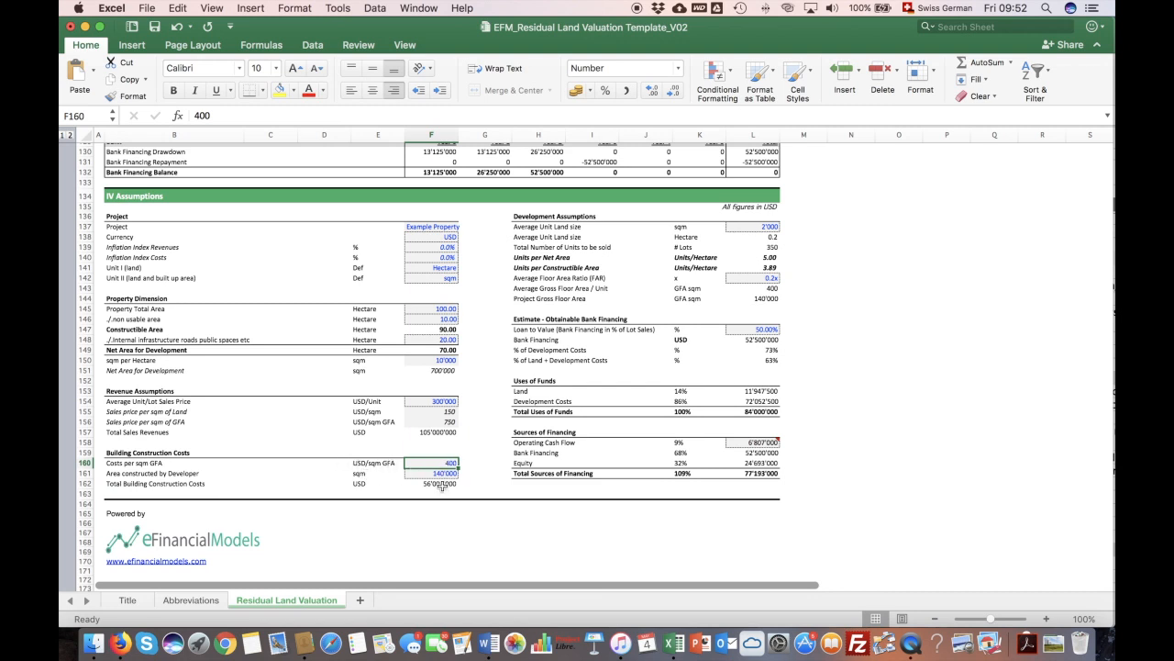
type("=F160*F161")
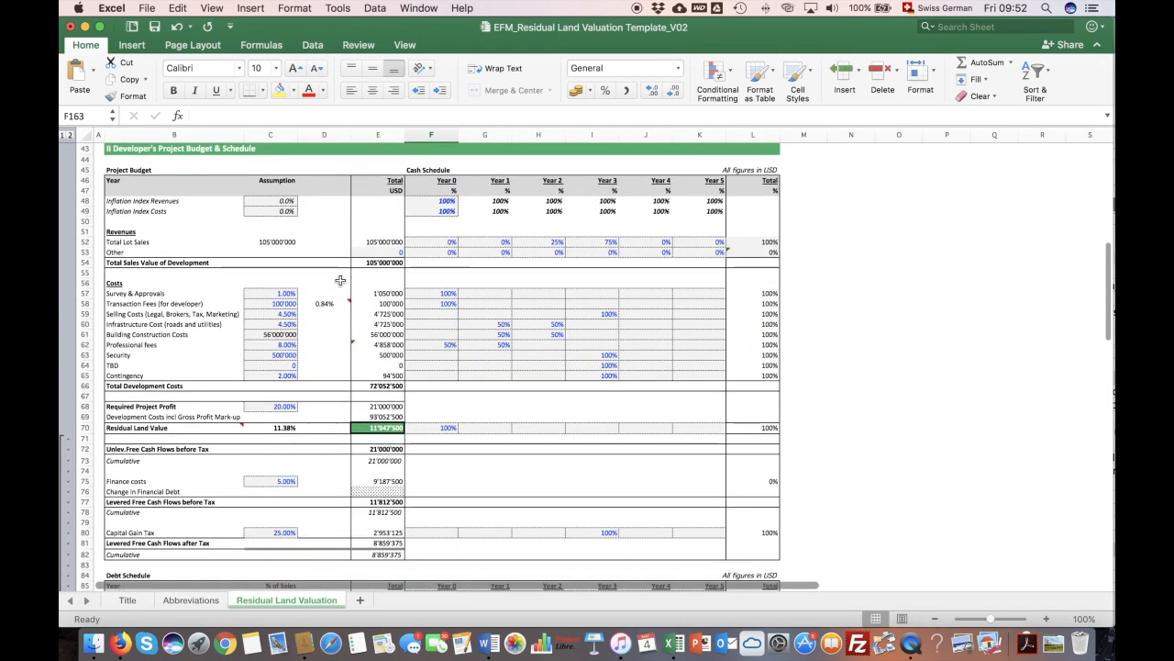
- Check the budget's building construction cost line and the survey/approvals and selling cost percentages
scroll("down", 3)
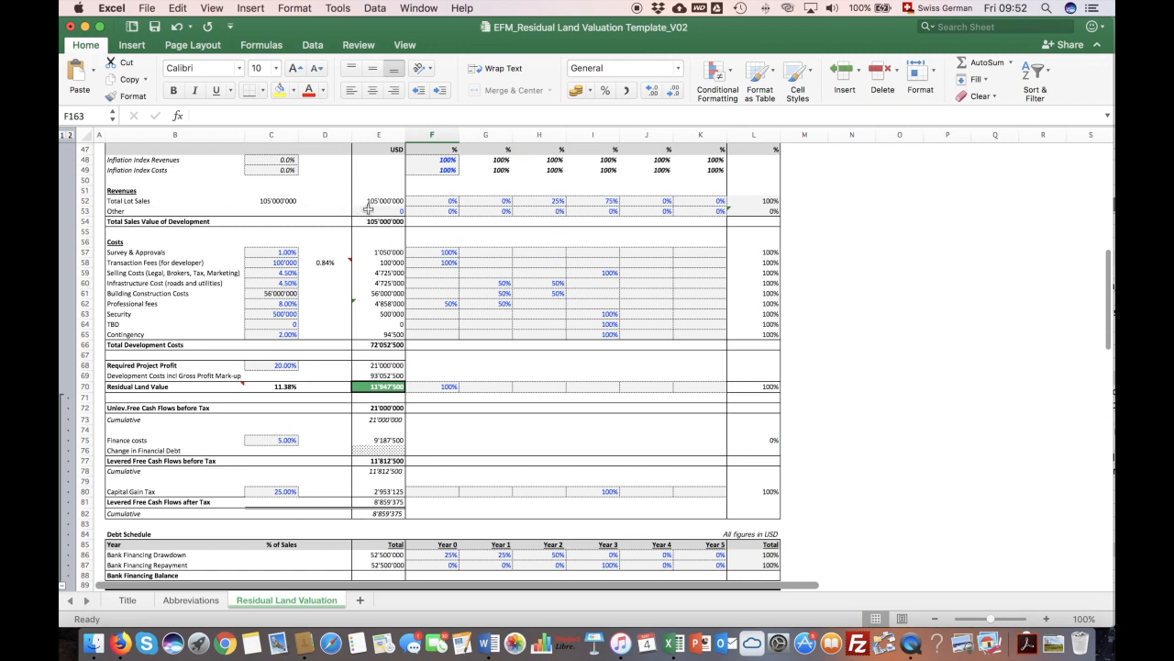
mouse_move(385, 202)
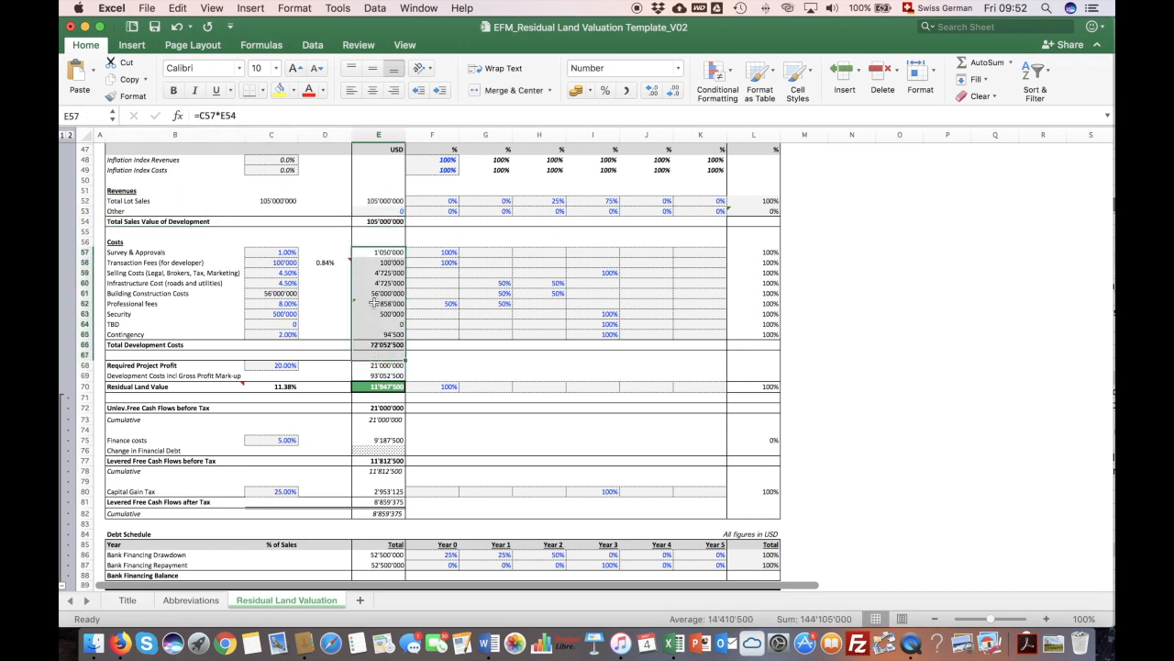
left_click(378, 294)
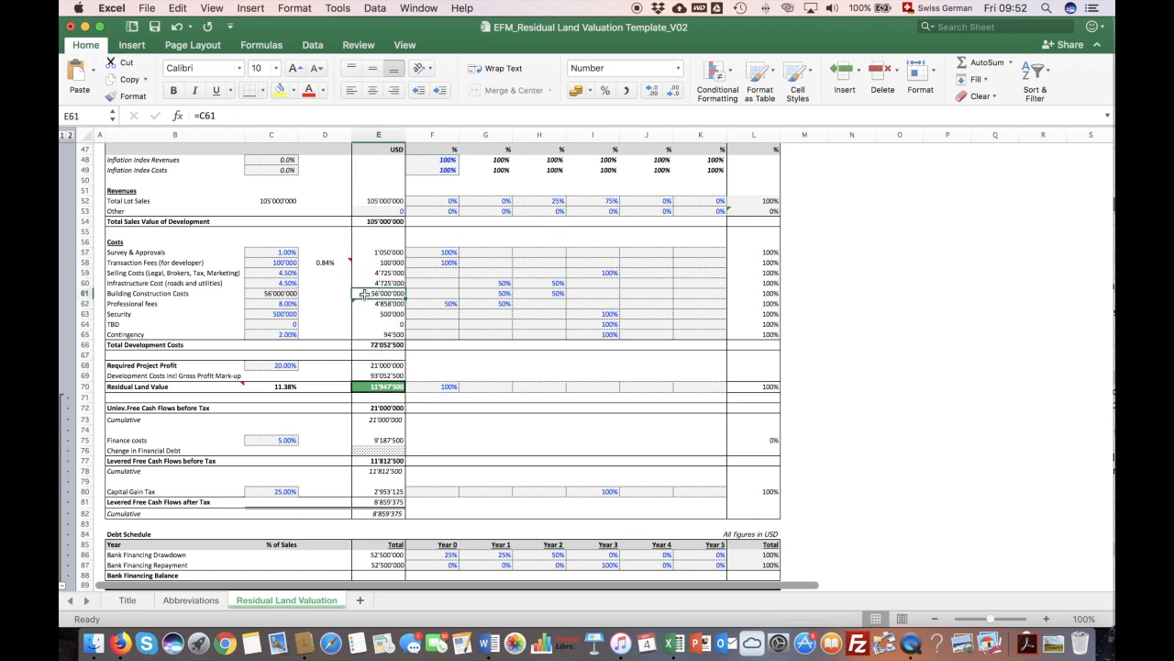
left_click(271, 251)
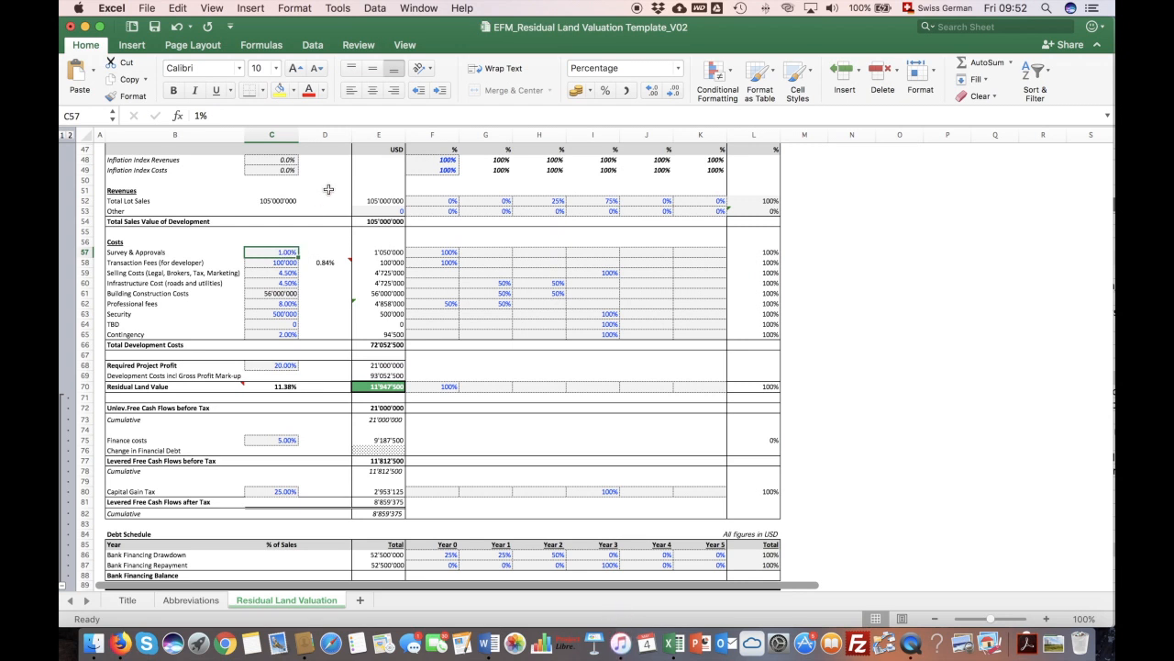
mouse_move(176, 242)
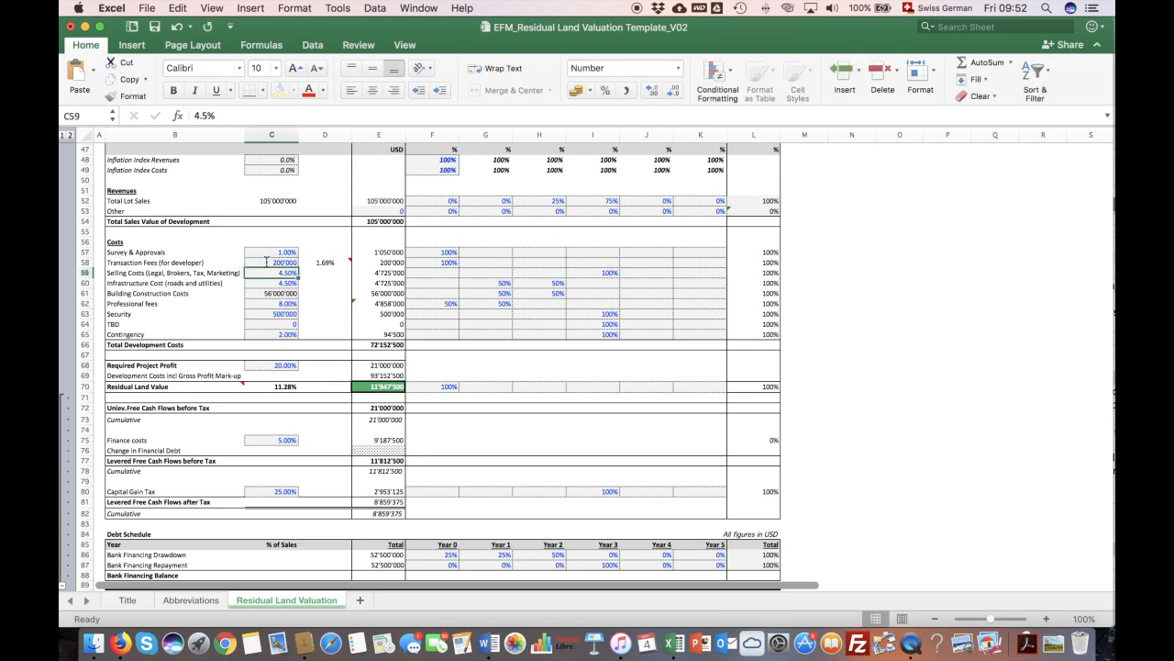
left_click(657, 66)
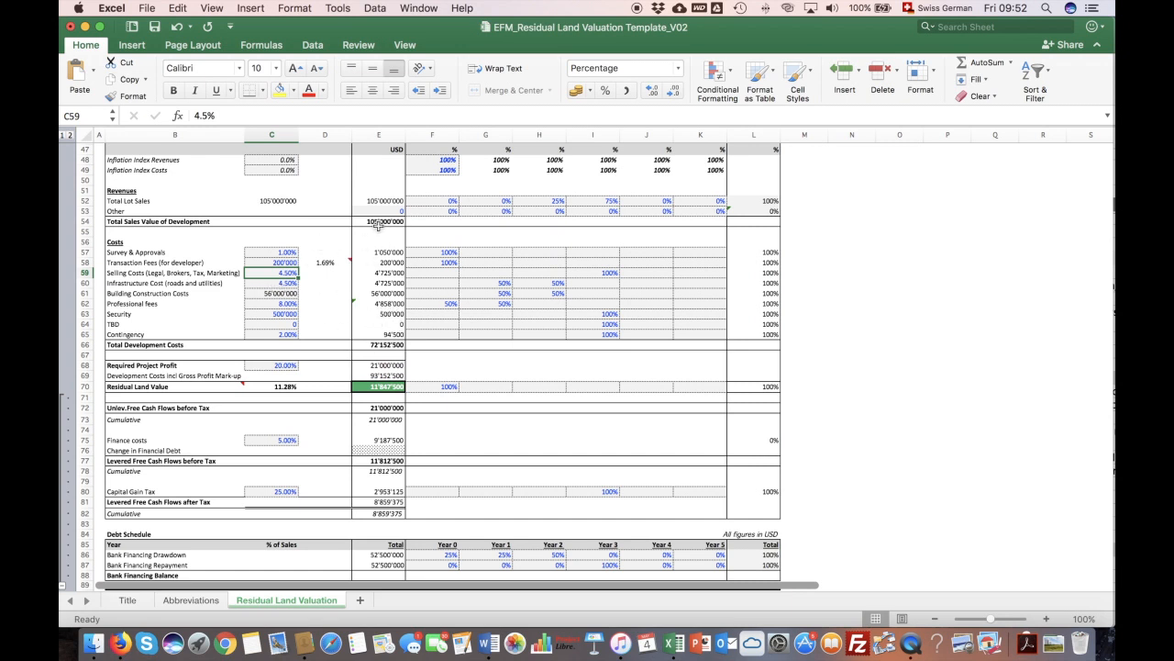
left_click(378, 221)
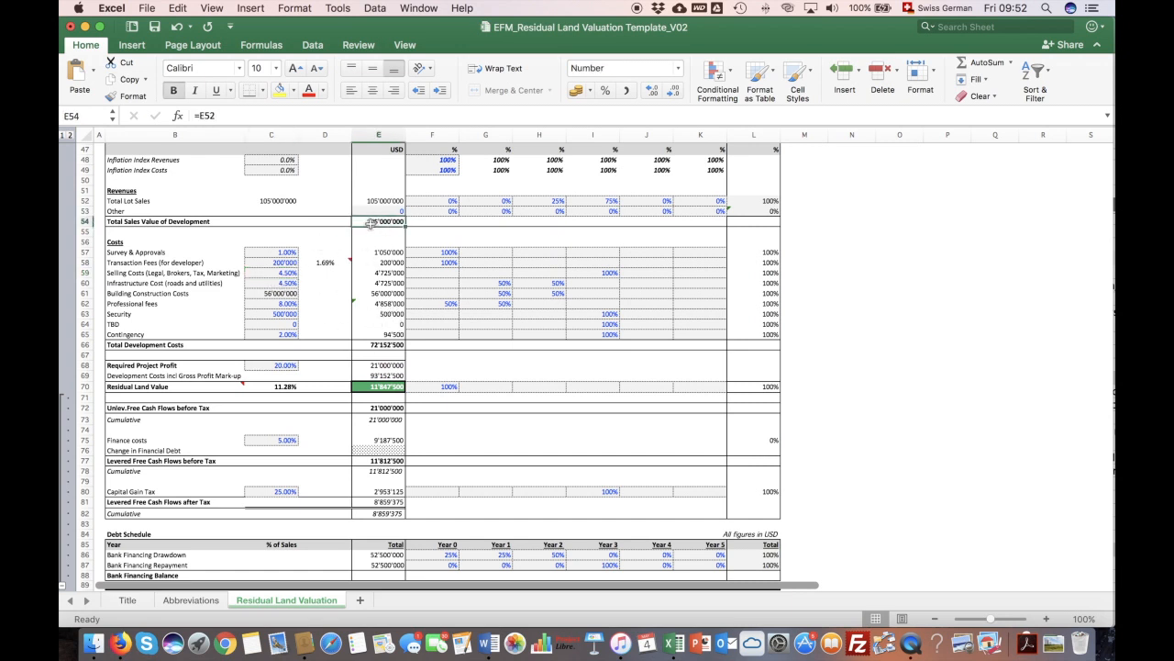
left_click(378, 345)
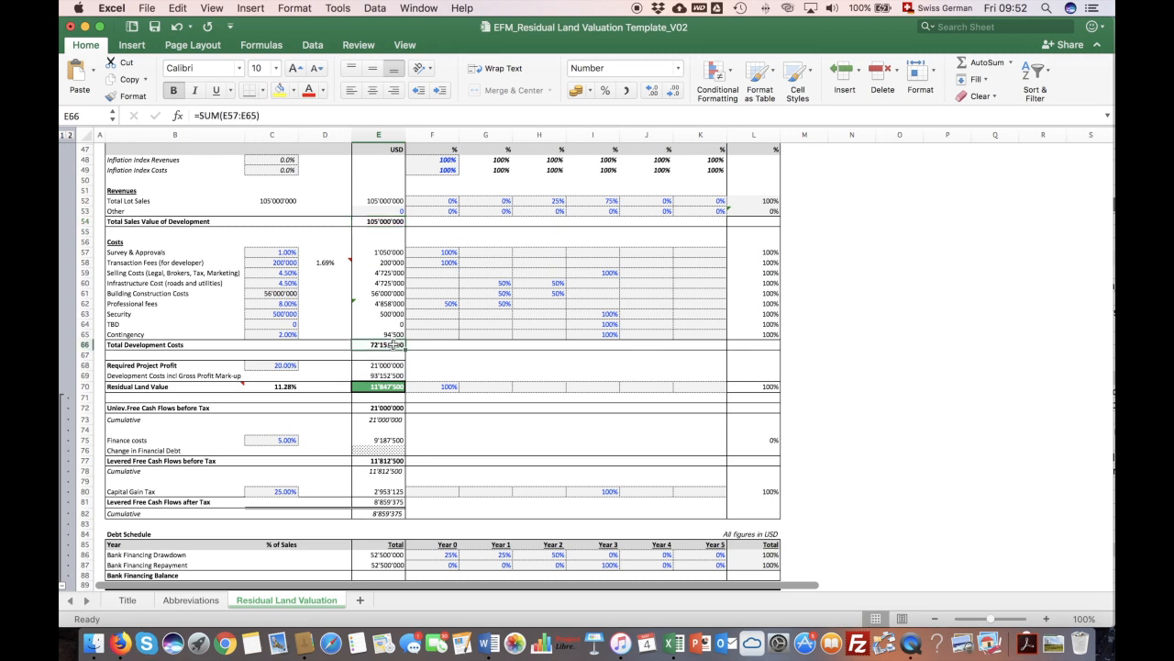
left_click(286, 366)
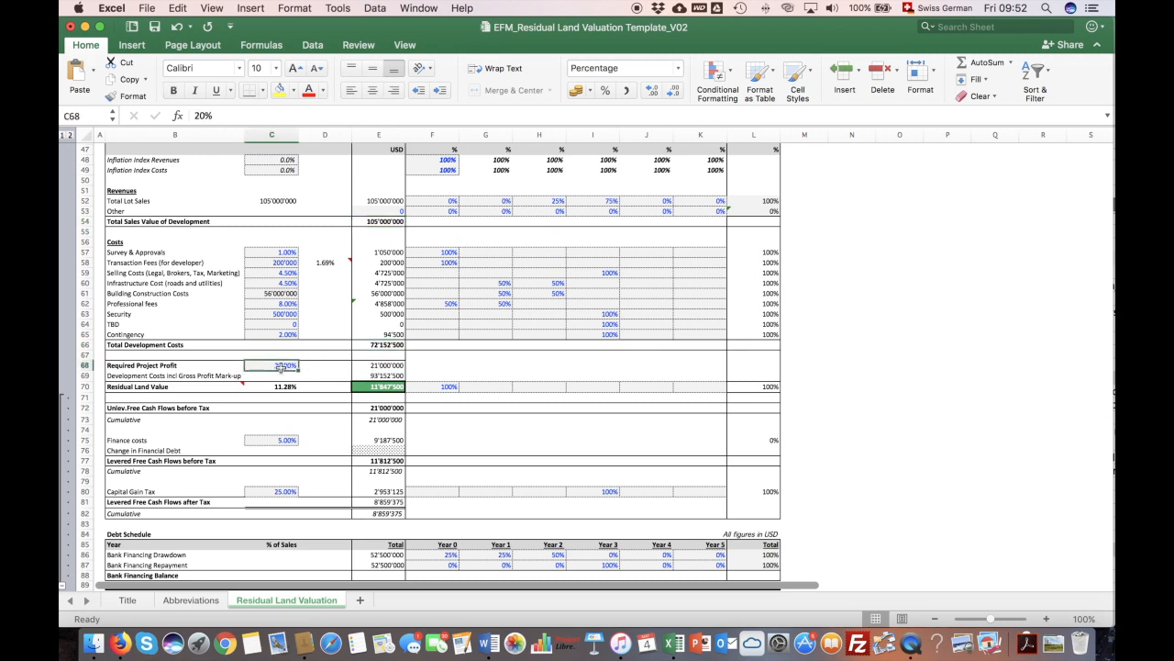
left_click(378, 365)
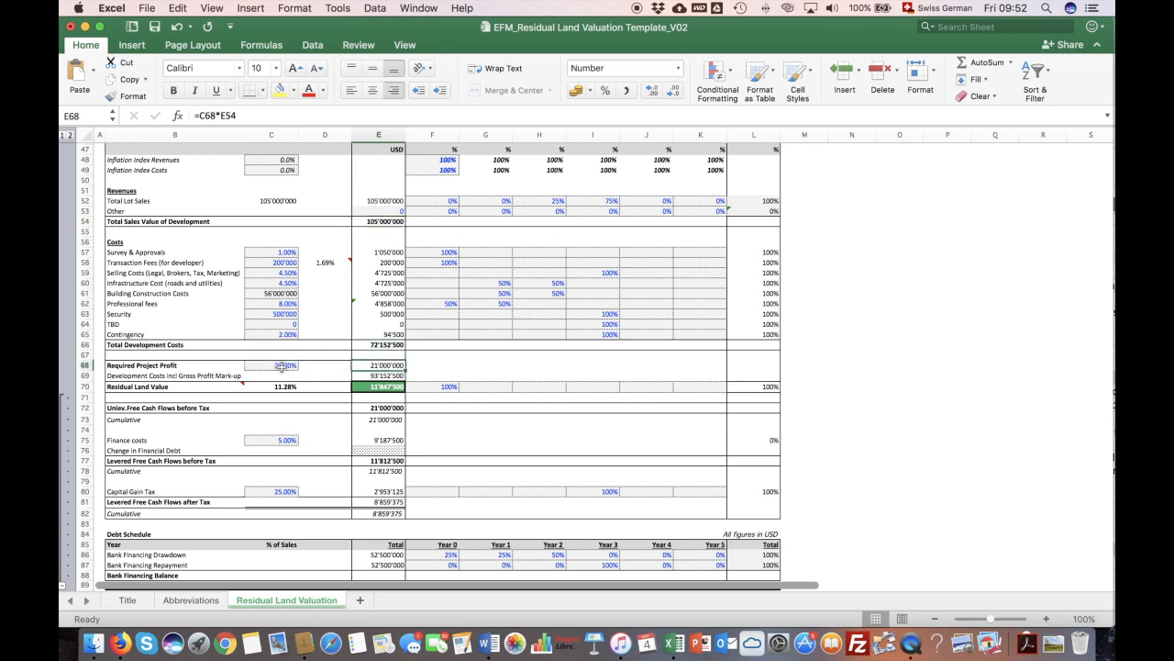
left_click(272, 366)
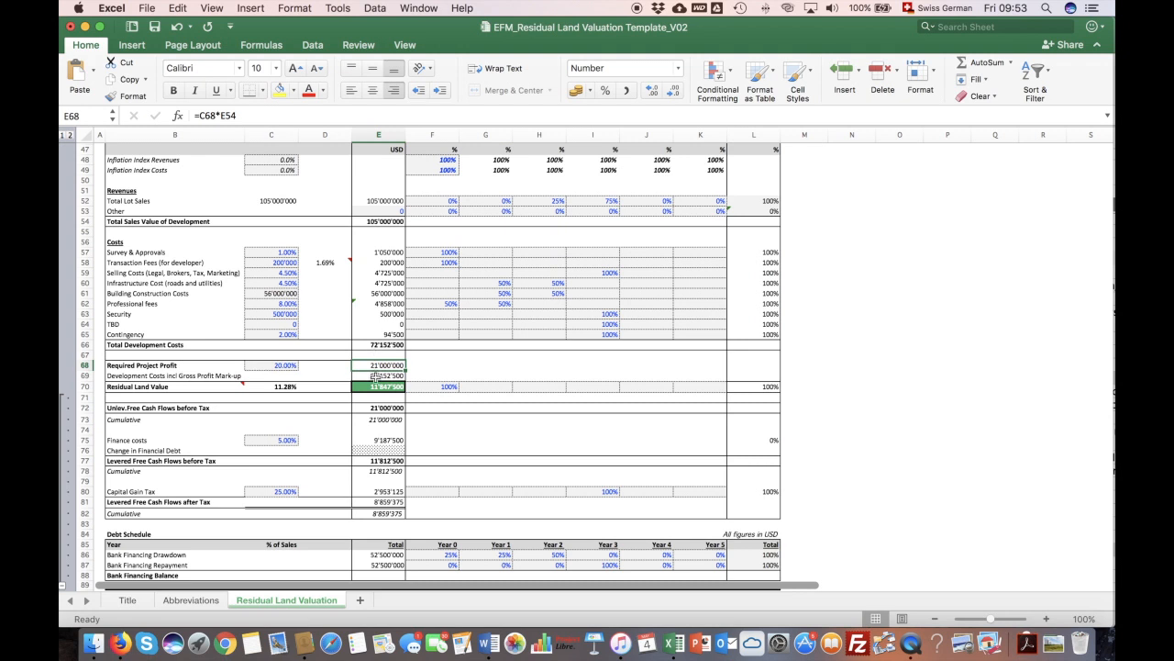
left_click(378, 374)
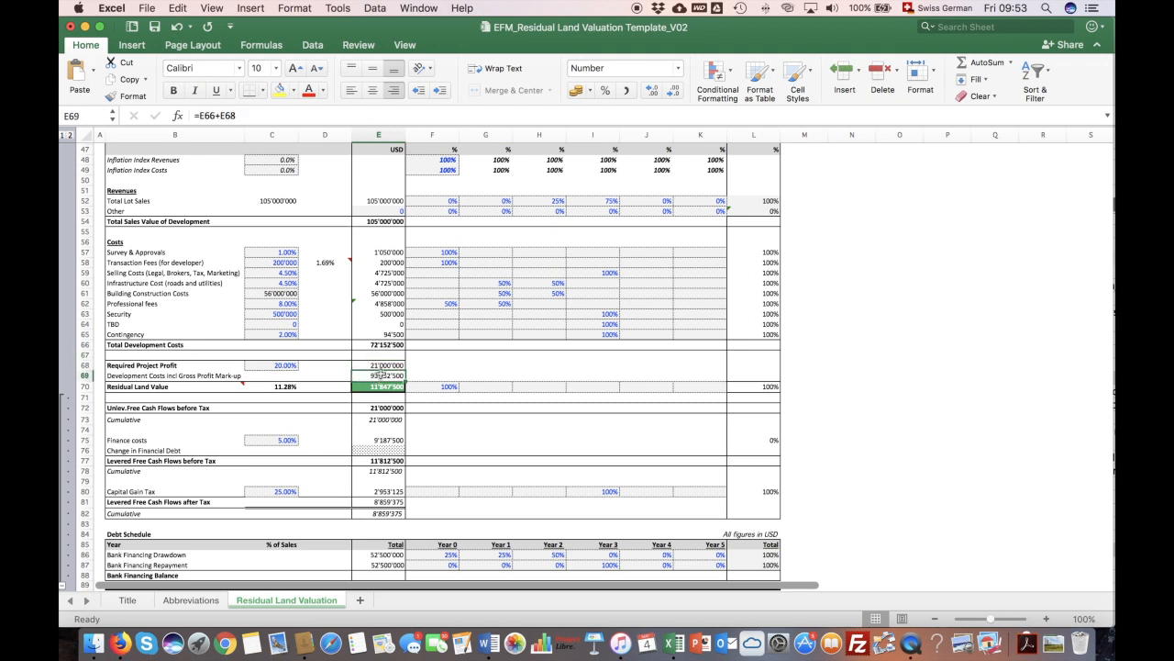
left_click(378, 385)
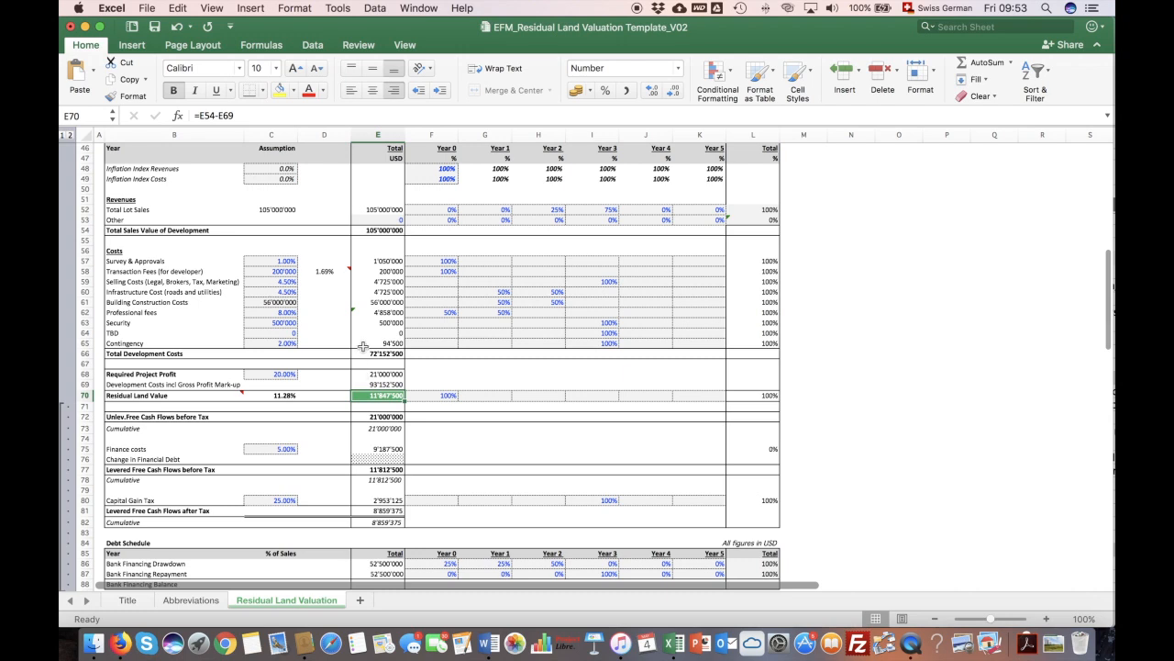
- Check the required profit percentage and residual land value result, then select the Developer Metrics figures
scroll("down", 3)
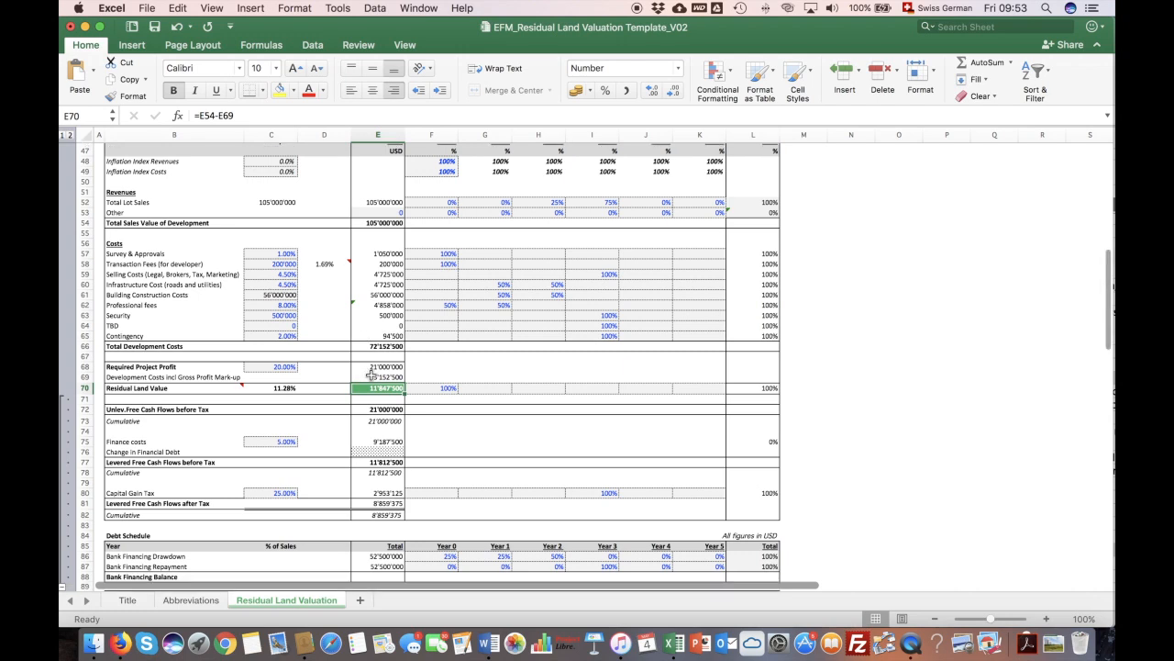
scroll("down", 3)
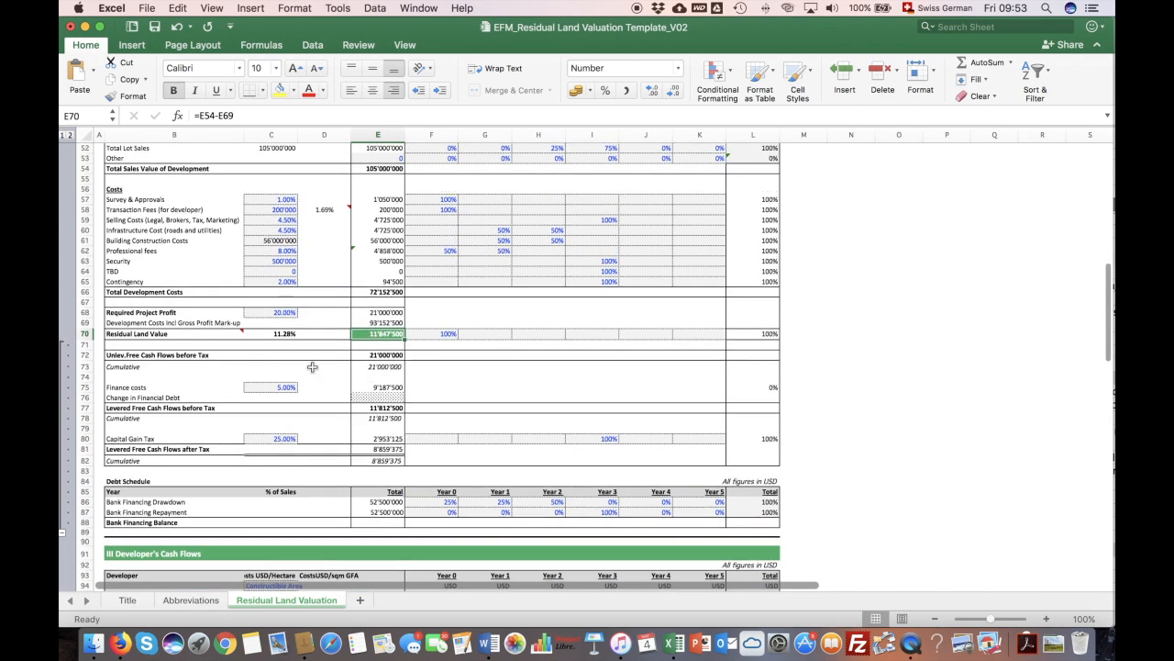
mouse_move(345, 316)
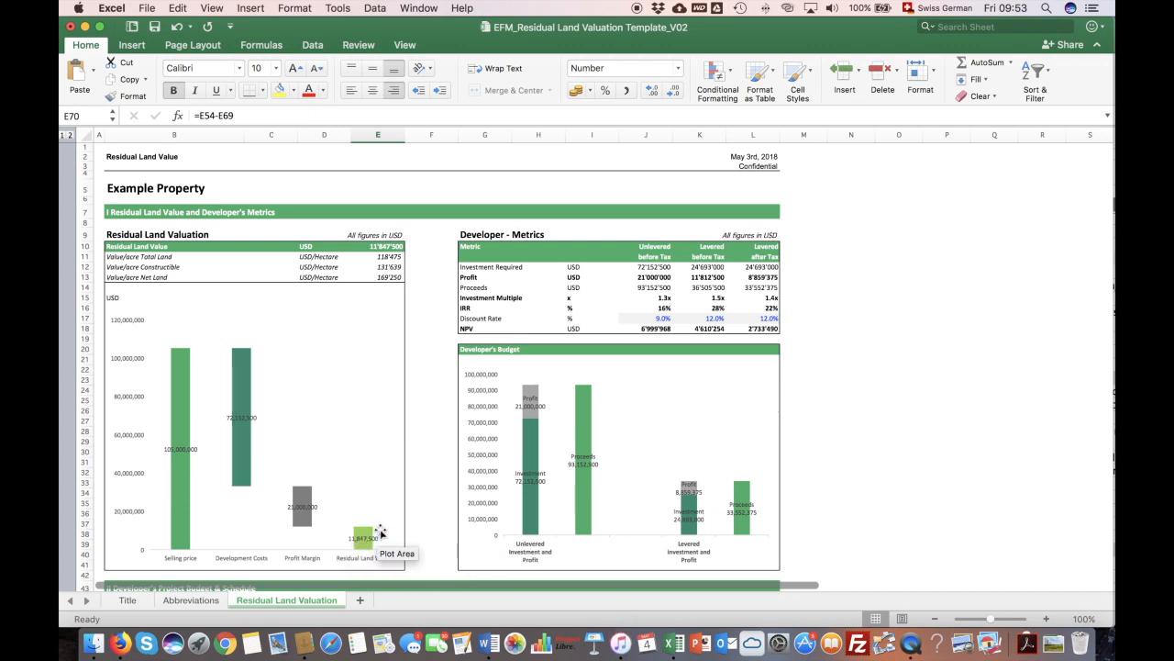
mouse_move(353, 518)
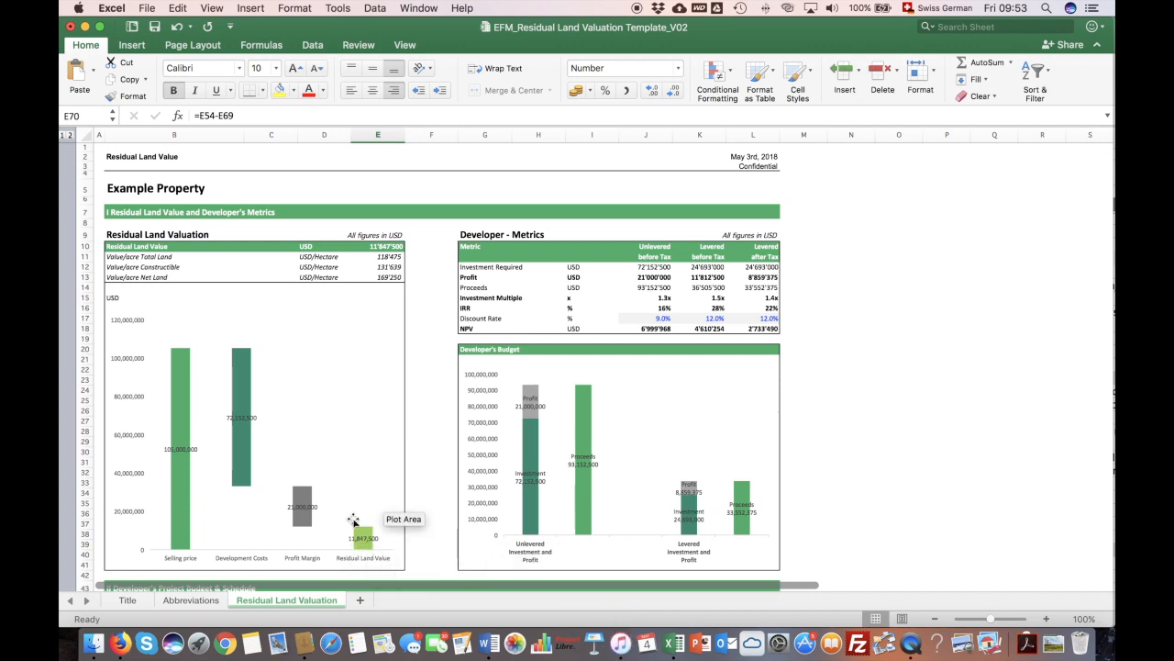
scroll("down", 3)
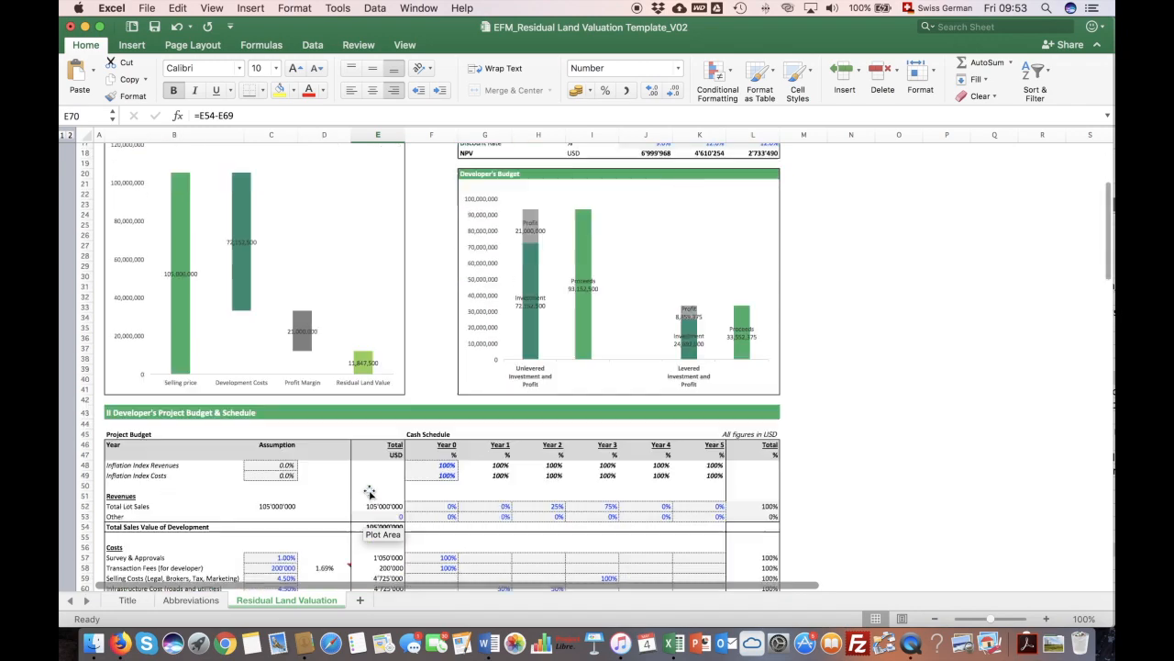
scroll("down", 3)
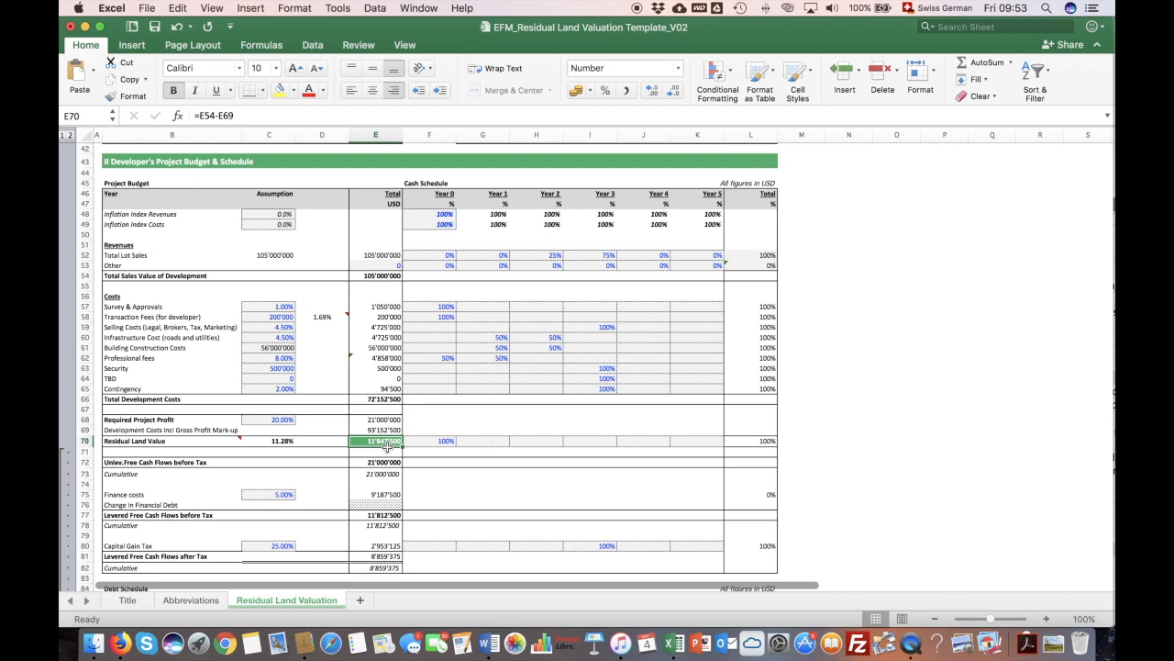
mouse_move(307, 439)
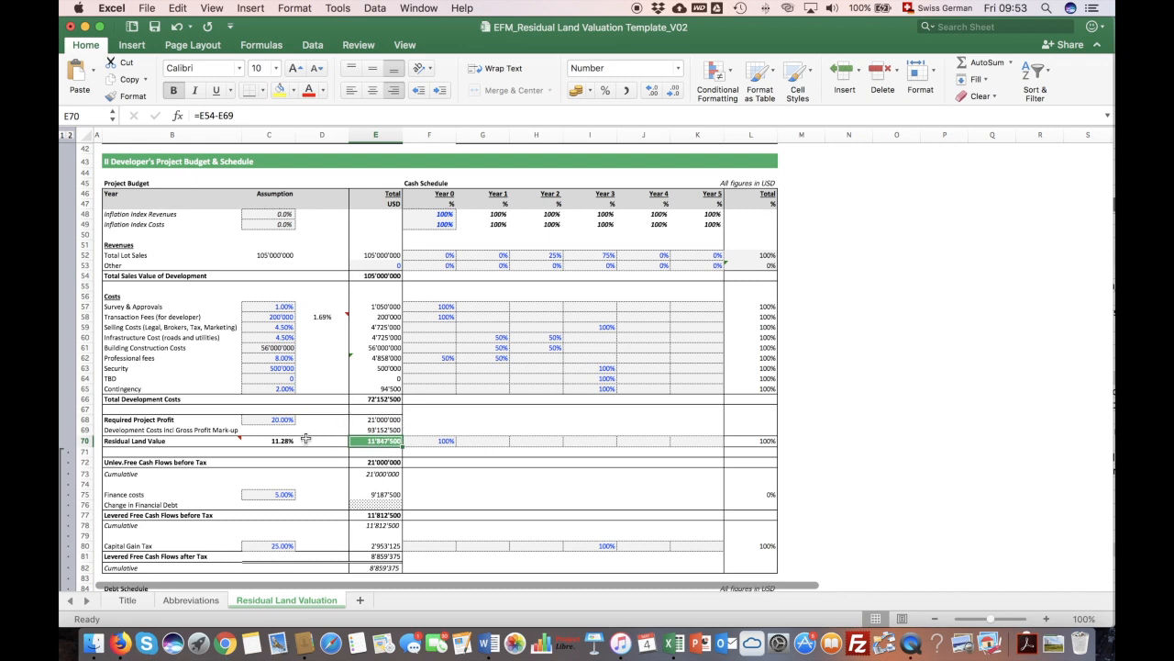
left_click(268, 418)
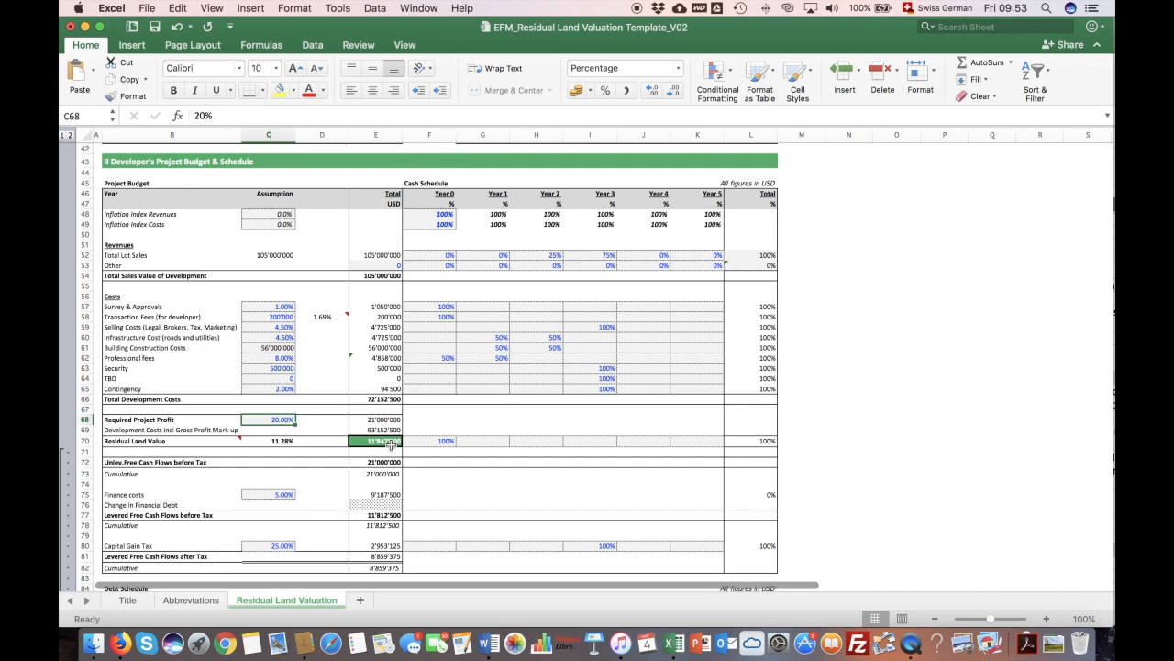
left_click(374, 441)
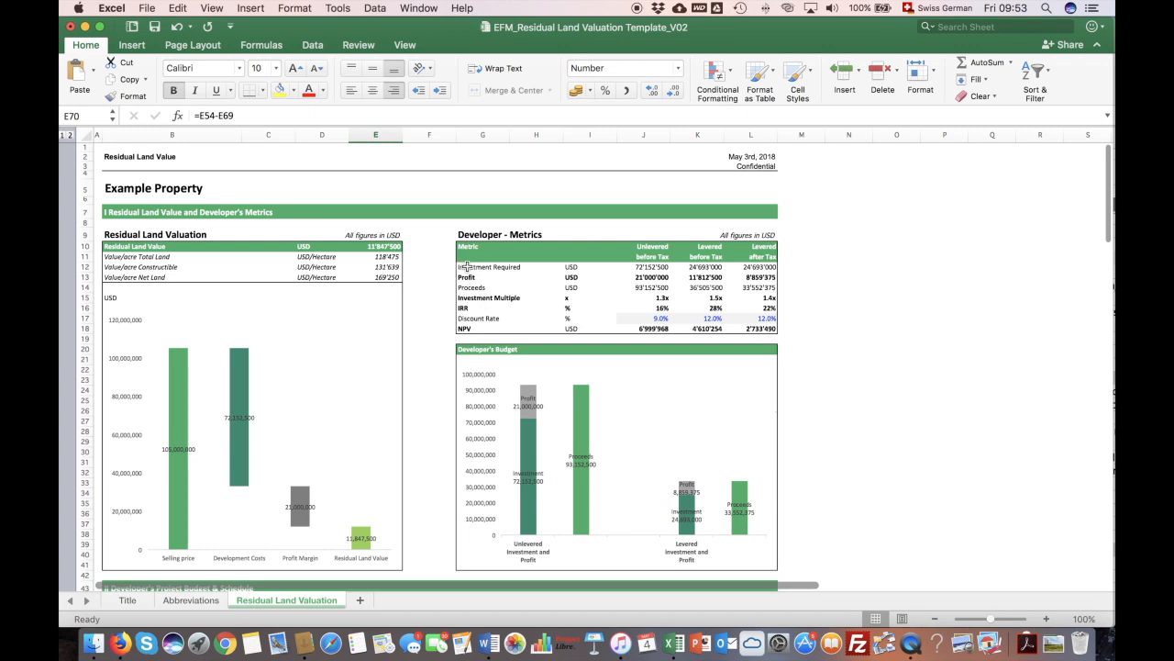
left_click_drag(481, 268, 762, 277)
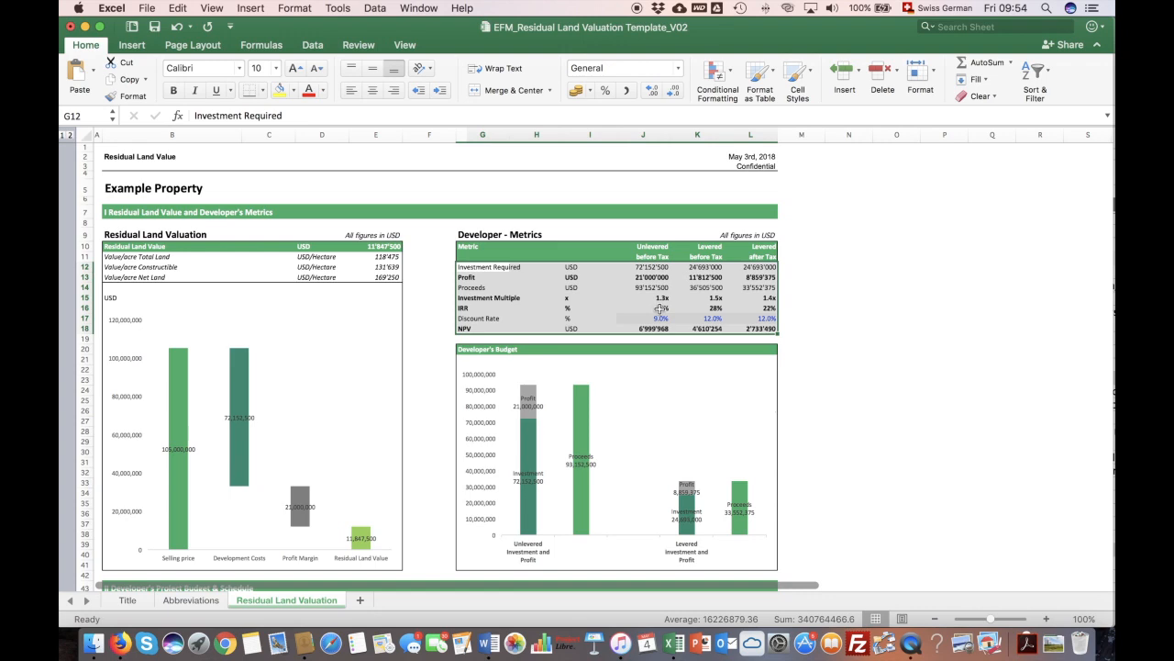
- Enter a 50% share in the infrastructure cost timing row and move down to the Developer's Cash Flows
scroll("down", 3)
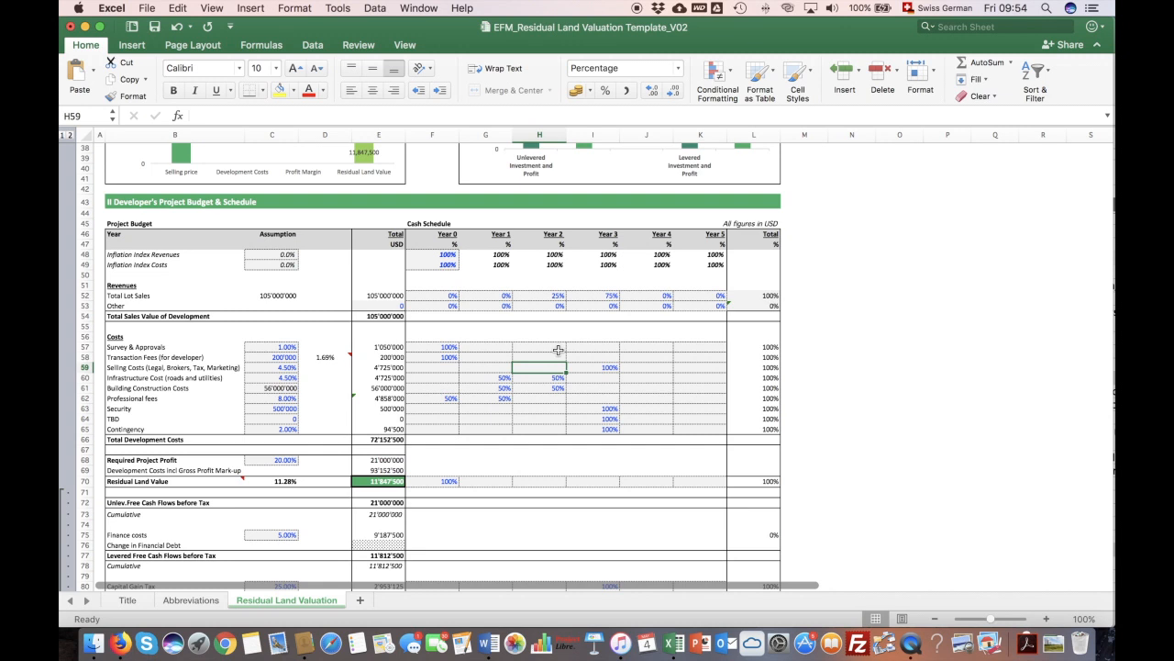
type("50%")
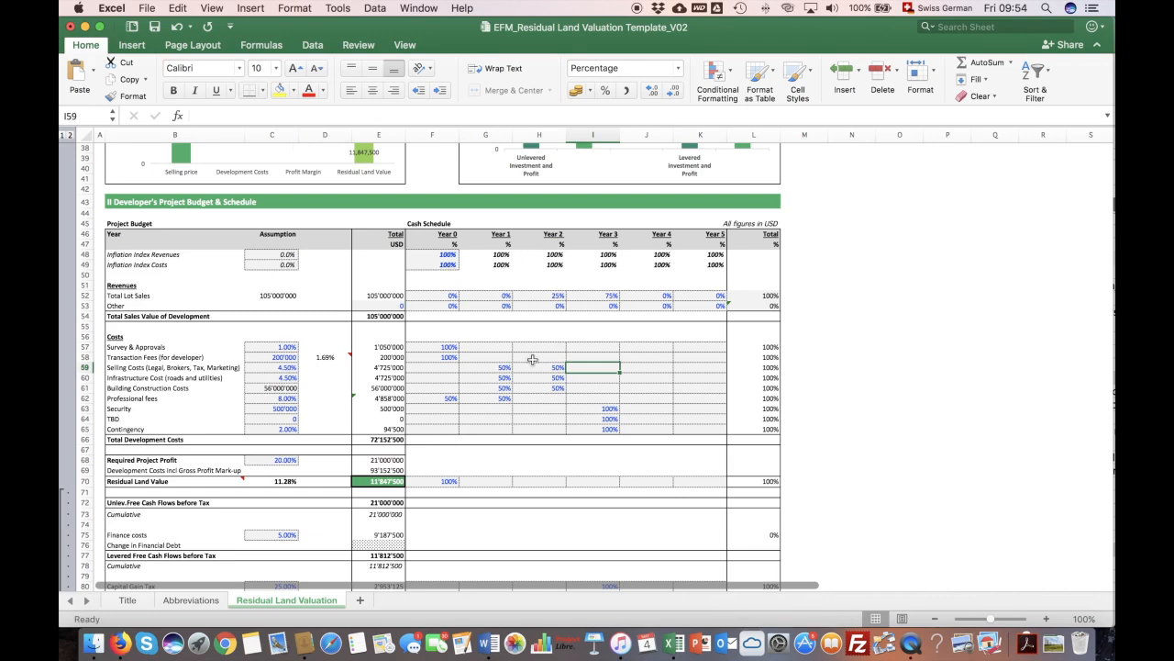
scroll("down", 3)
type("100")
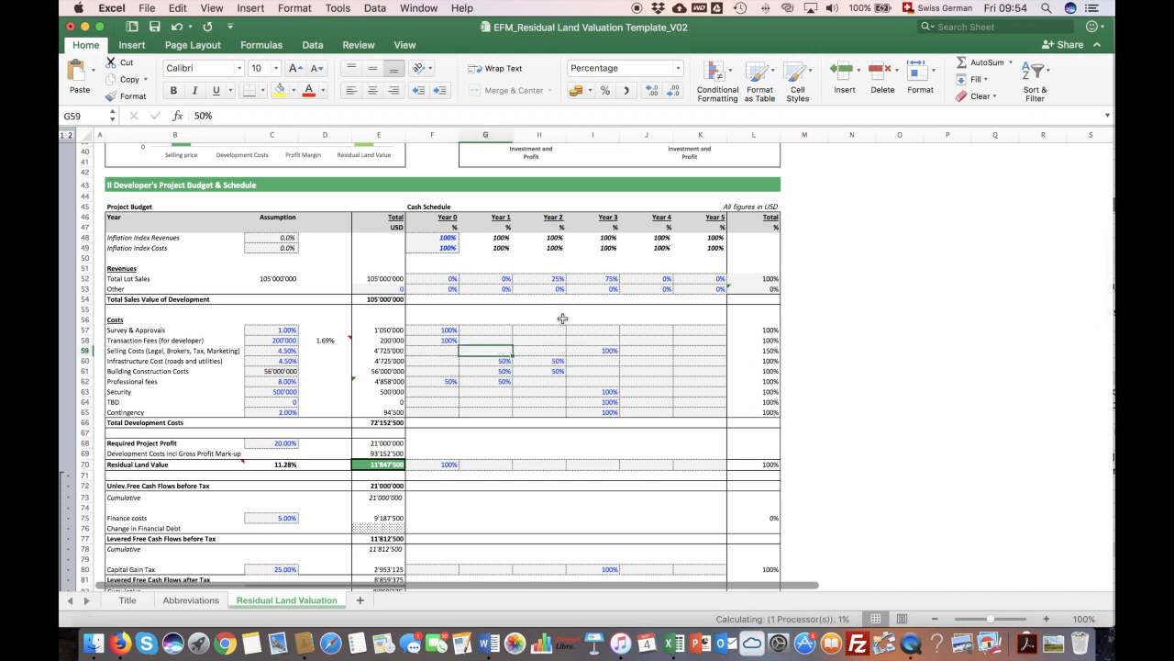
scroll("down", 3)
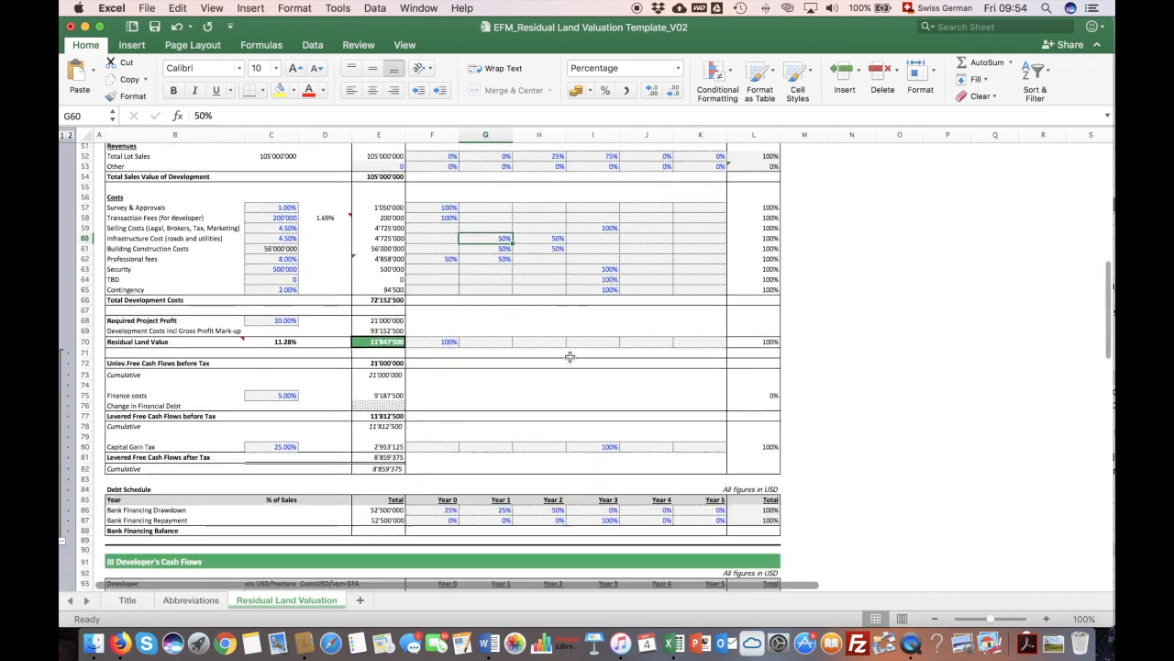
scroll("down", 3)
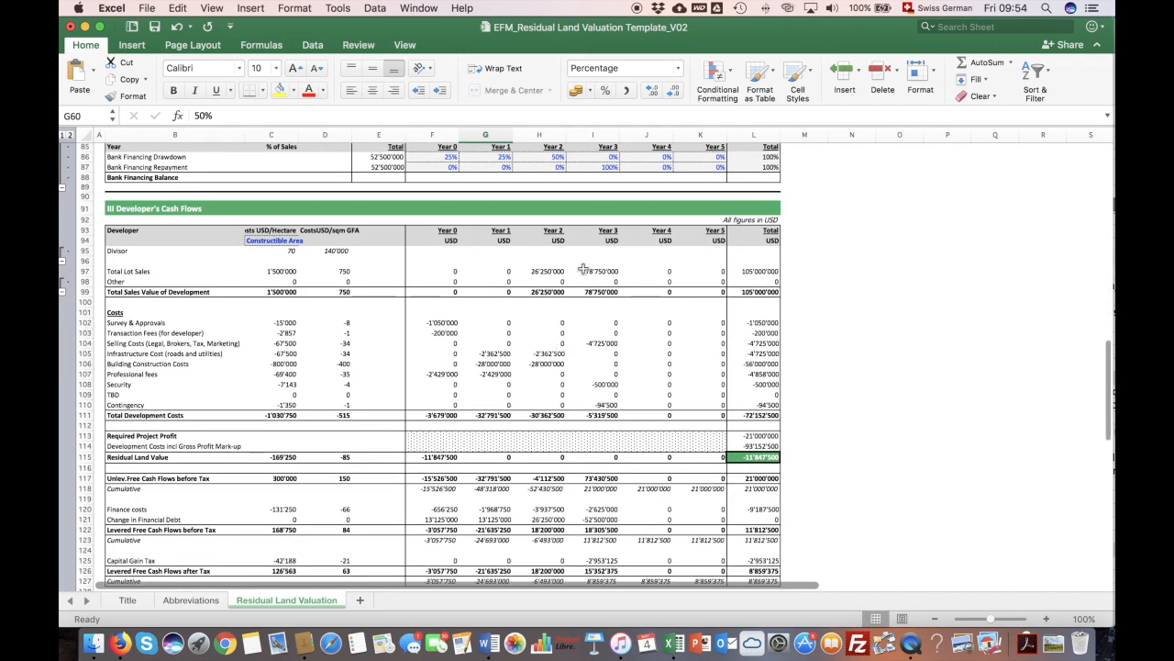
scroll("down", 3)
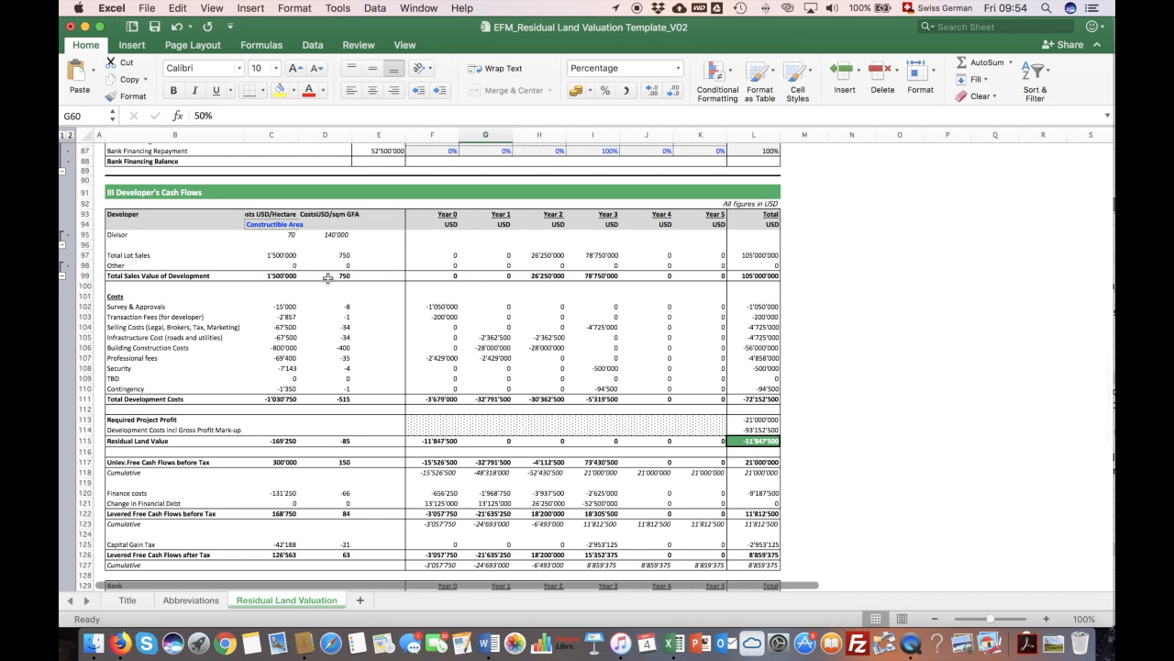
mouse_move(789, 279)
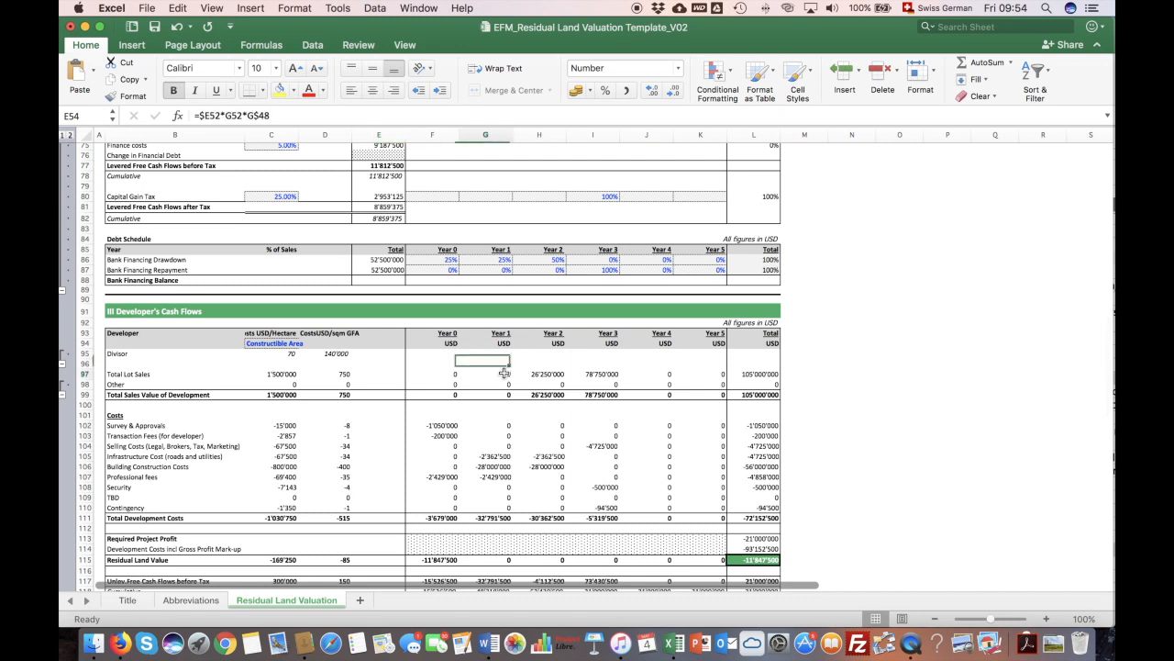
left_click(540, 375)
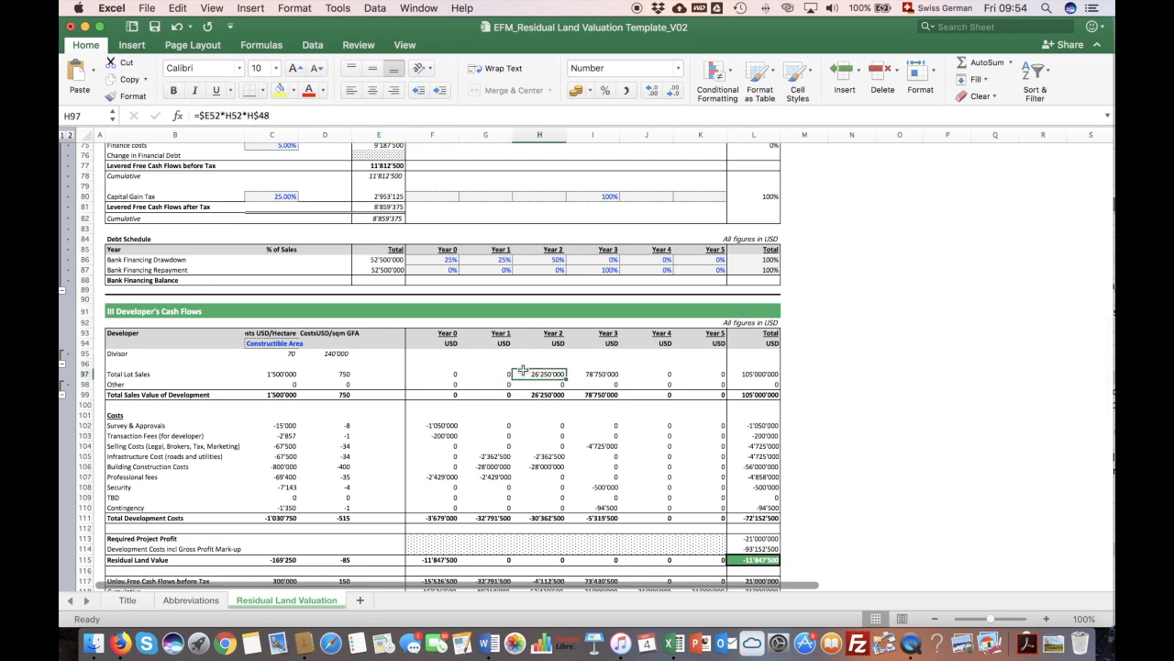
left_click(593, 374)
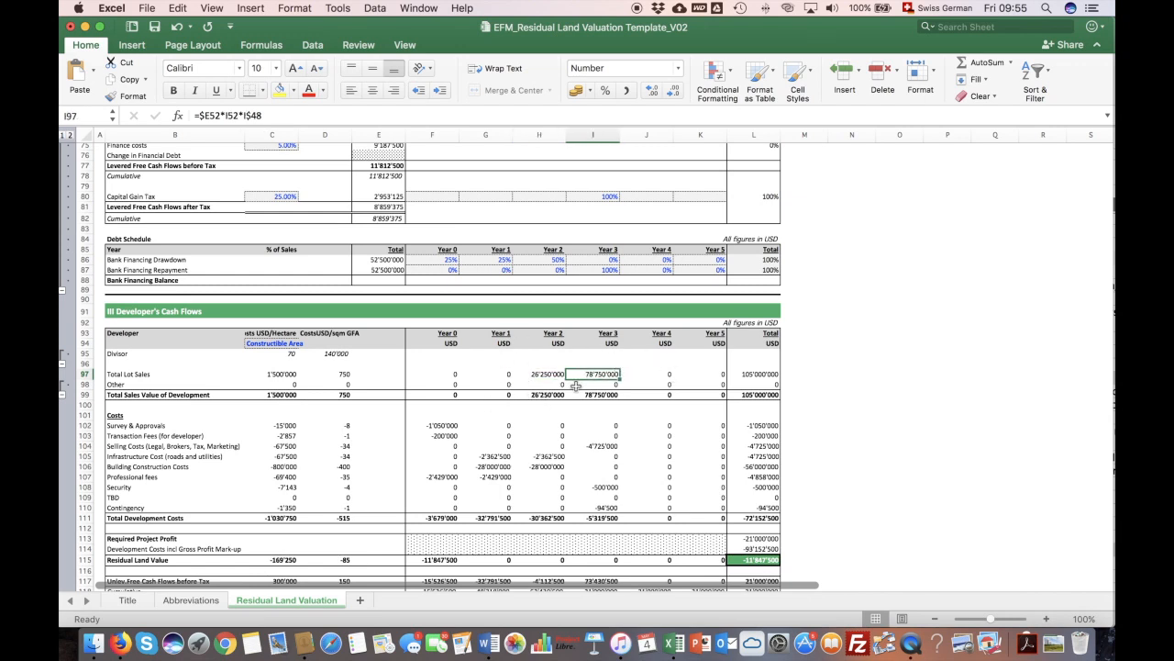
scroll("down", 3)
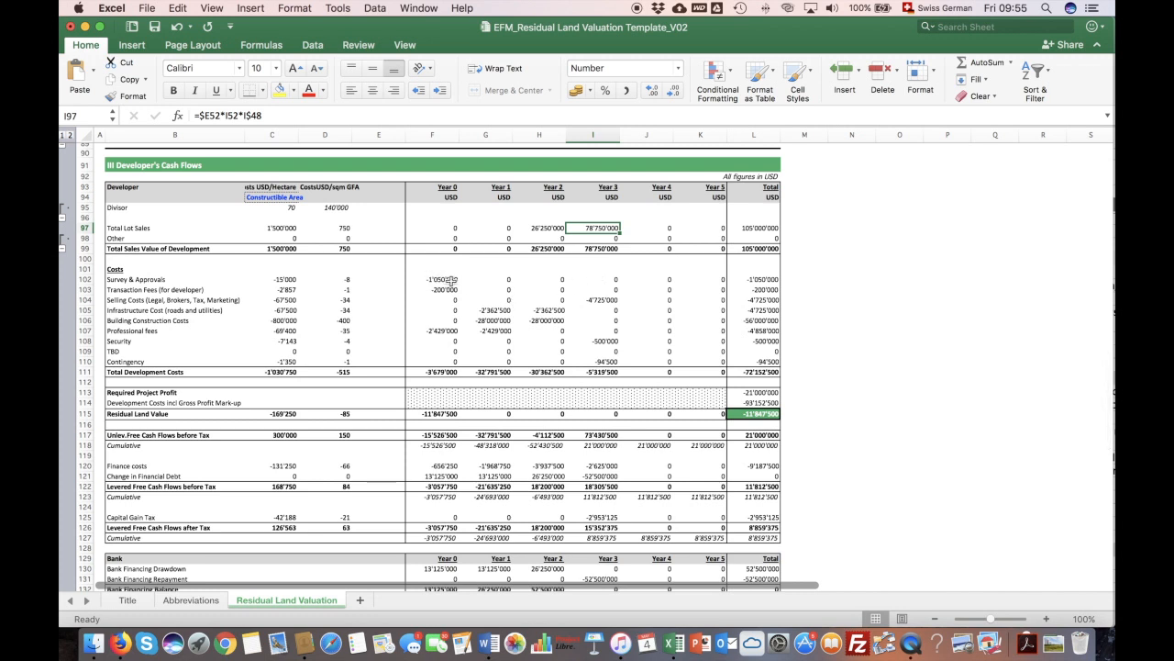
left_click(433, 279)
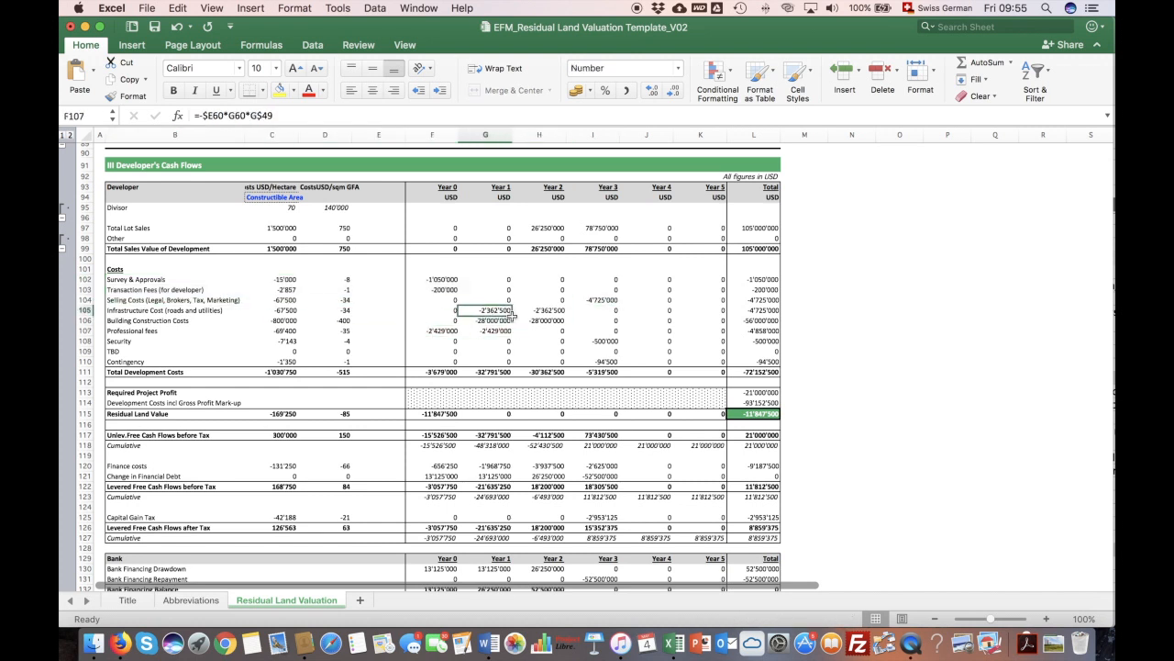
left_click_drag(484, 309, 561, 330)
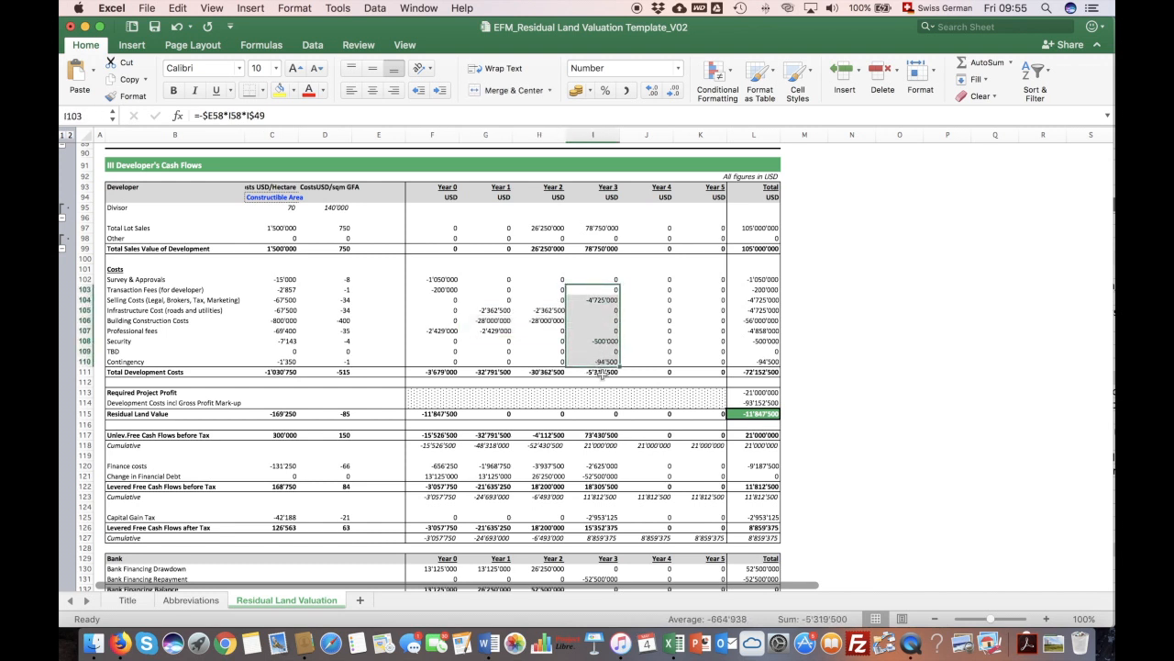
left_click(593, 371)
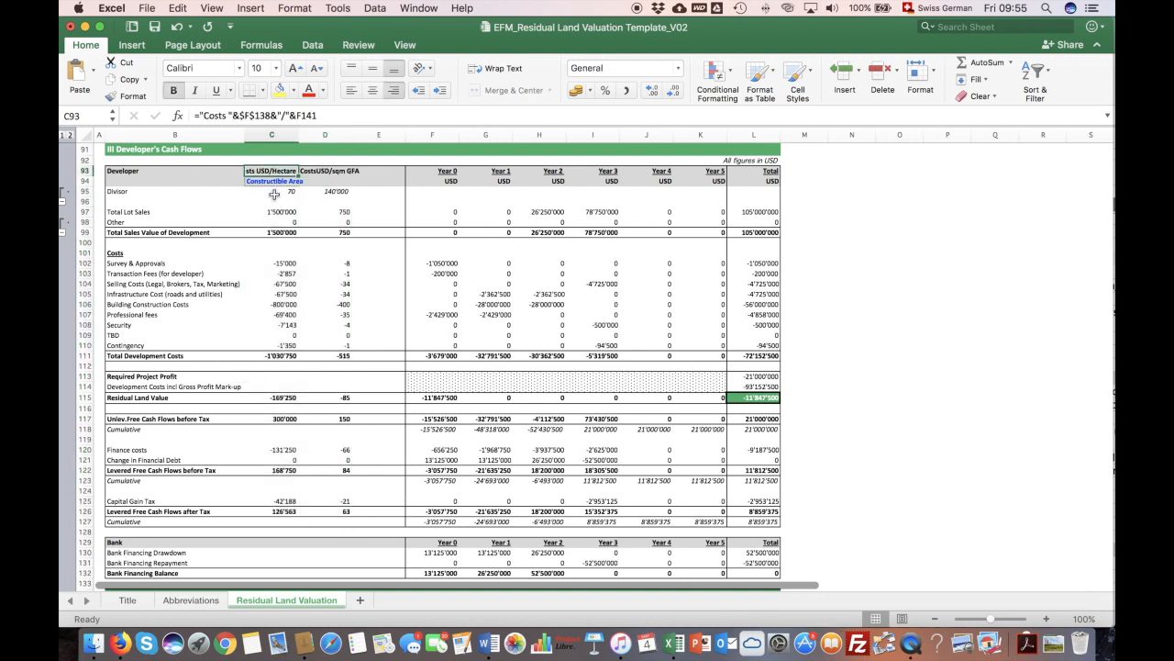
left_click(272, 191)
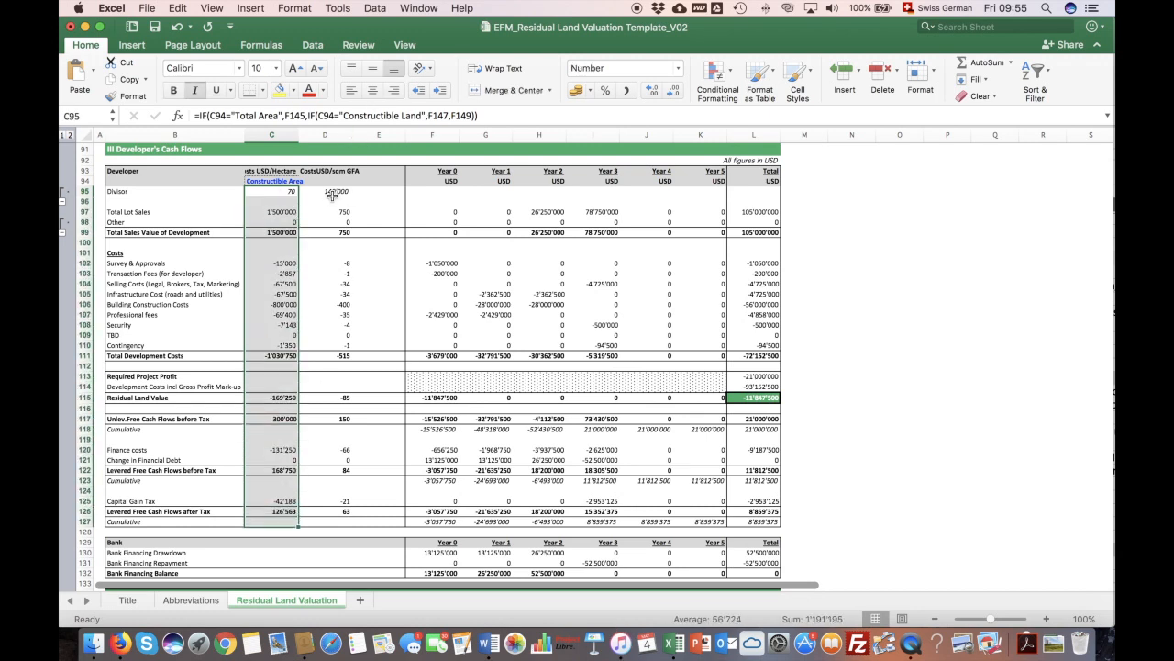
left_click(323, 193)
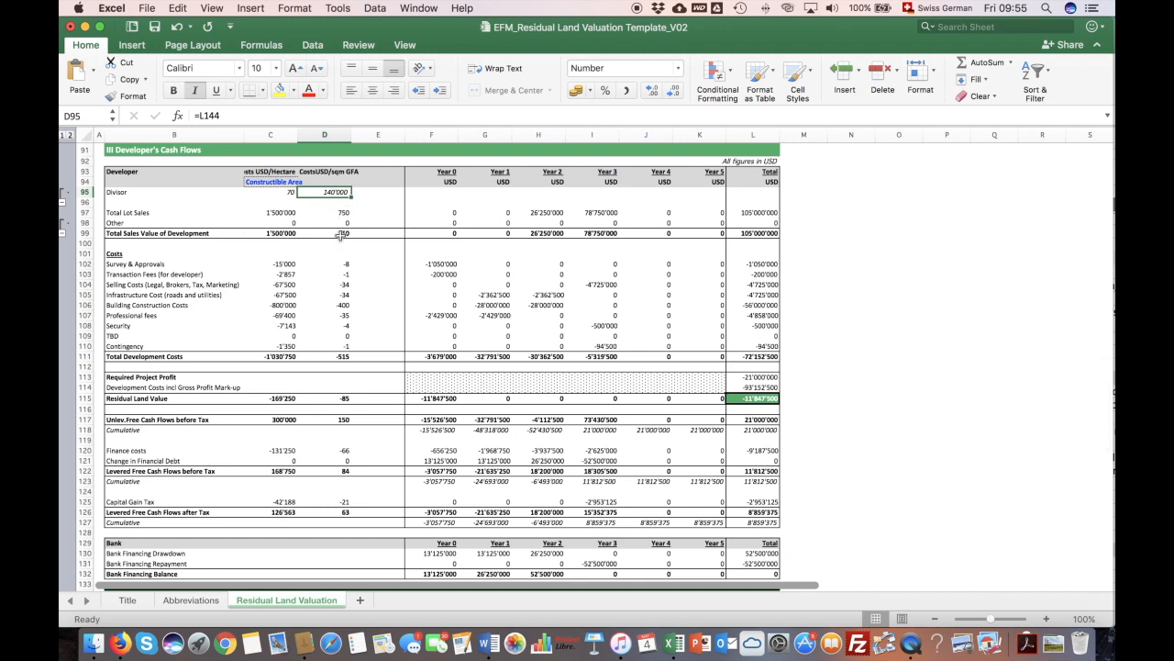
mouse_move(350, 294)
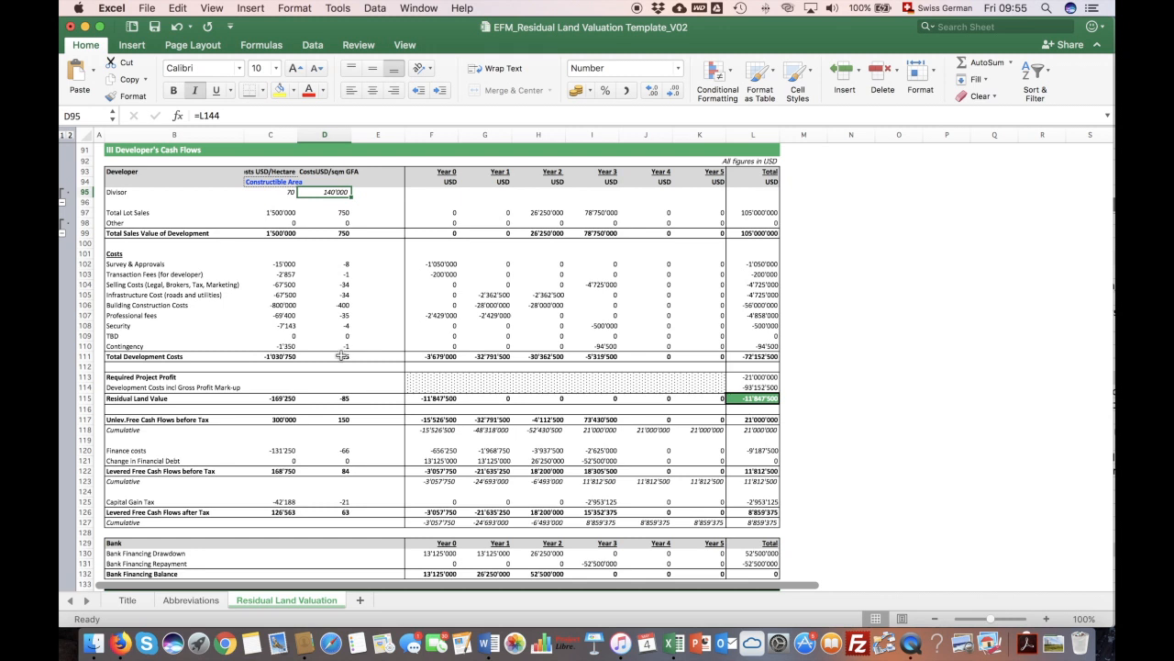
left_click(325, 430)
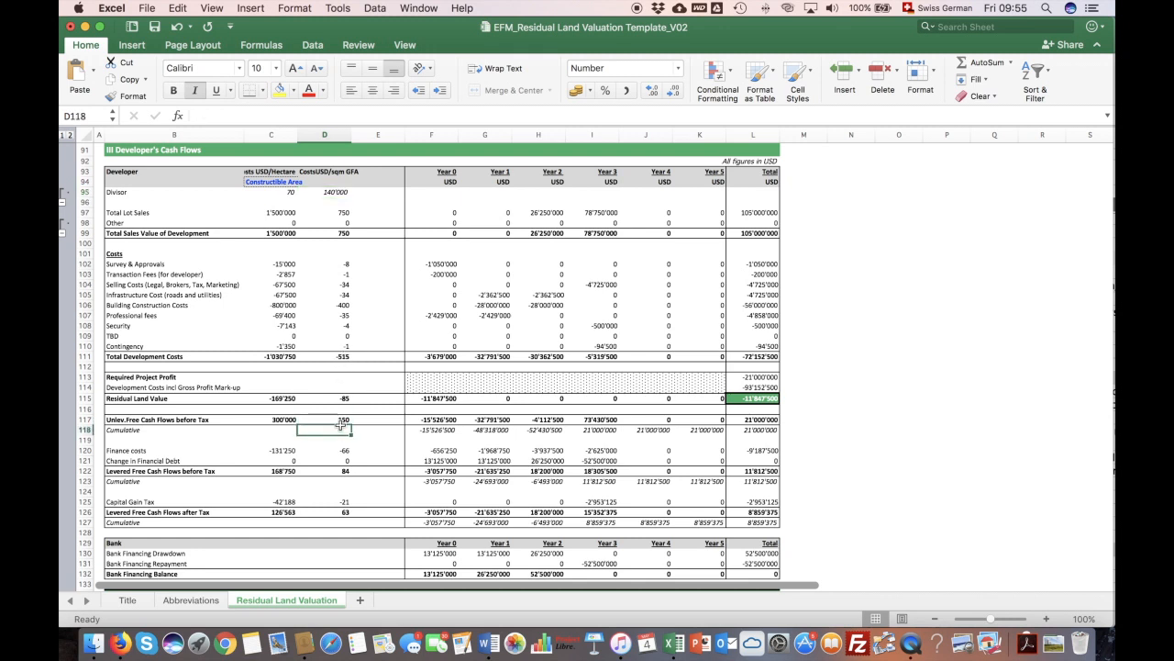
left_click(323, 419)
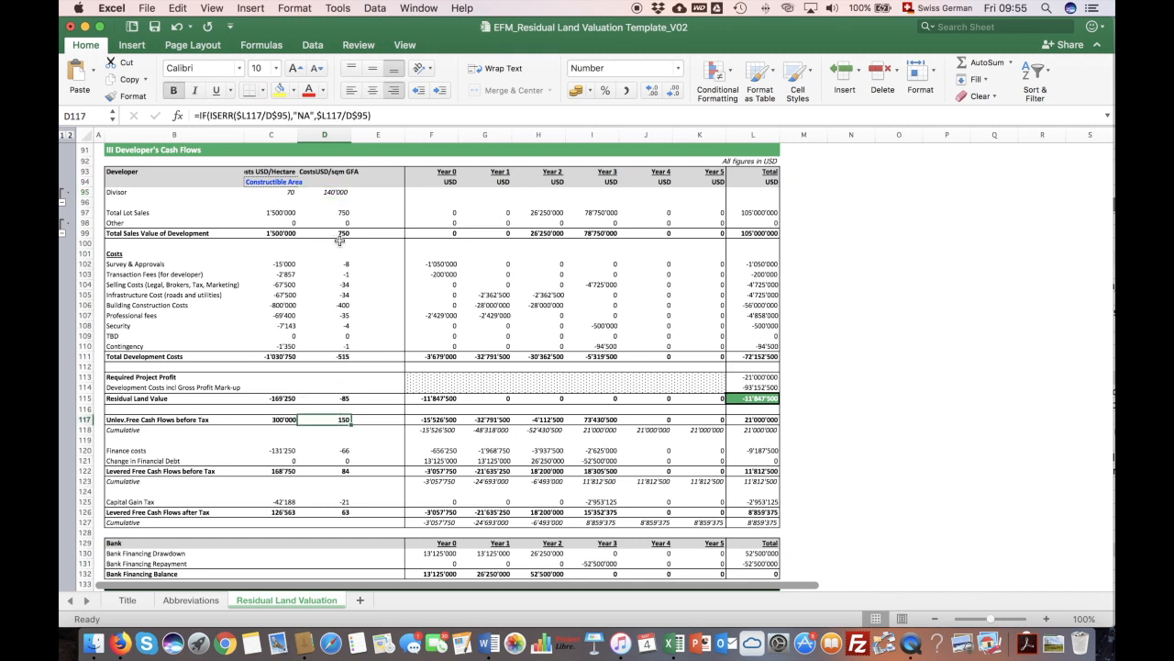
left_click(323, 232)
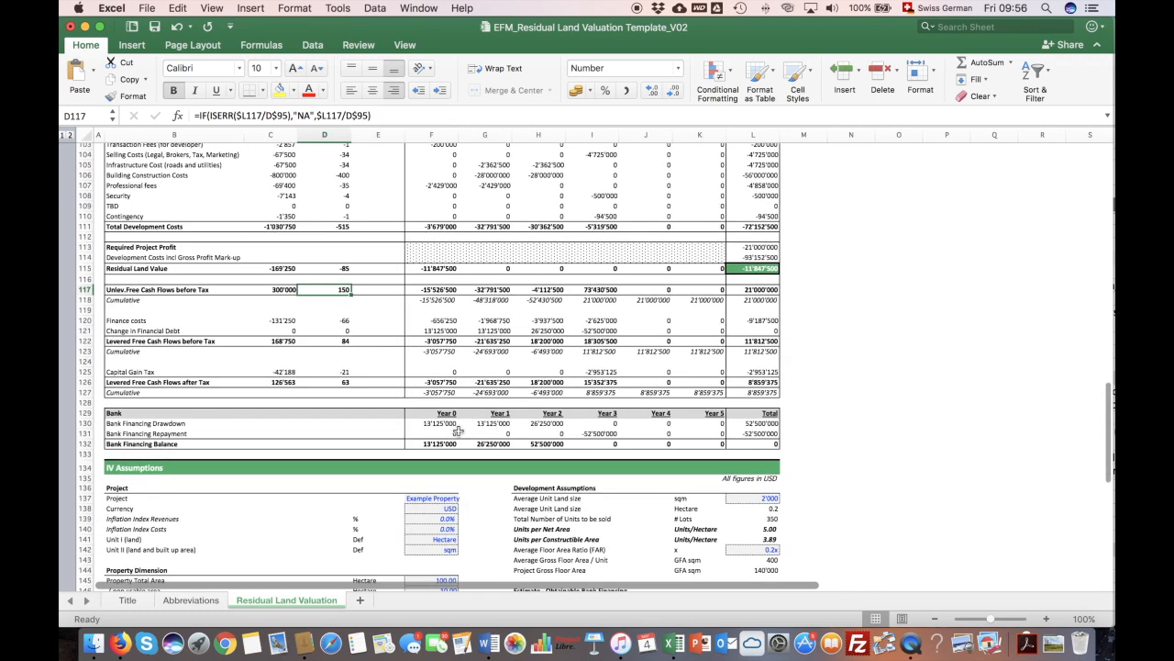
left_click(99, 290)
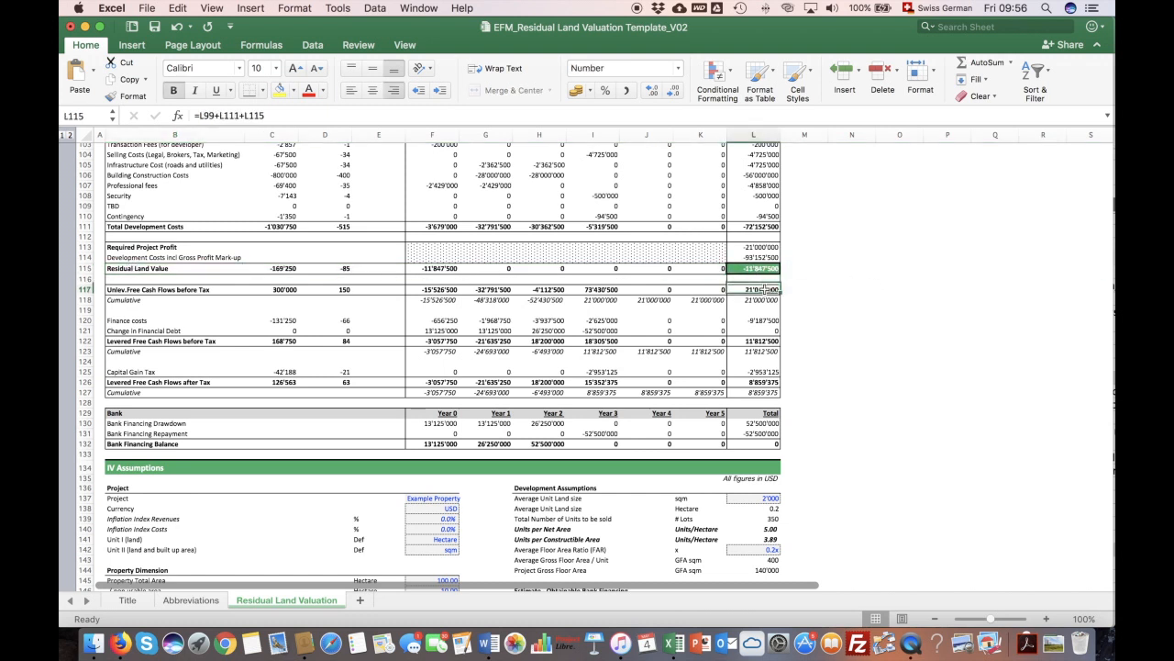
left_click(184, 290)
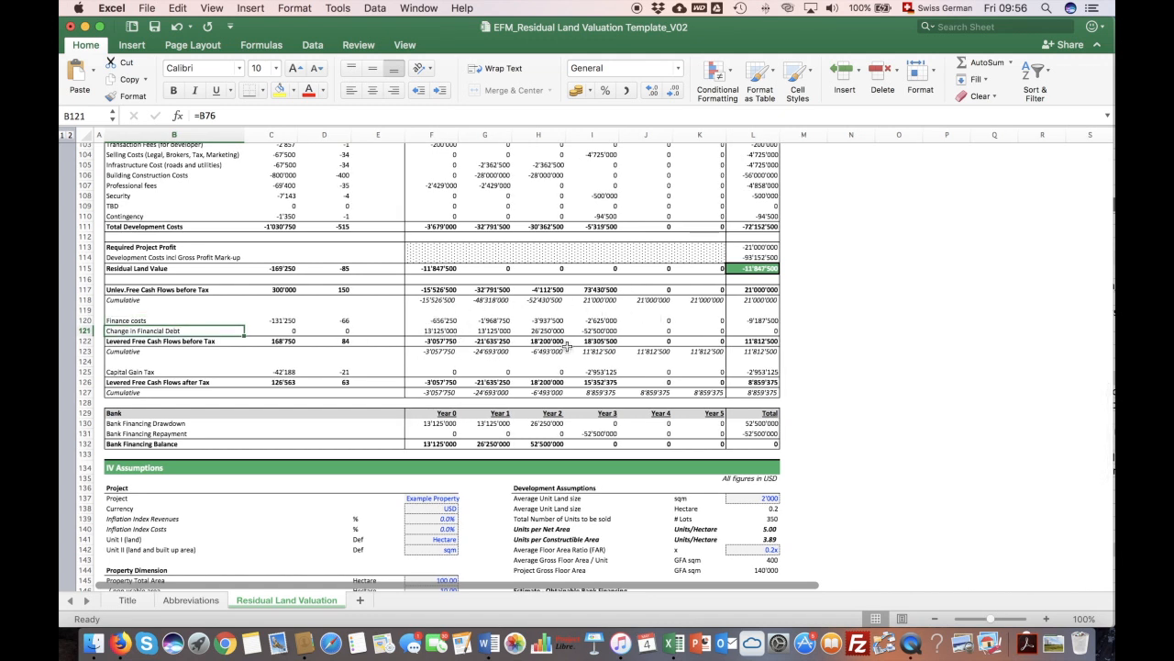
scroll("down", 3)
type("=F157*L147")
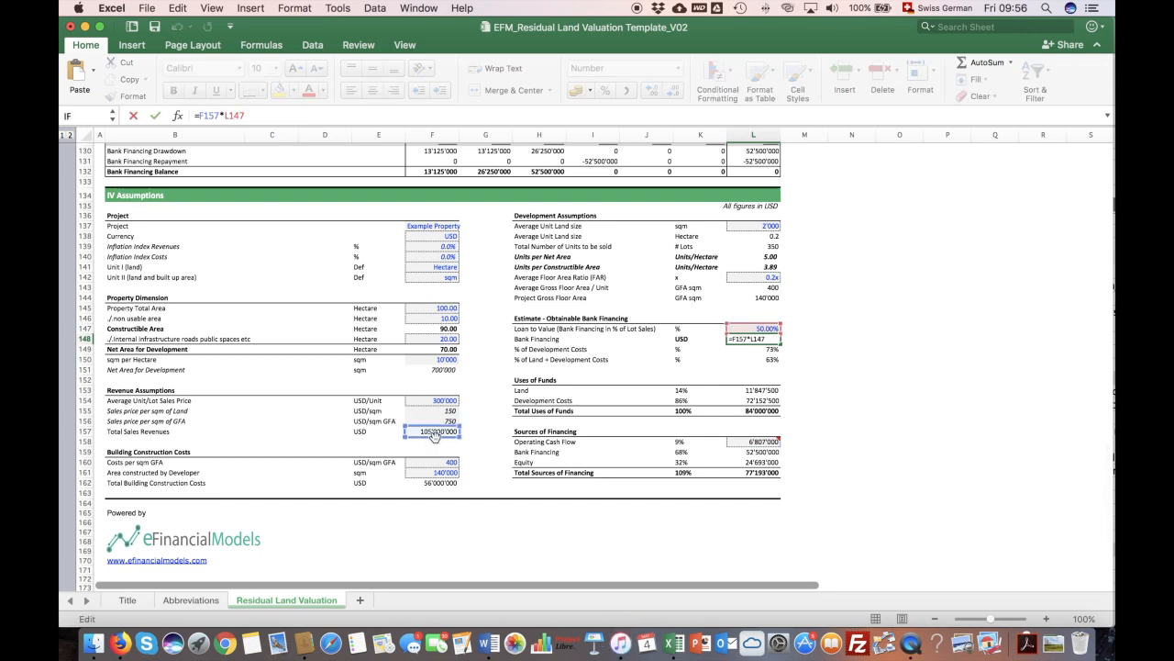
left_click(752, 338)
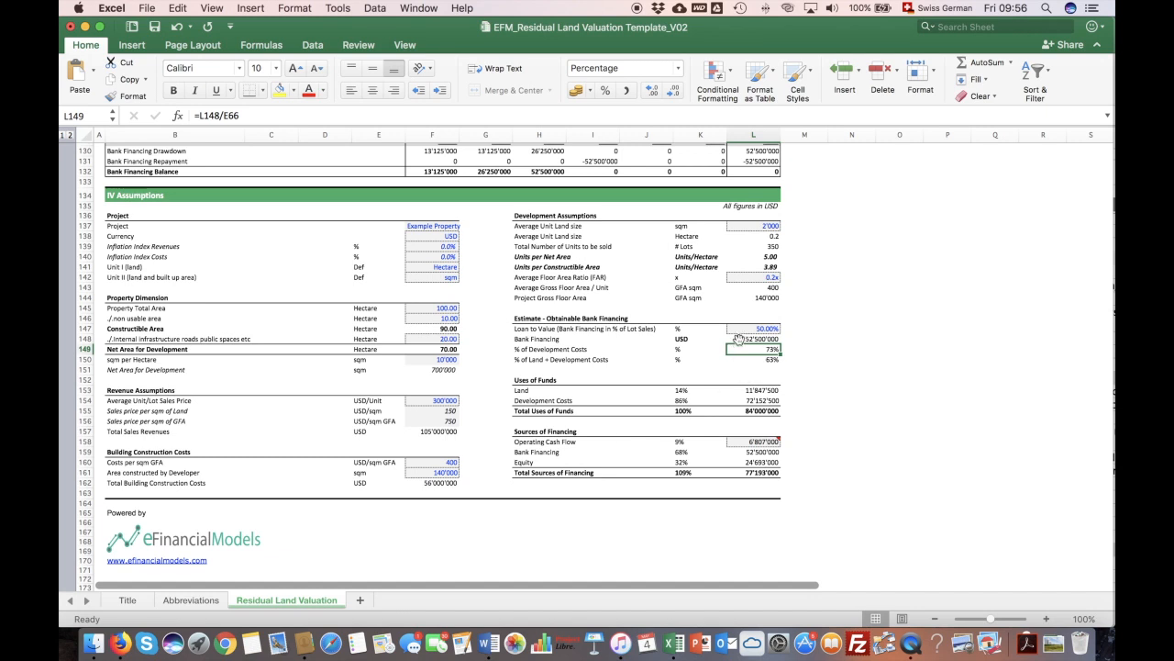
left_click(752, 337)
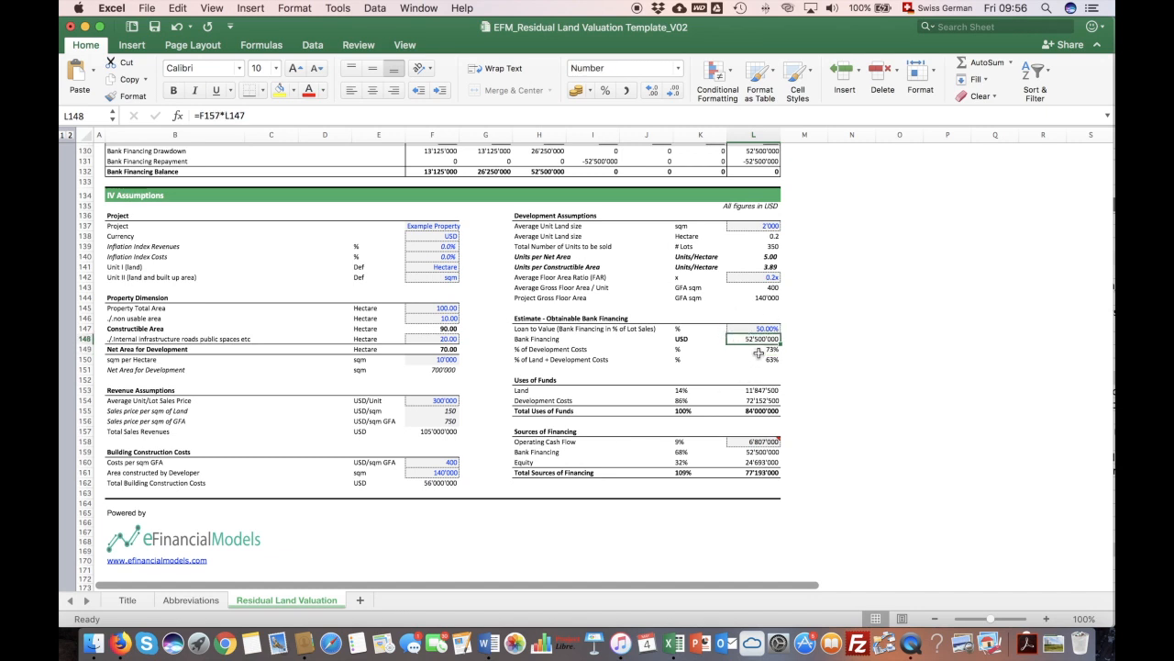
left_click(539, 349)
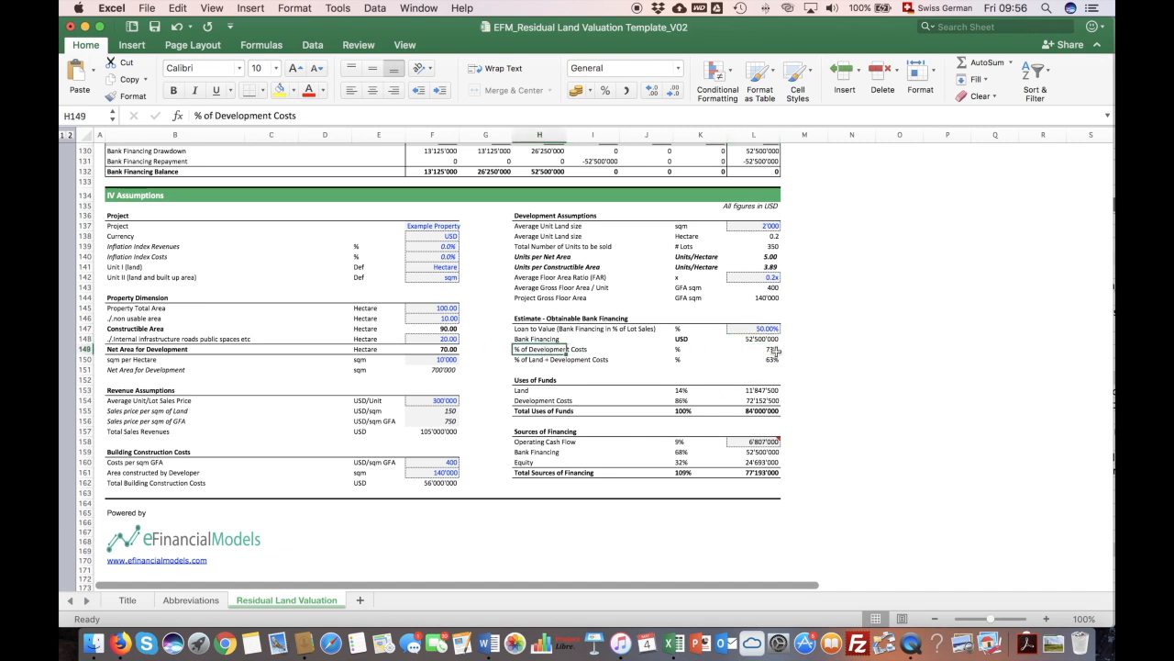
left_click(752, 349)
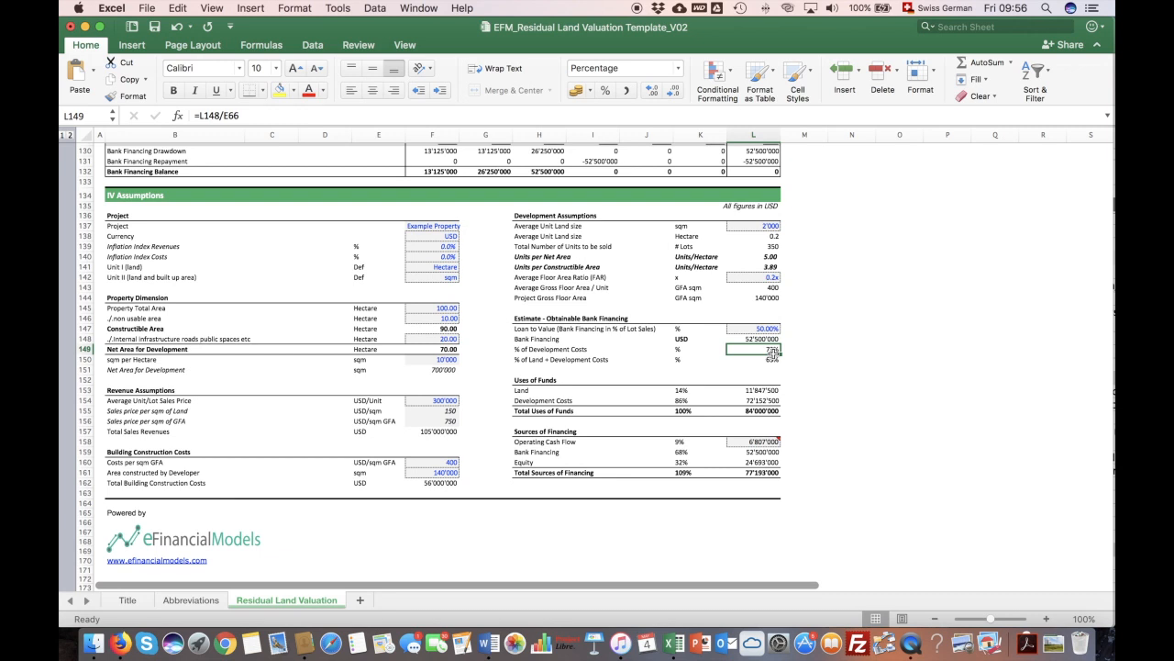
left_click(753, 338)
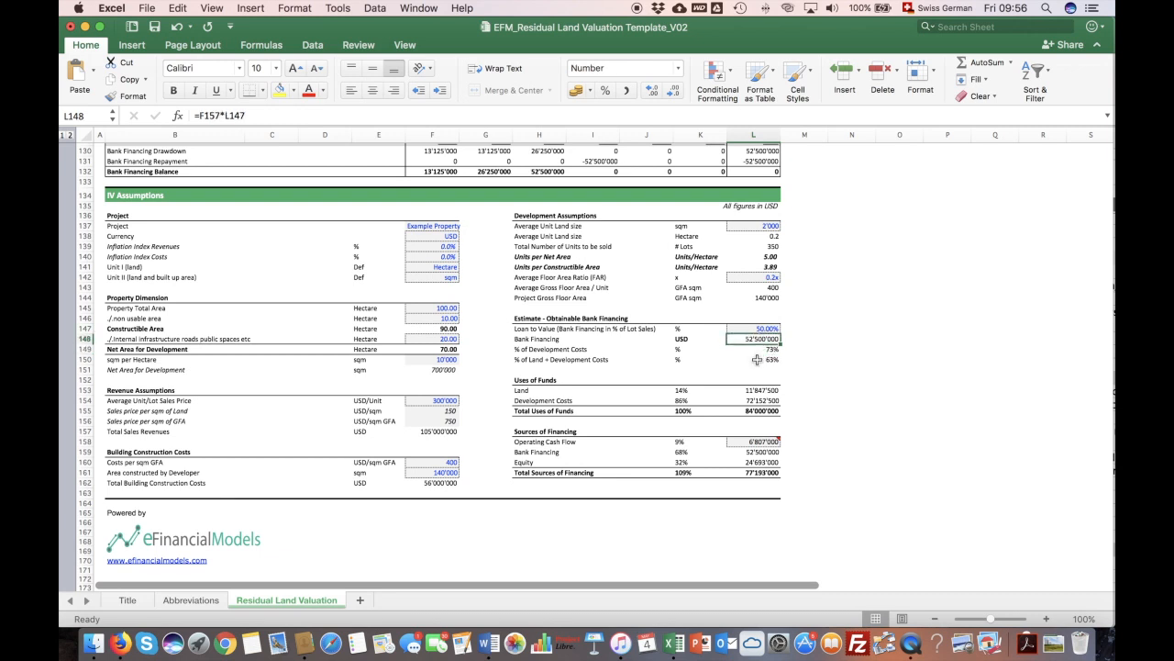
left_click(753, 358)
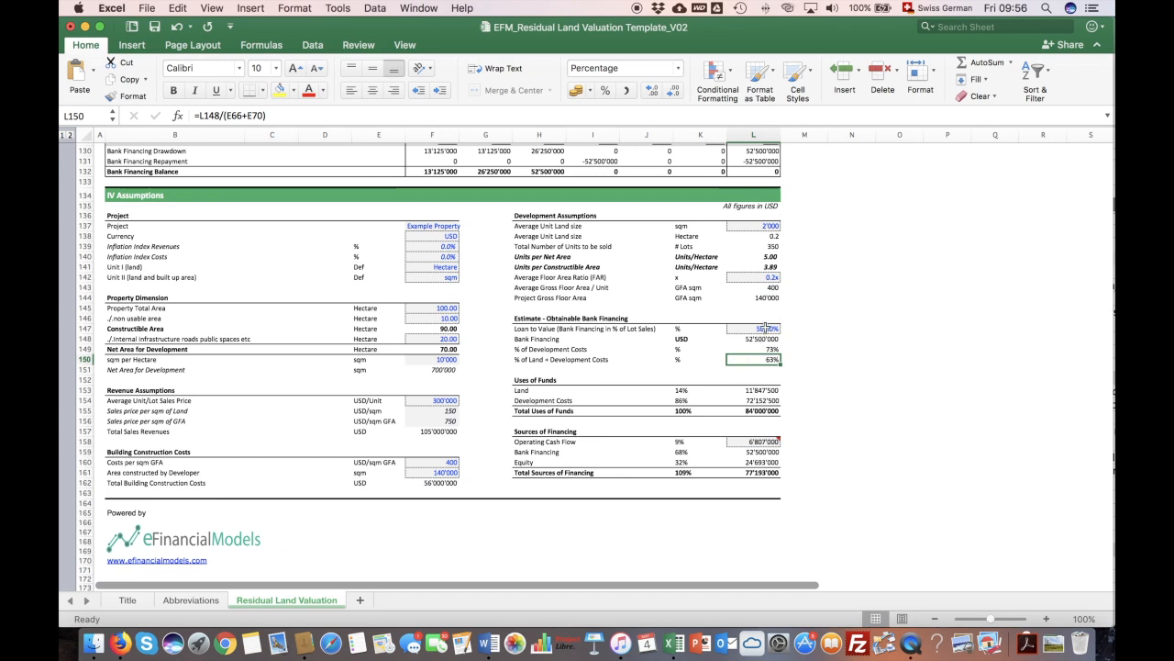
left_click(752, 329)
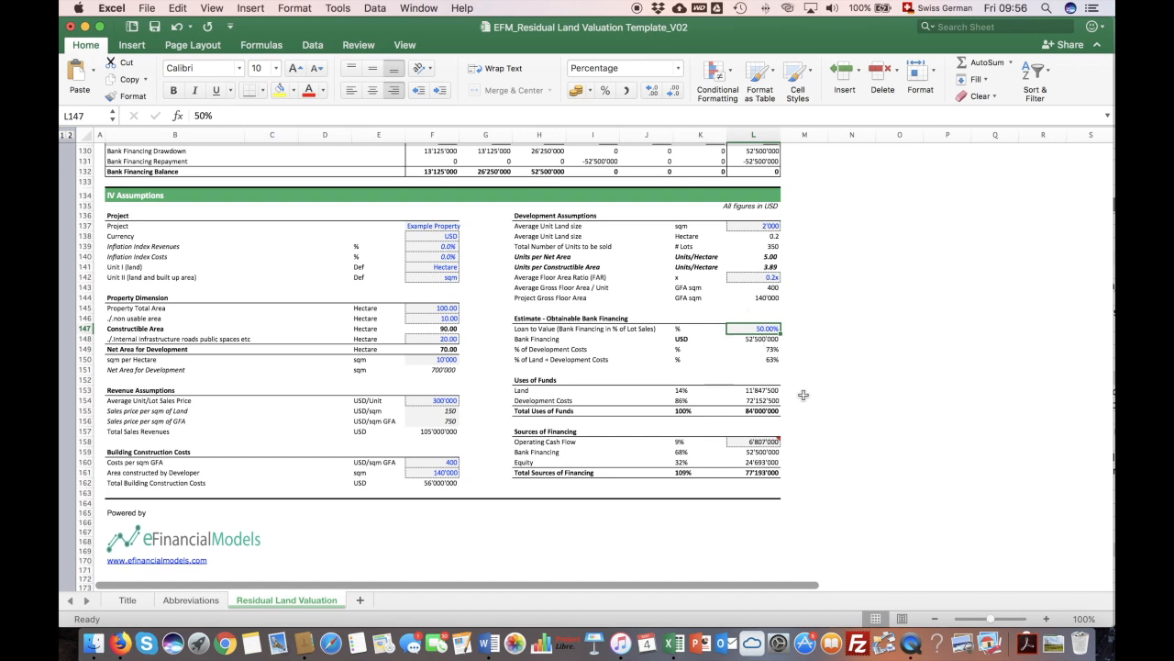
mouse_move(745, 310)
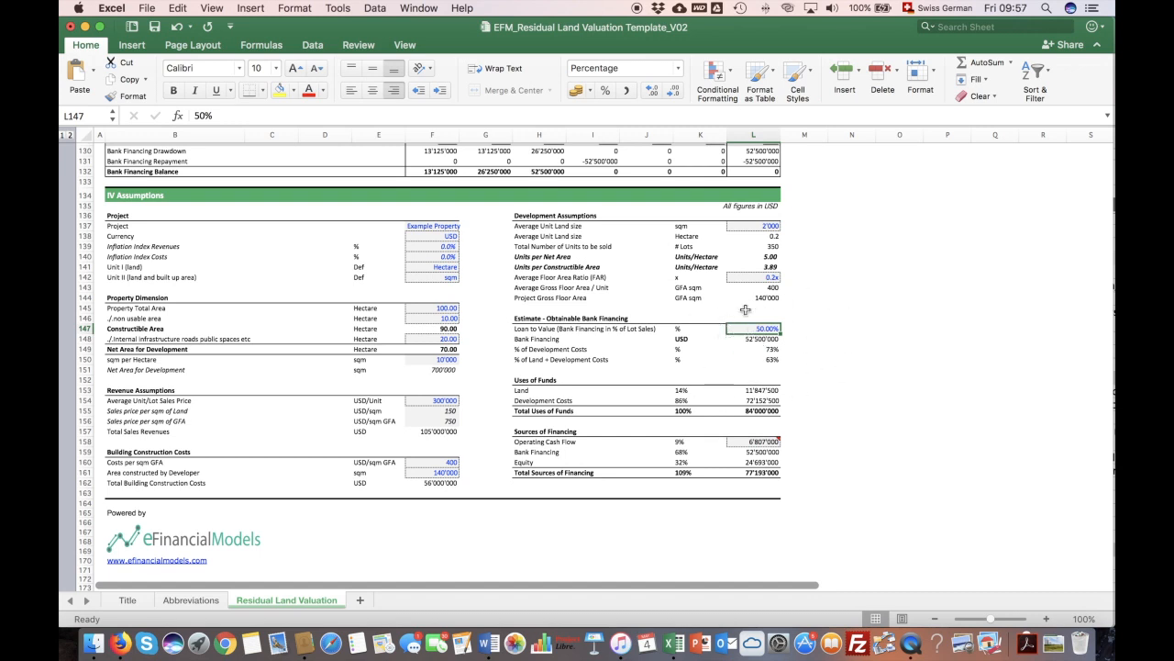
mouse_move(780, 351)
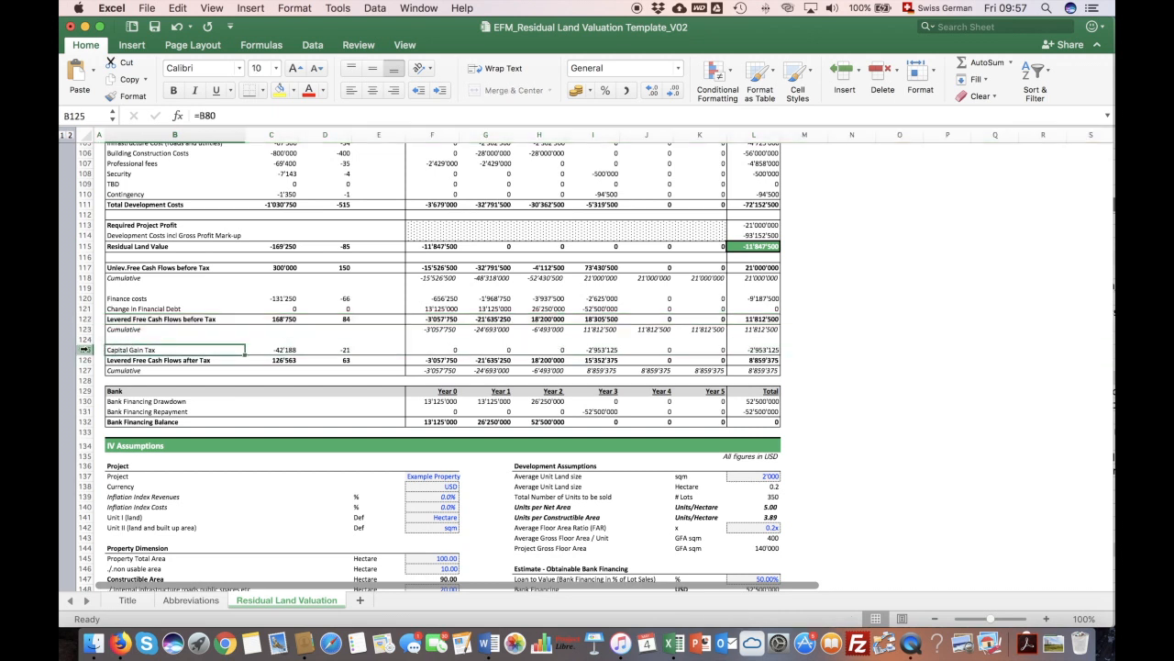
- Enter a 25.00% capital gain tax rate in the summary's tax rate input
left_click(325, 349)
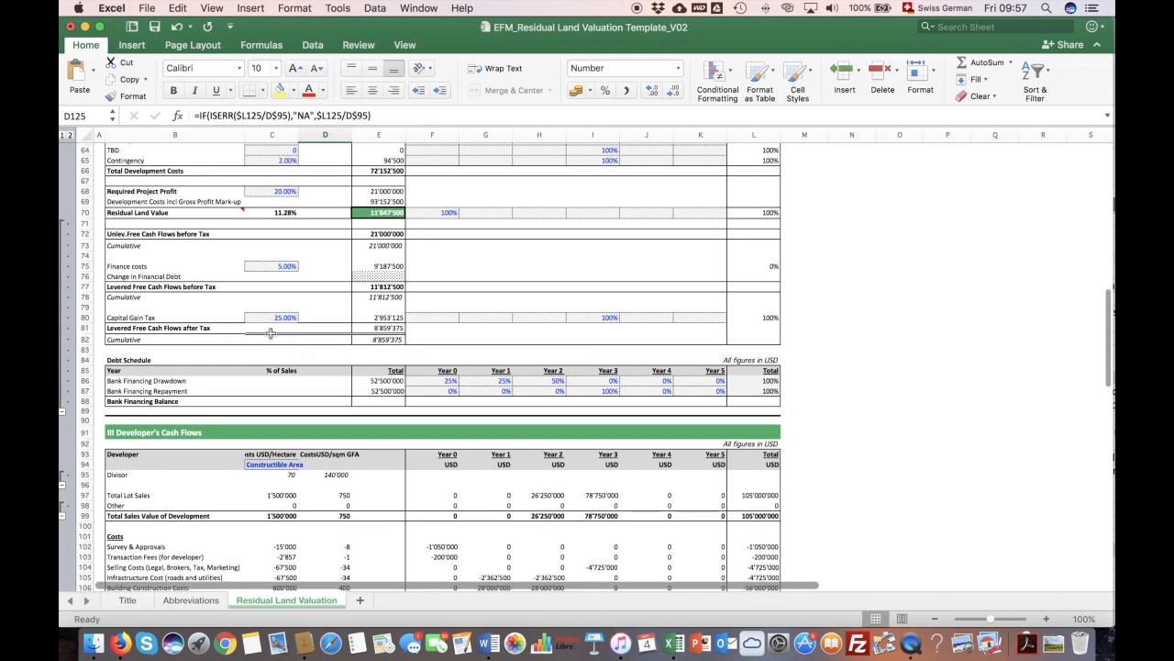
left_click(271, 318)
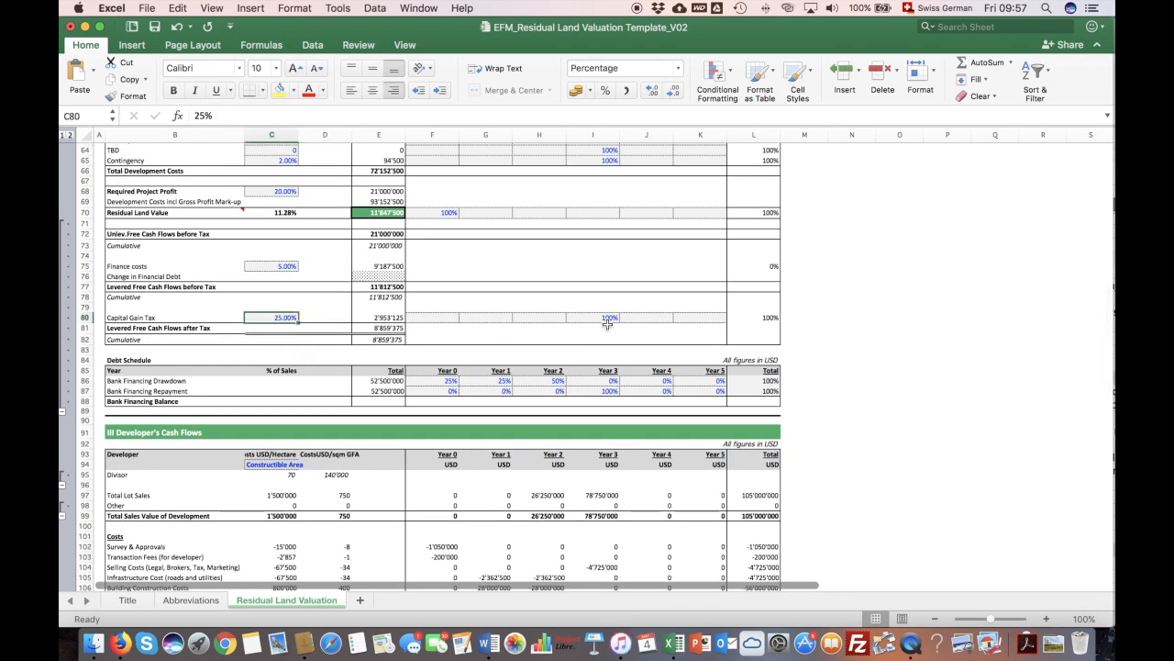
left_click(433, 317)
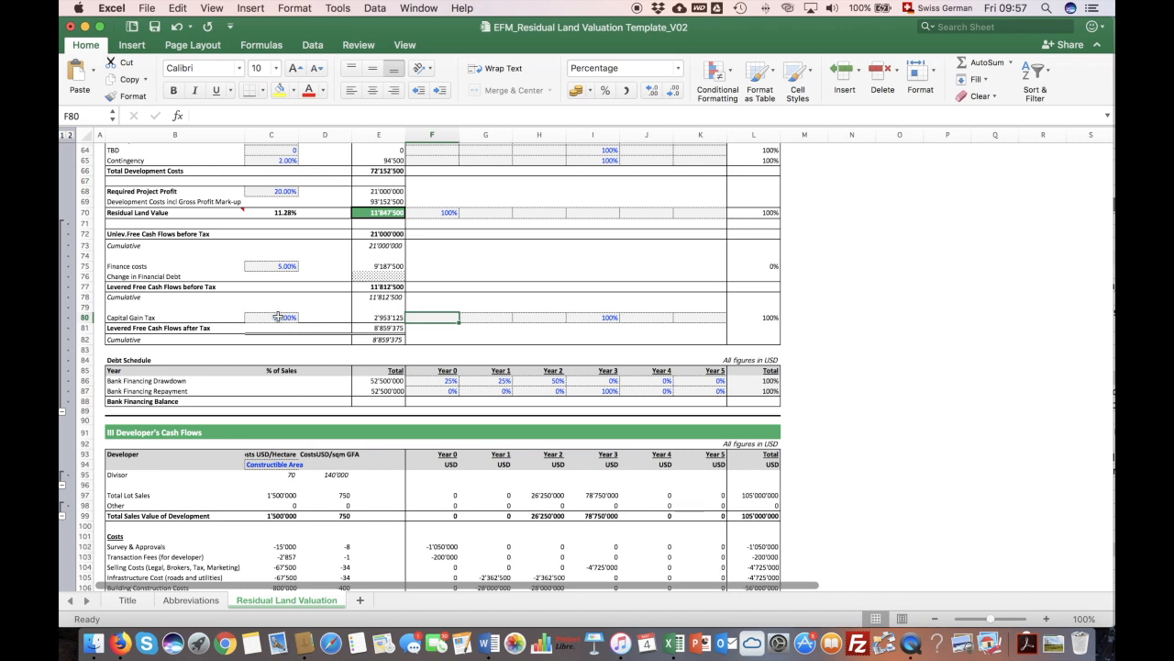
type("25.00%")
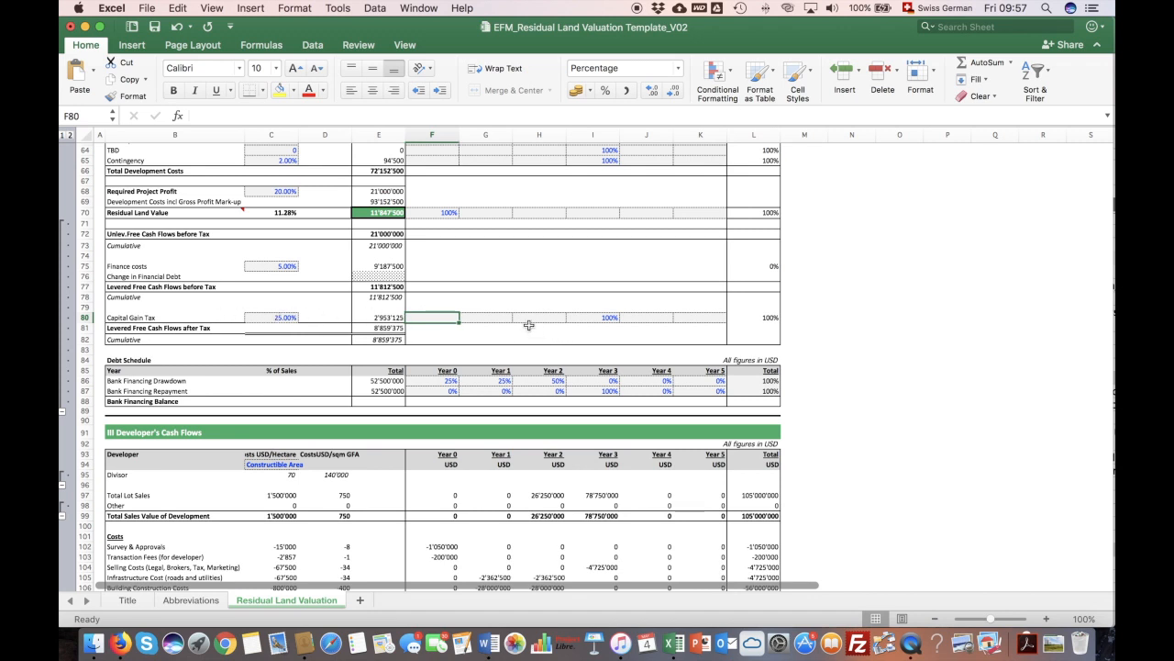
mouse_move(602, 317)
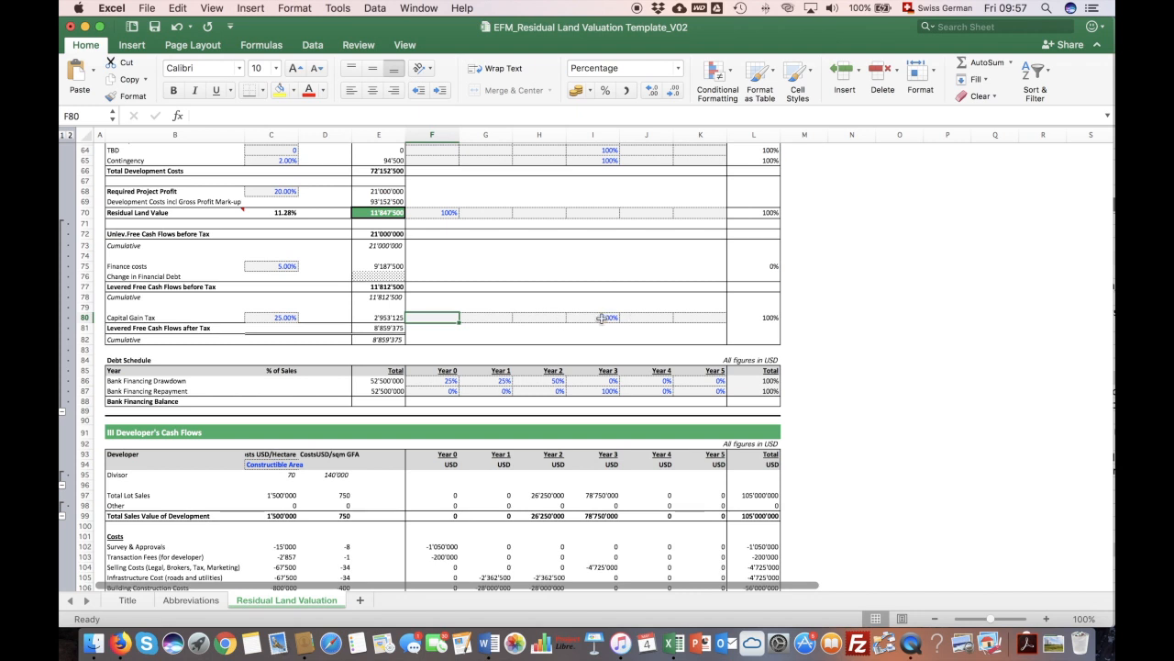
- Verify the year 3 tax payment share and the total capital gain tax formula =E78*C80
left_click(591, 316)
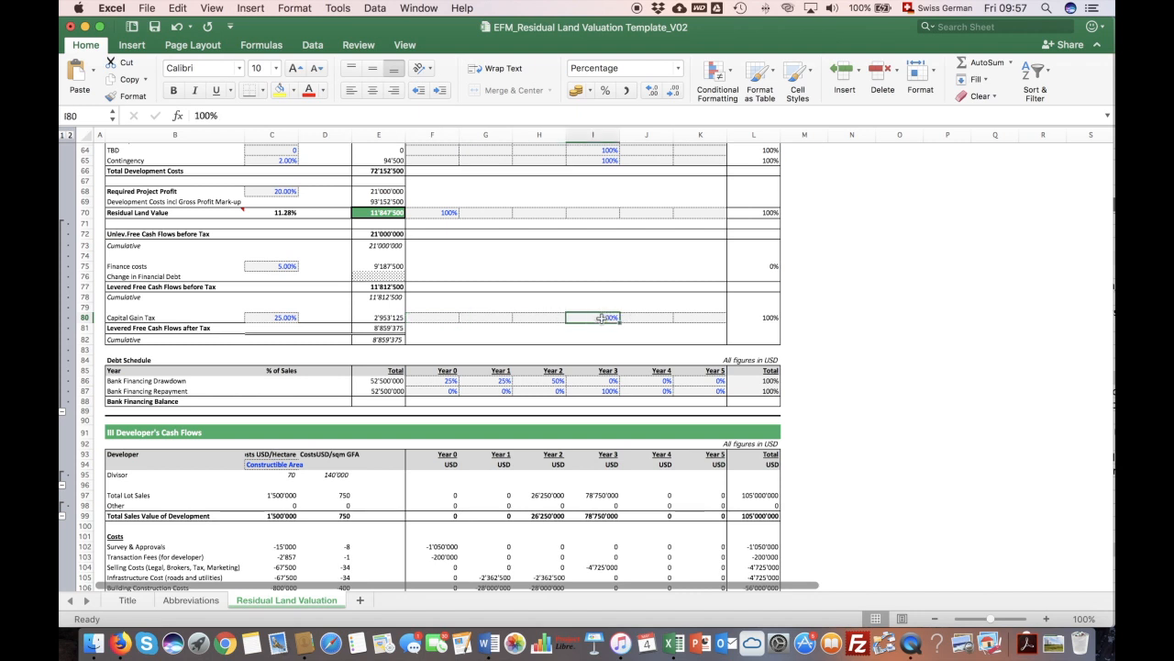
left_click(378, 318)
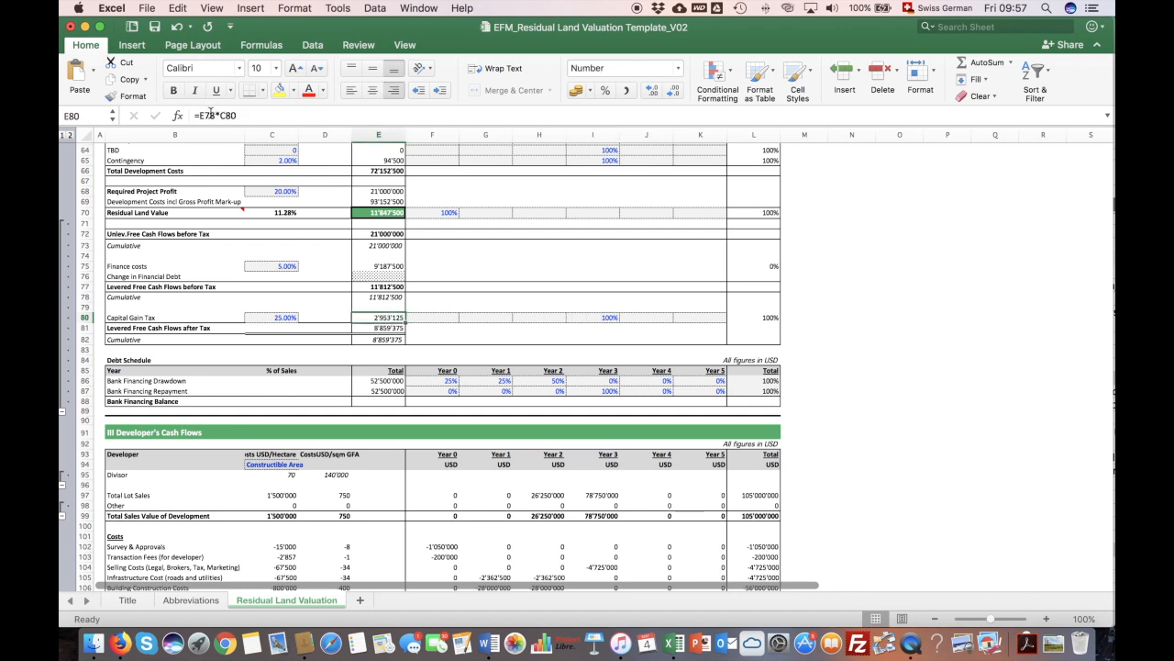
double_click(378, 318)
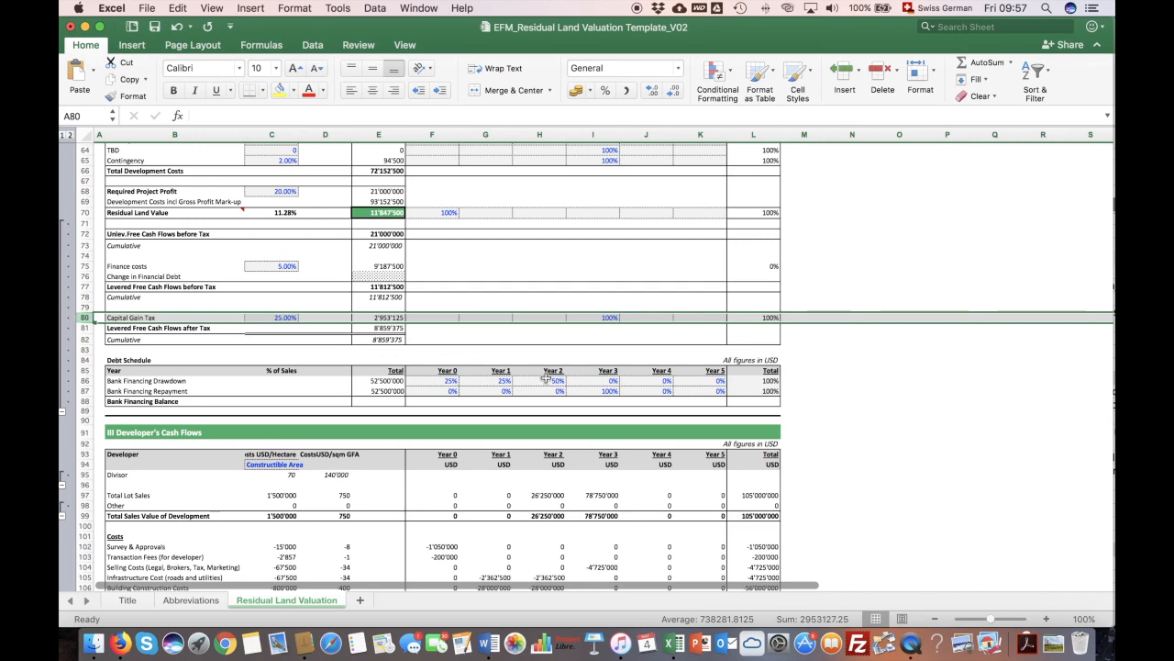
scroll("down", 3)
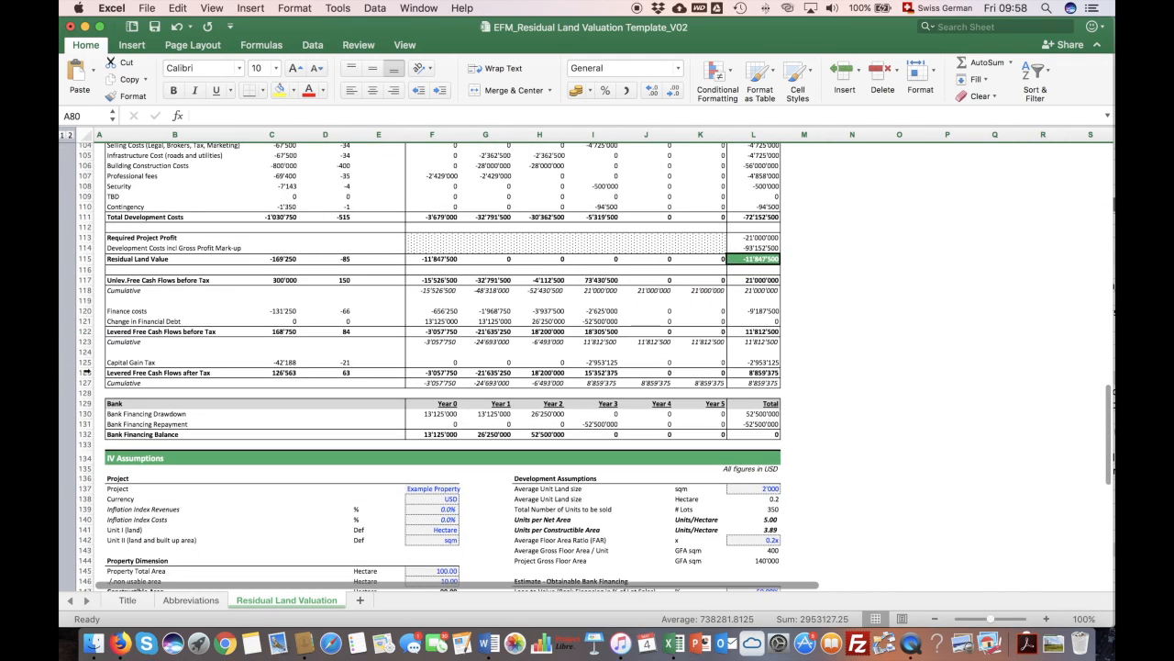
- Trace the levered free cash flow after tax row and its Total column taken from the final year (=K123)
left_click(175, 373)
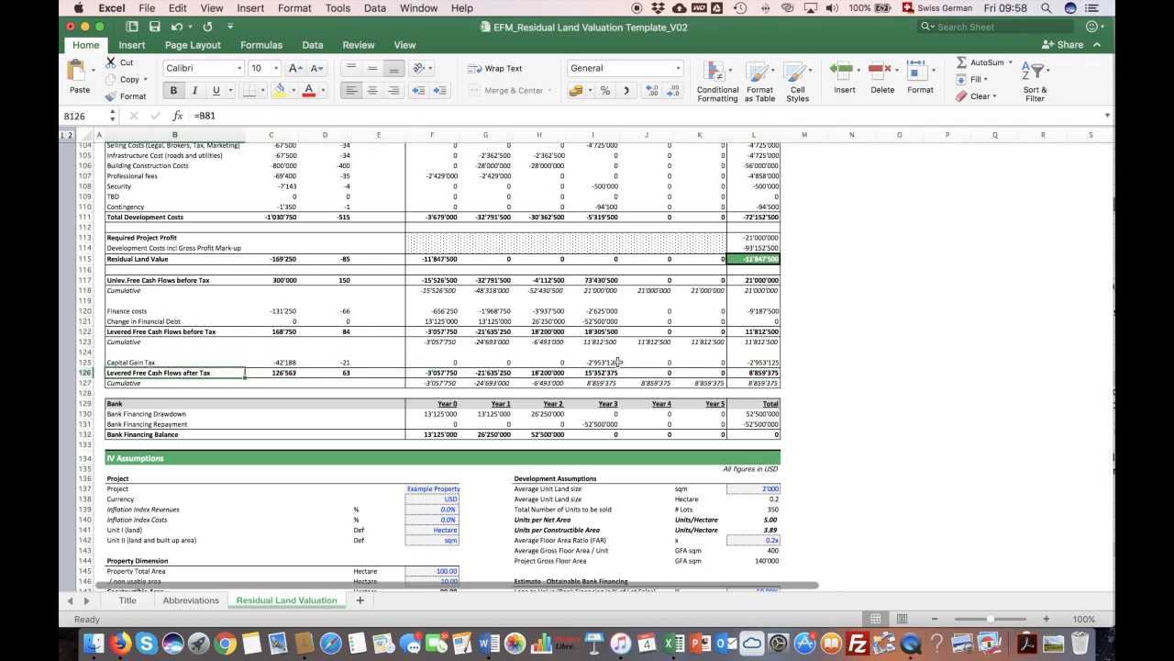
left_click(591, 372)
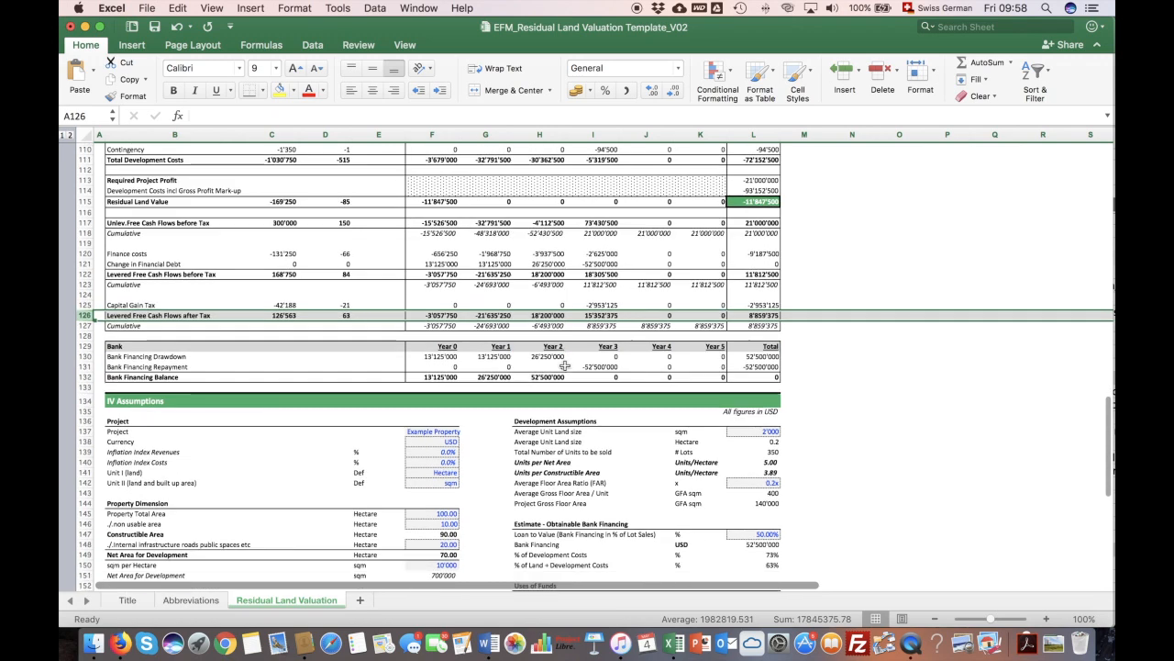
scroll("down", 3)
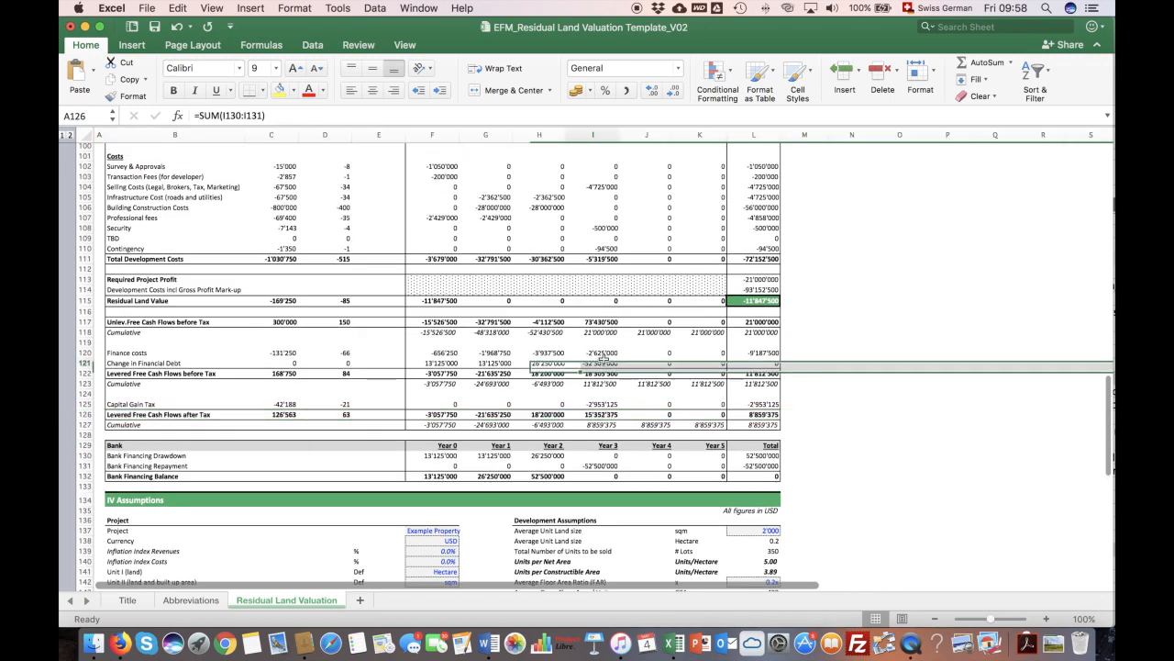
left_click(752, 426)
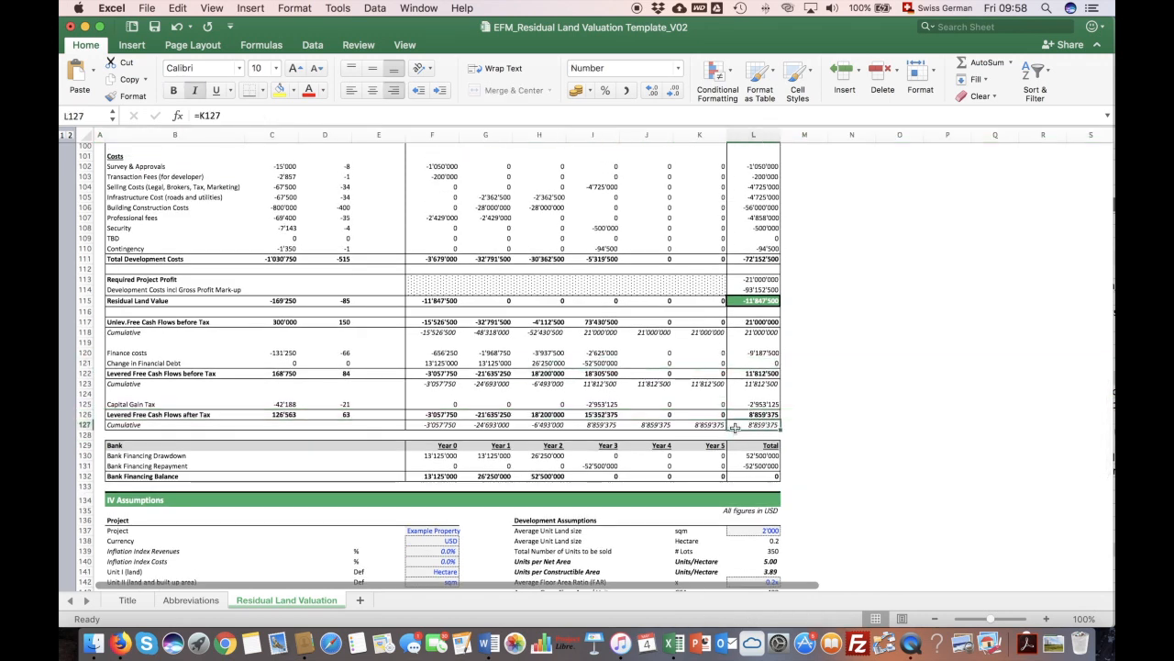
left_click(752, 384)
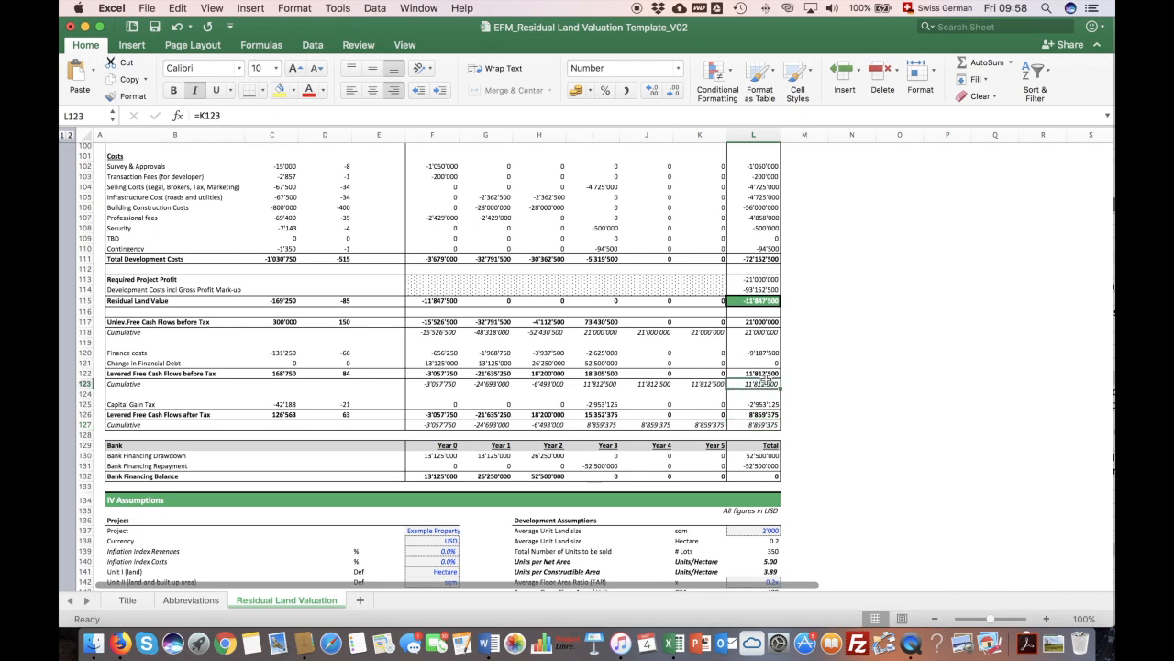
mouse_move(605, 279)
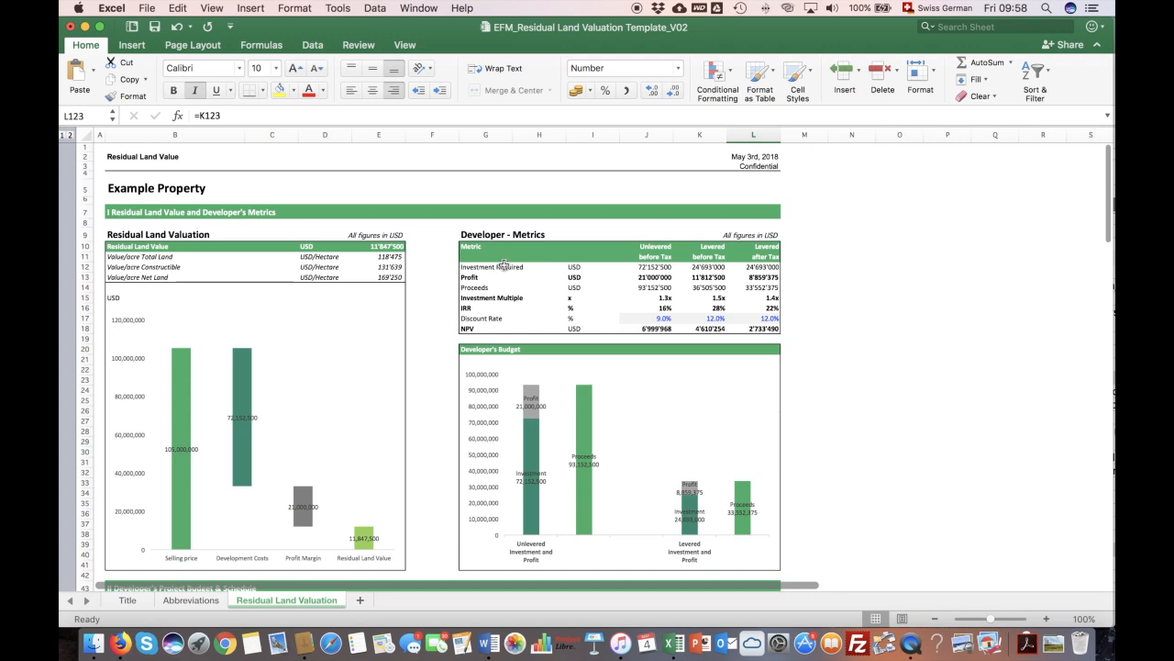
- Review the unlevered investment required, profit, proceeds and investment multiple formulas
left_click(485, 267)
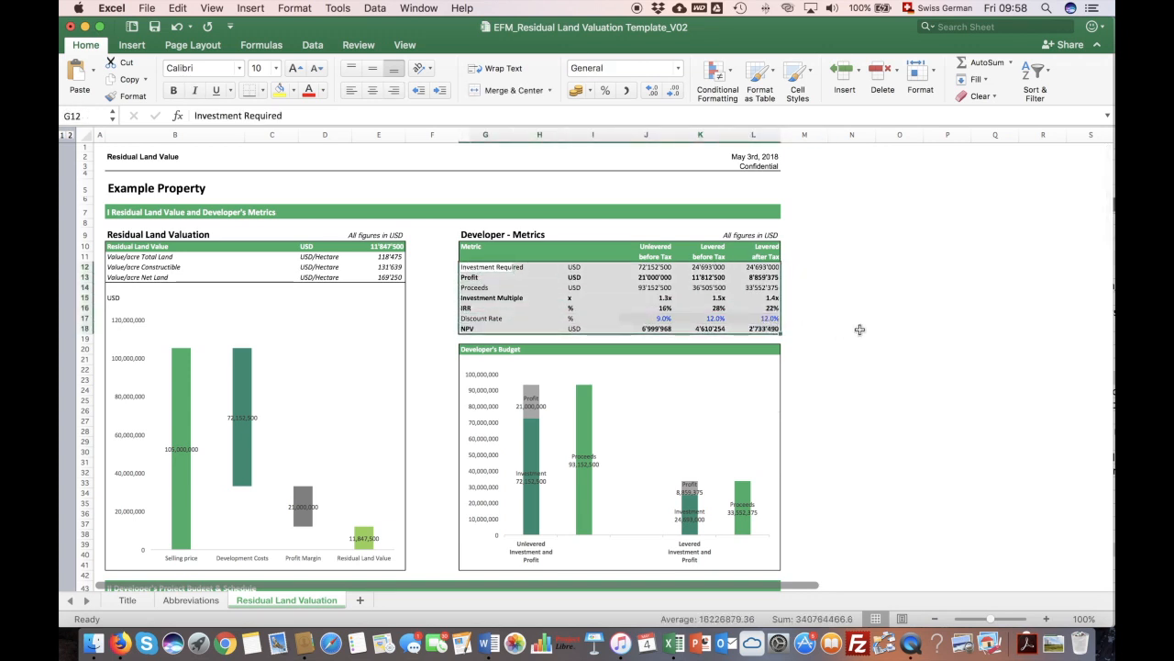
left_click(652, 277)
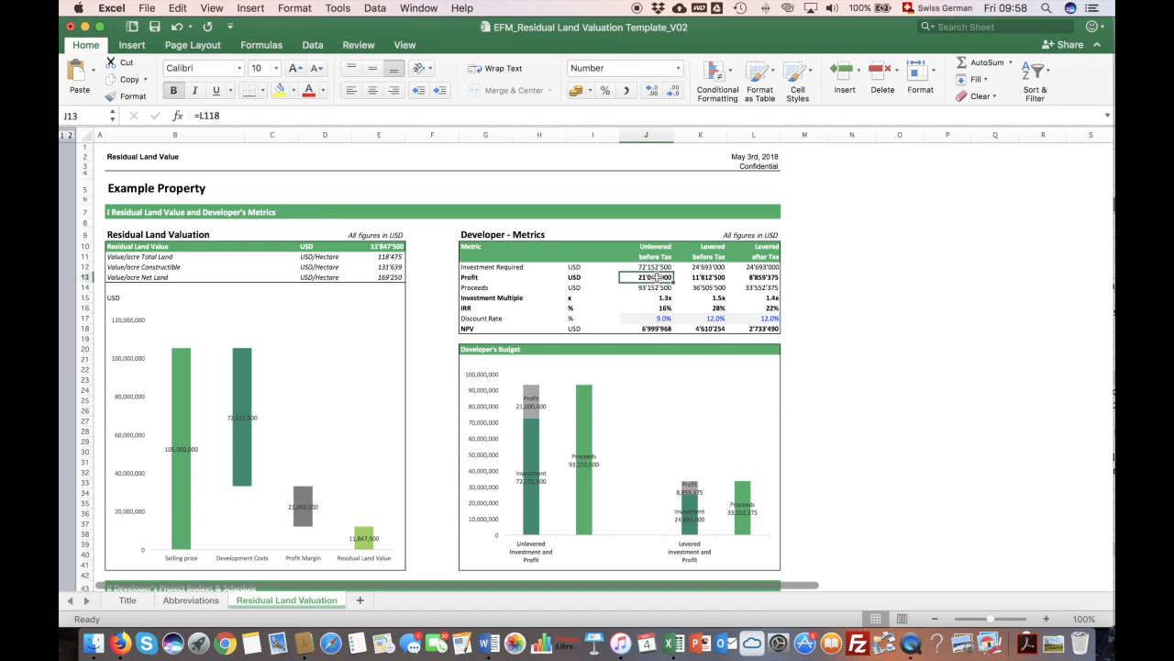
left_click(646, 286)
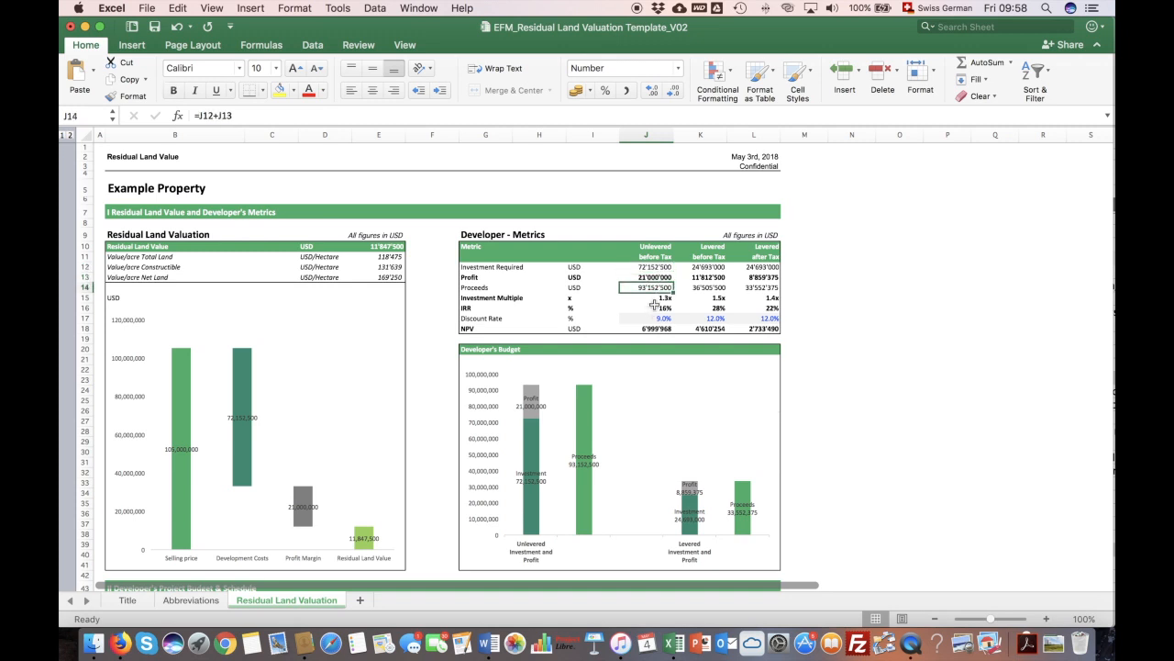
left_click(646, 298)
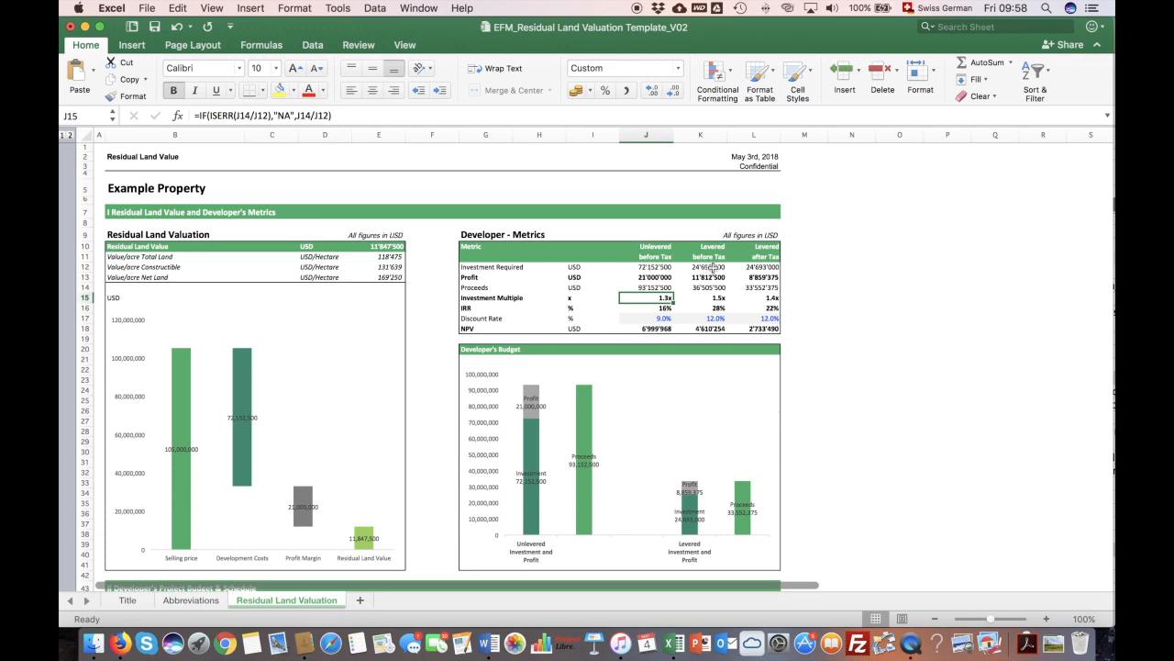
- Review the levered investment required, before-tax profit, multiple and the IRR formulas across cases
left_click(699, 268)
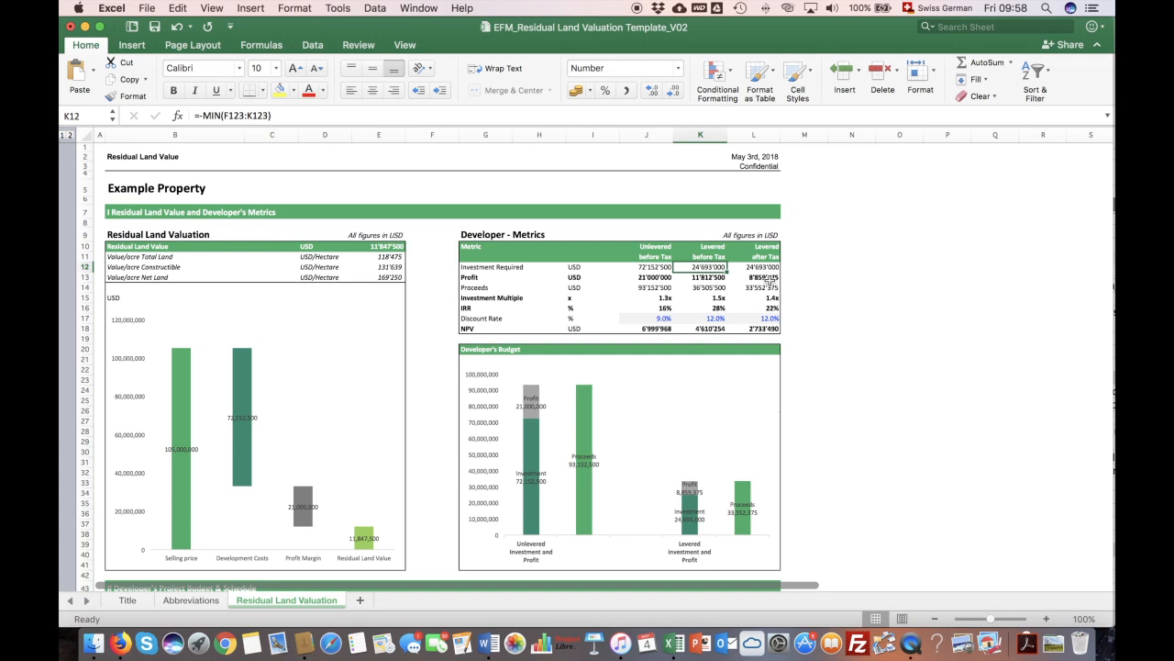
left_click(708, 277)
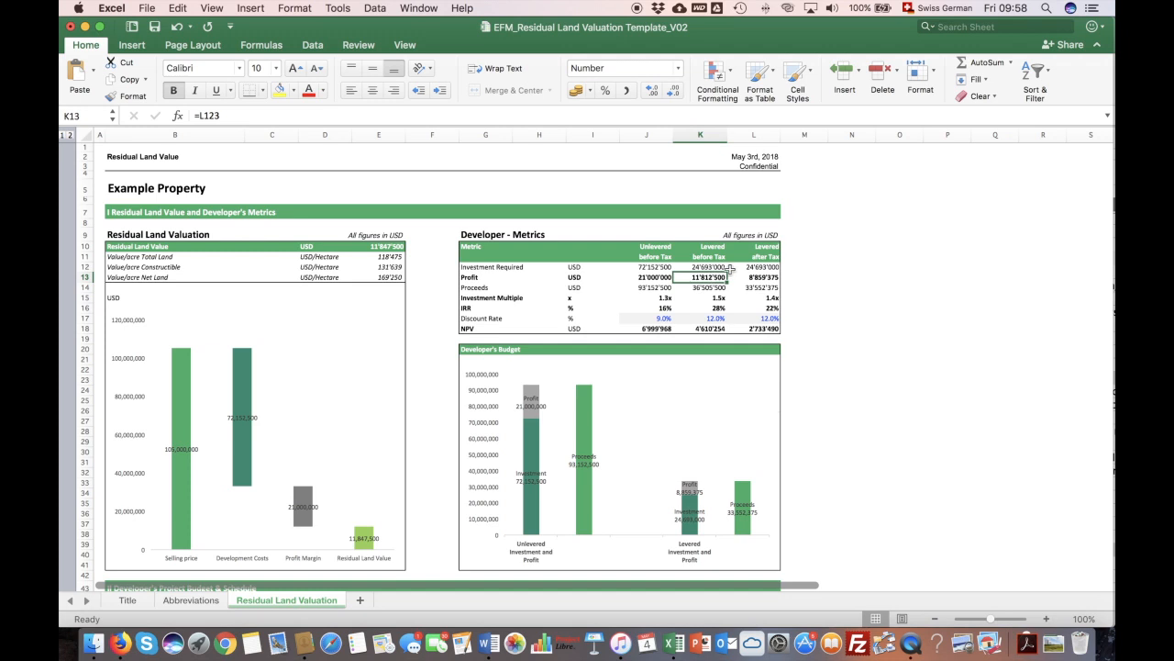
mouse_move(622, 268)
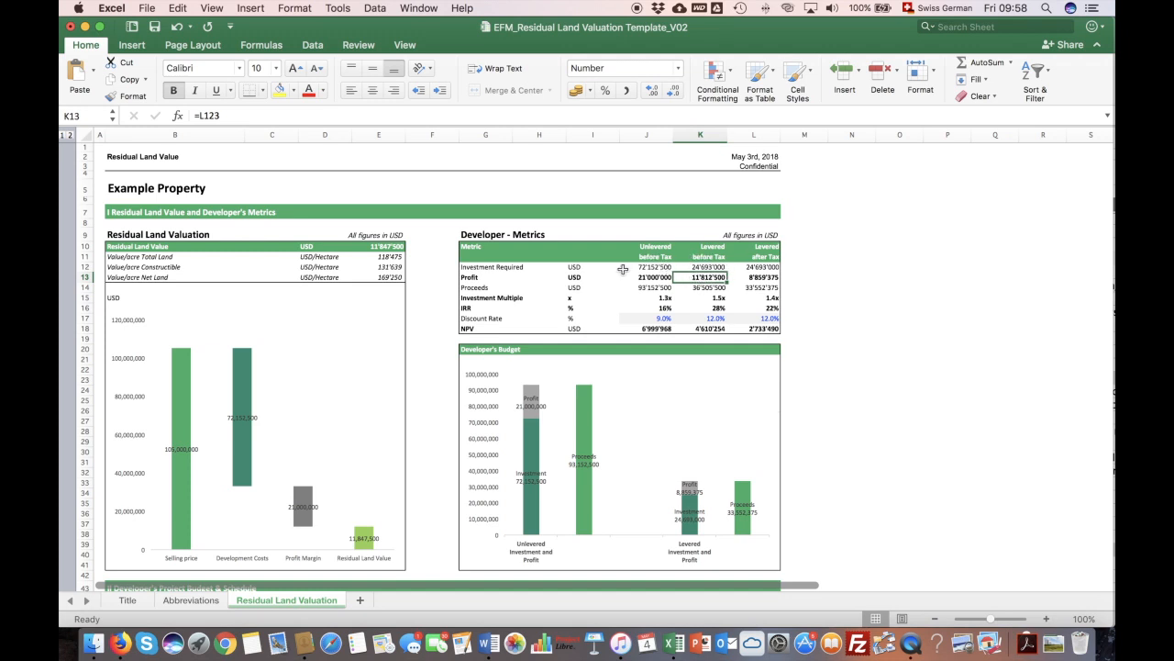
left_click(716, 297)
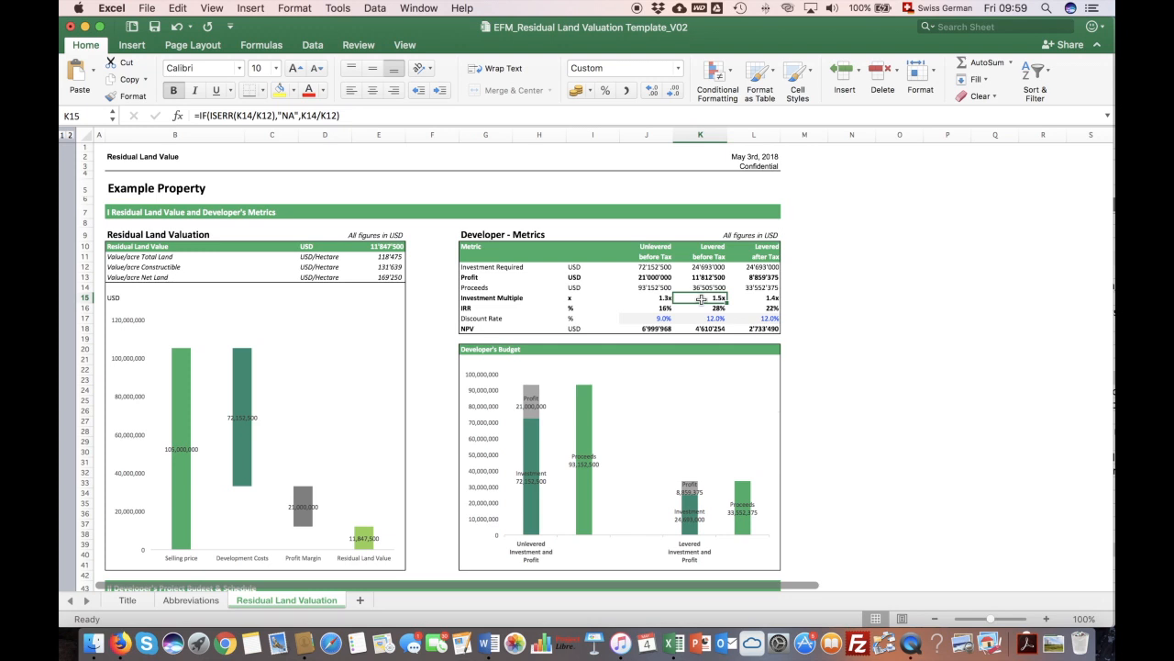
left_click(701, 267)
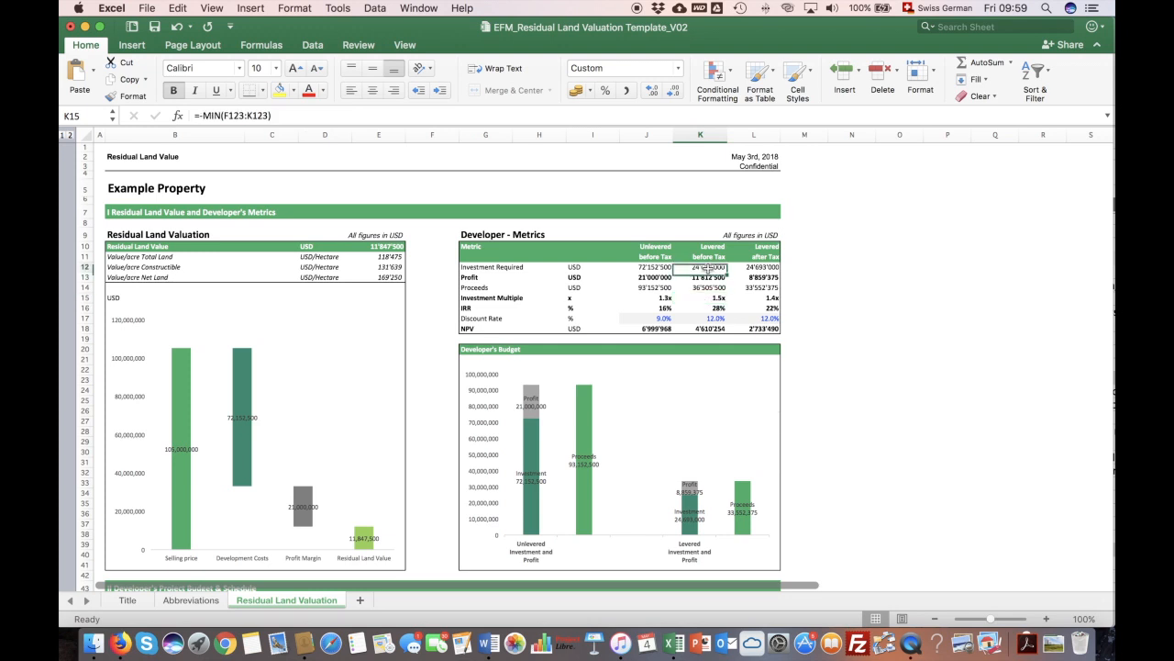
left_click_drag(708, 268, 708, 298)
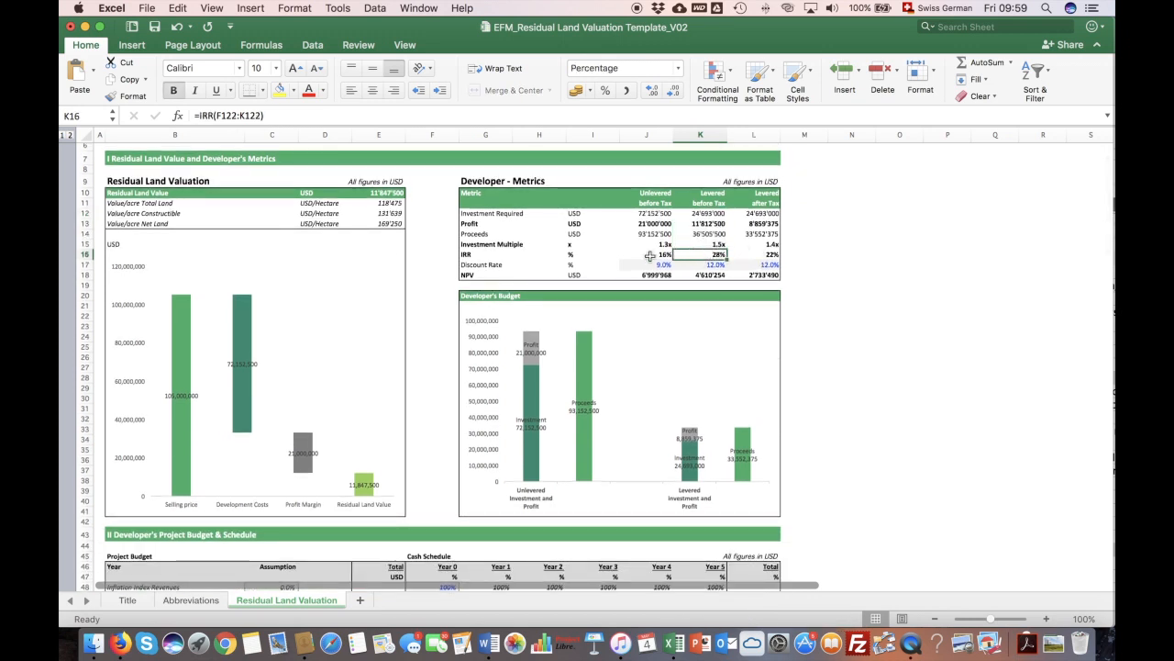
left_click_drag(646, 254, 769, 253)
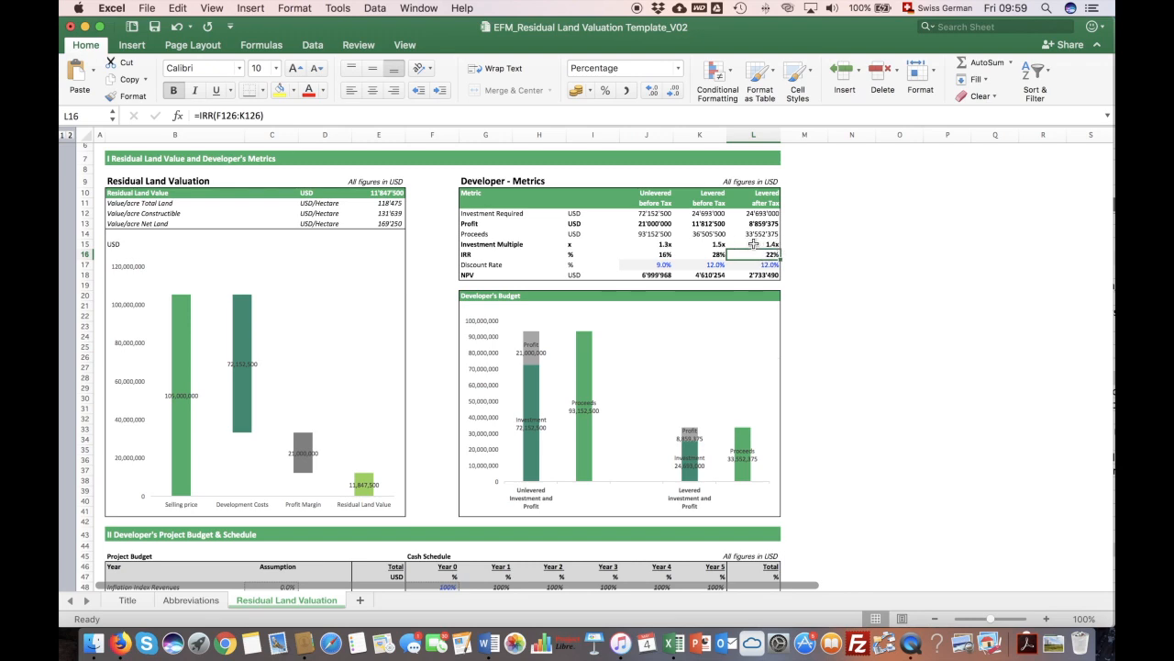
scroll("down", 3)
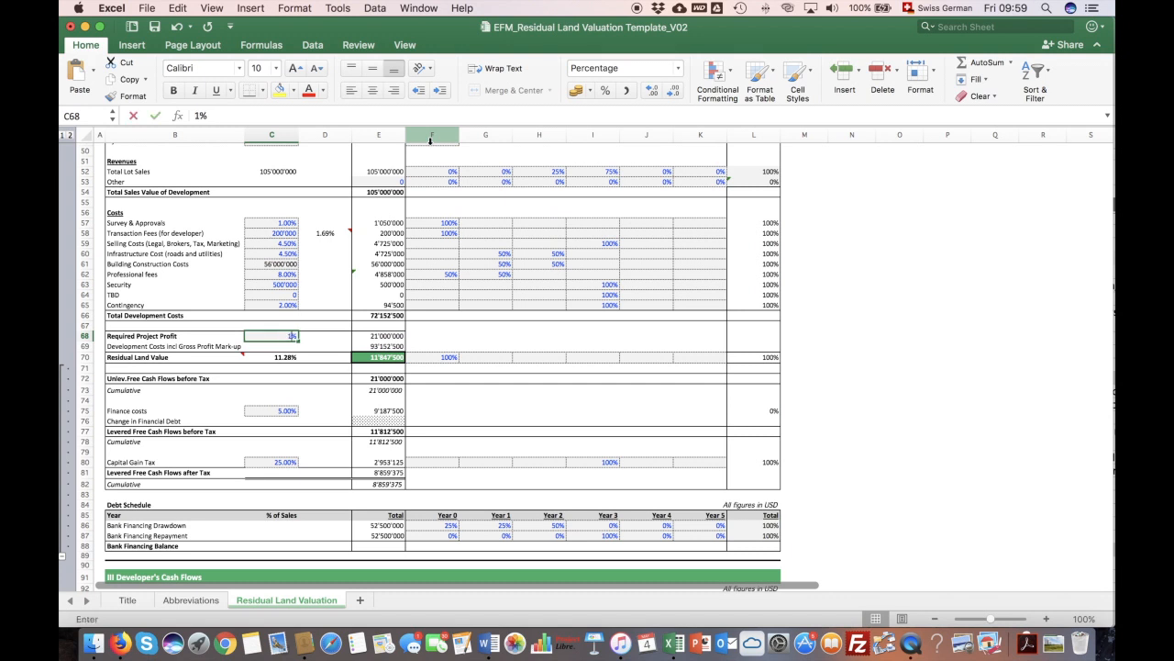
- Try a 15% required profit, then set it to 16% so the developer IRR hits target
type("15%")
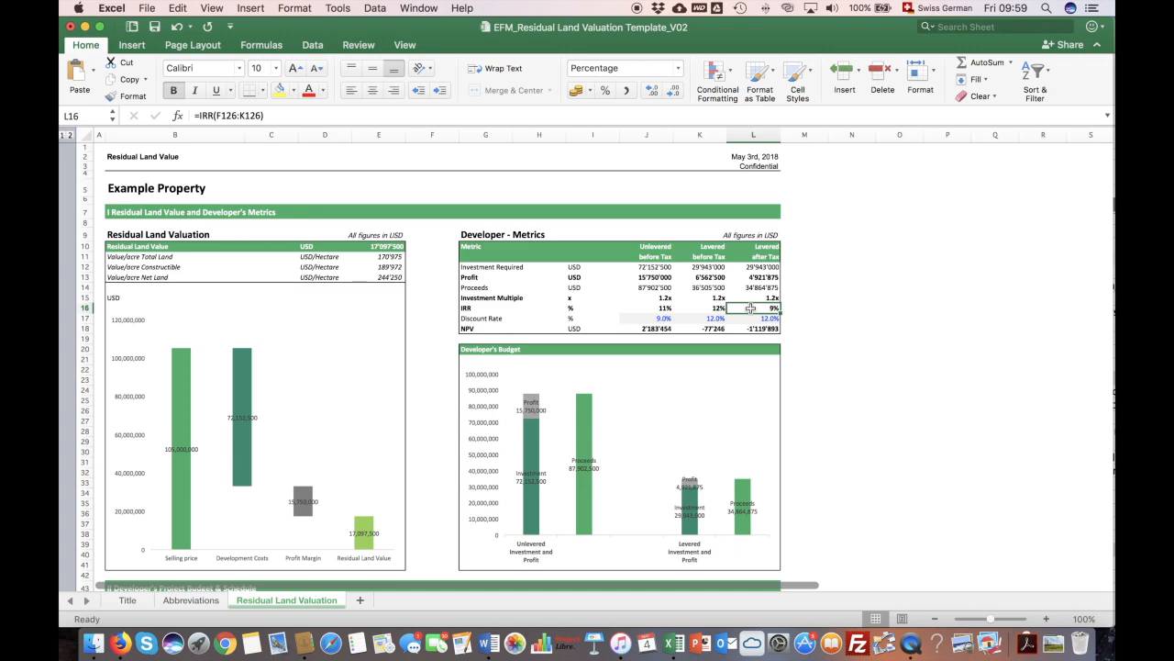
scroll("down", 3)
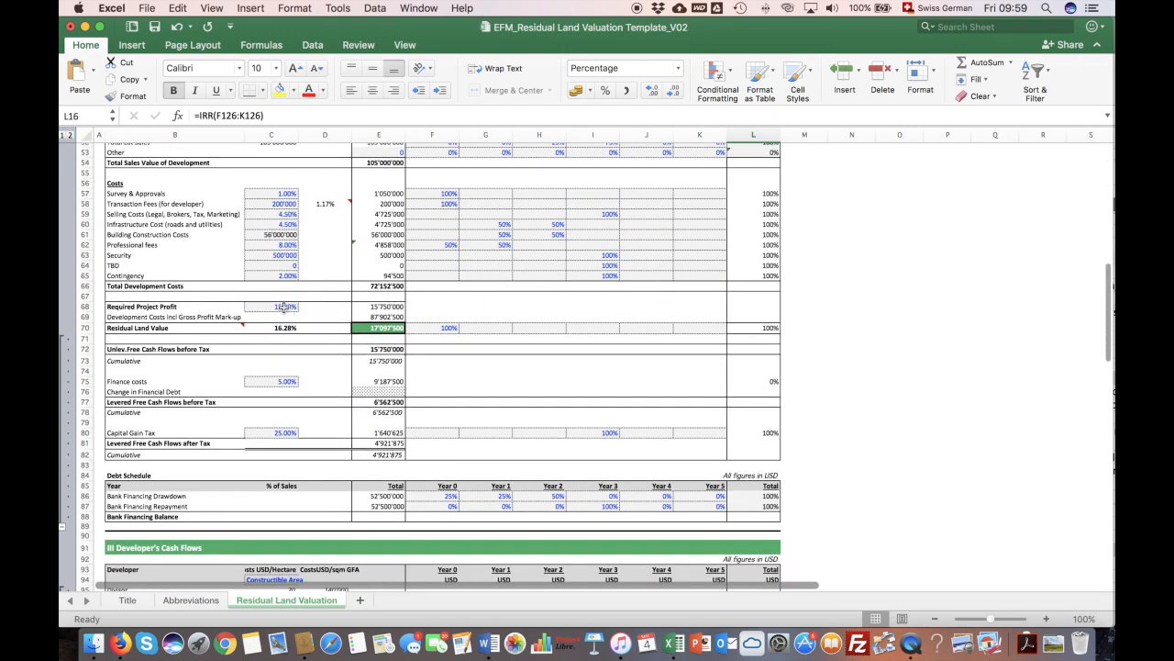
type("16%")
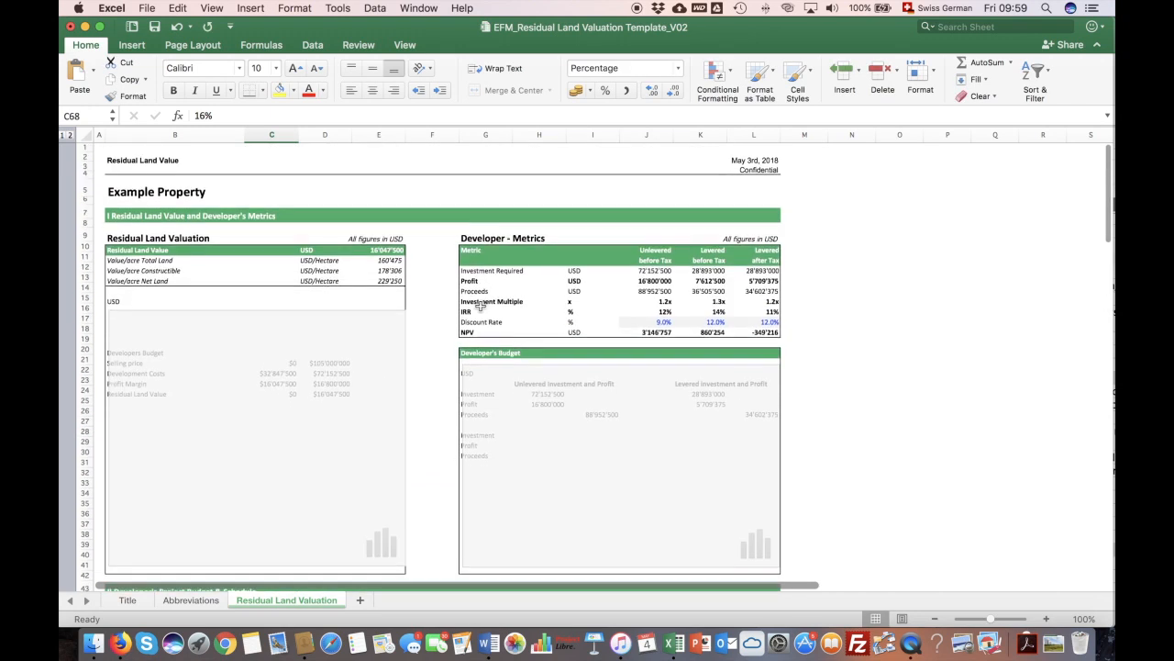
scroll("down", 3)
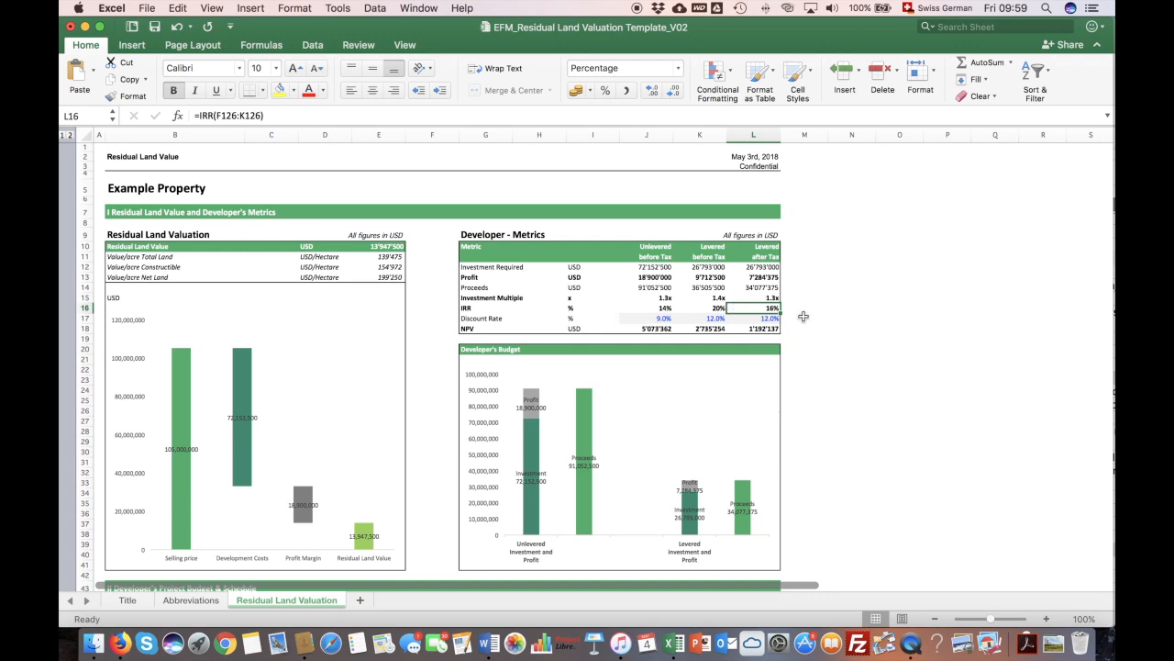
mouse_move(360, 512)
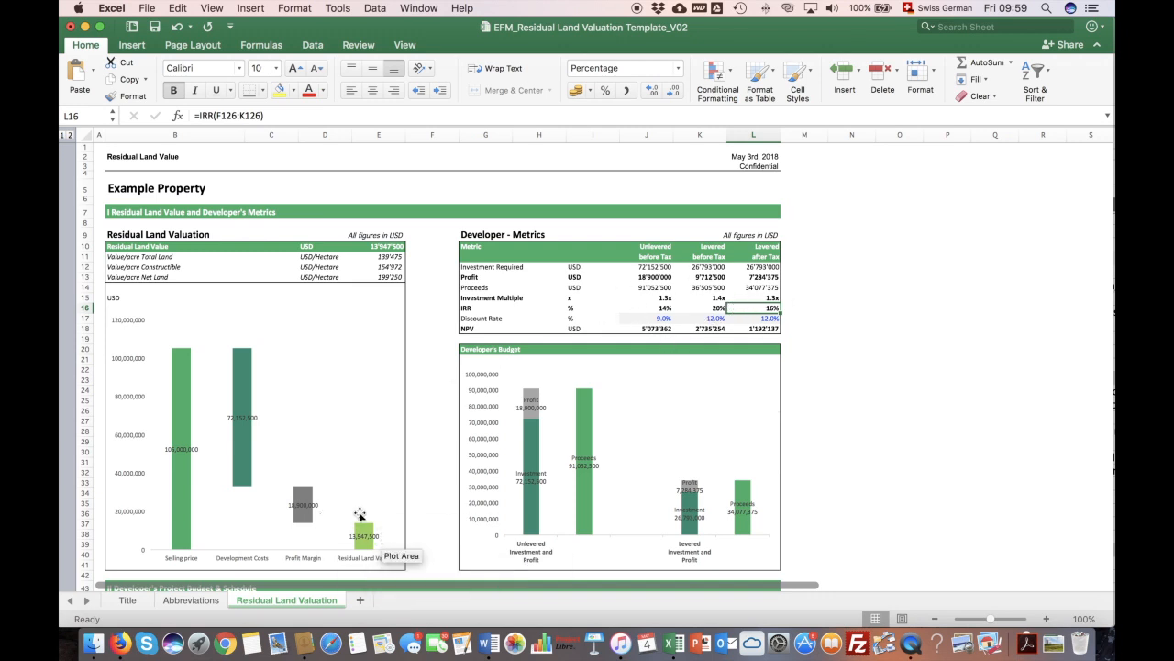
mouse_move(363, 532)
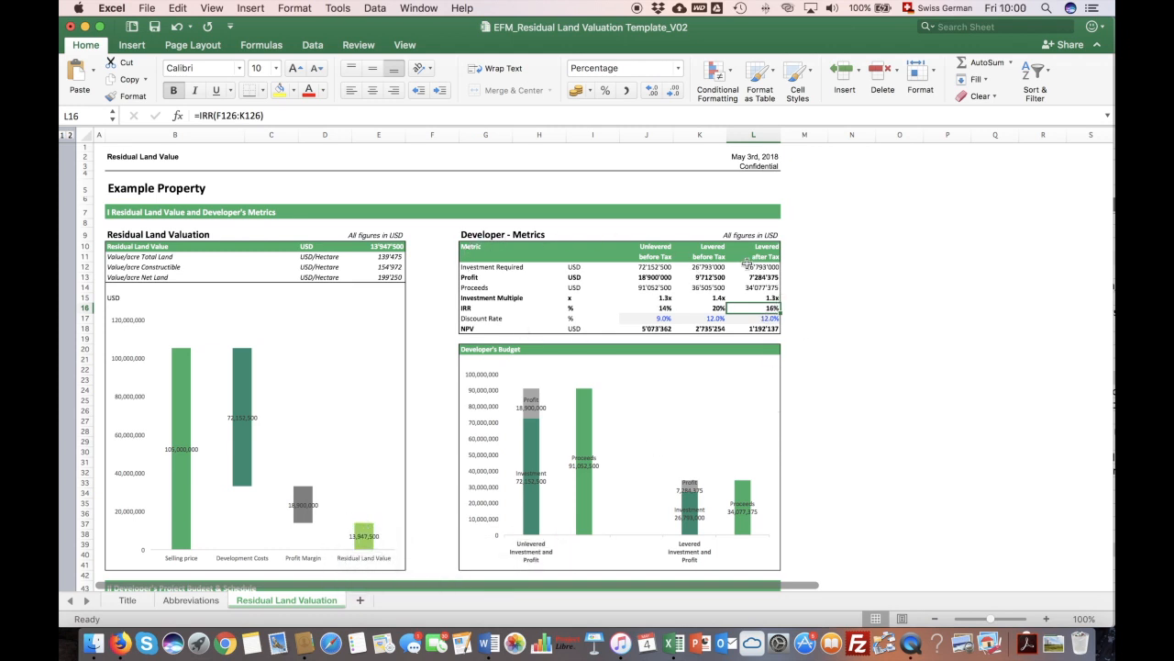
mouse_move(364, 532)
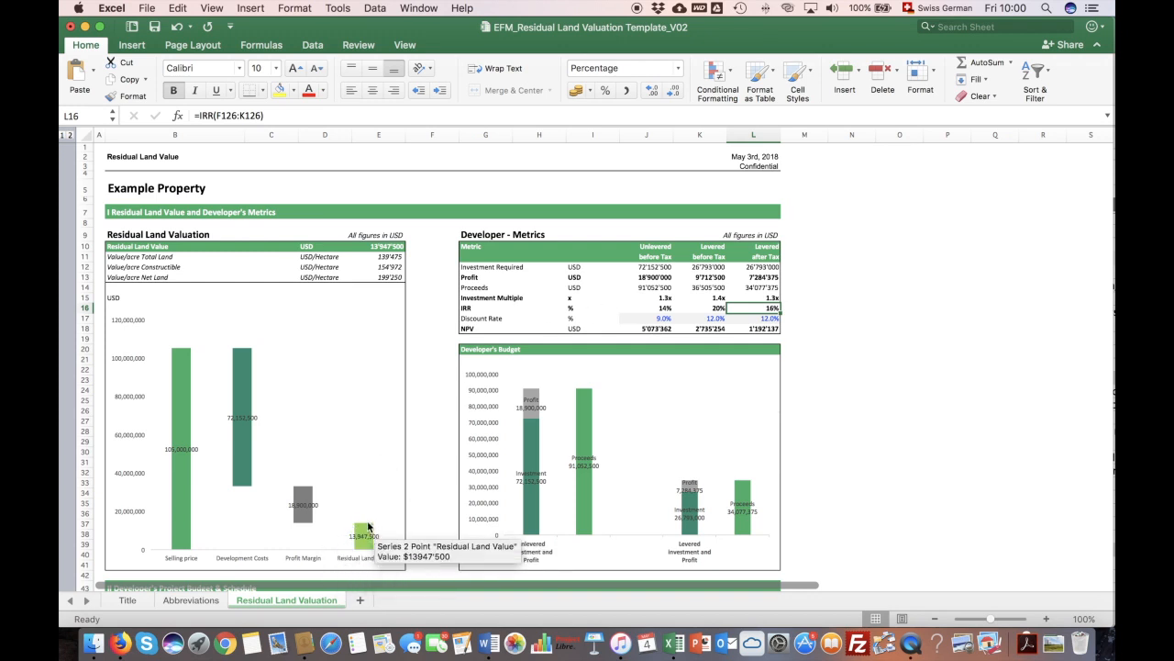
mouse_move(382, 572)
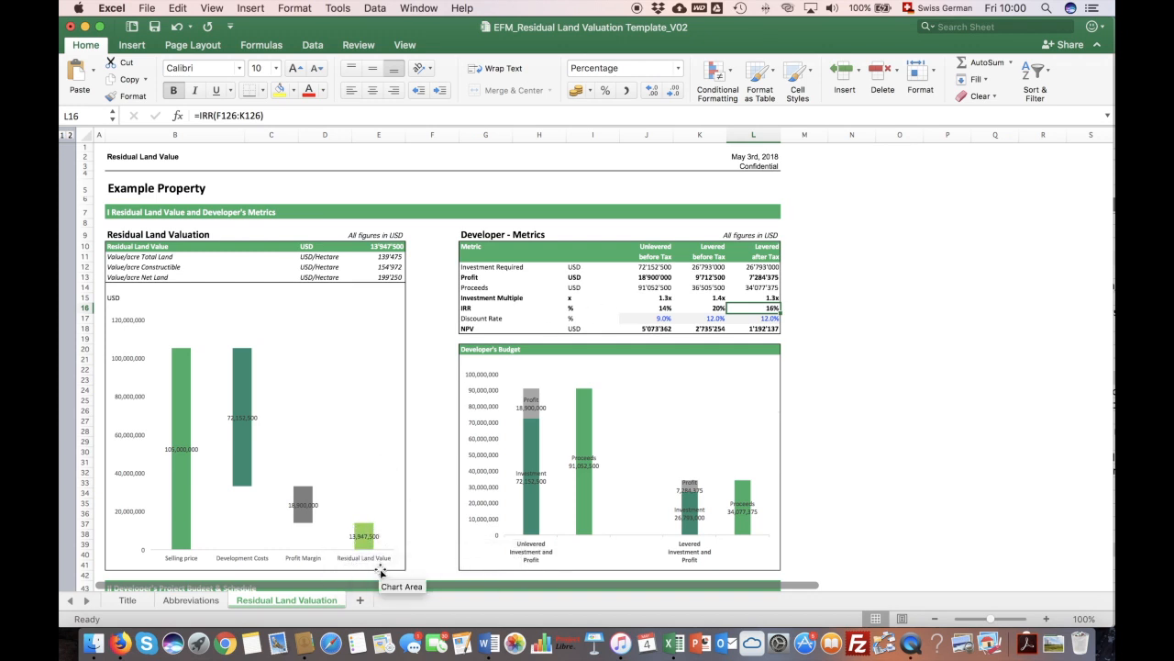
mouse_move(353, 541)
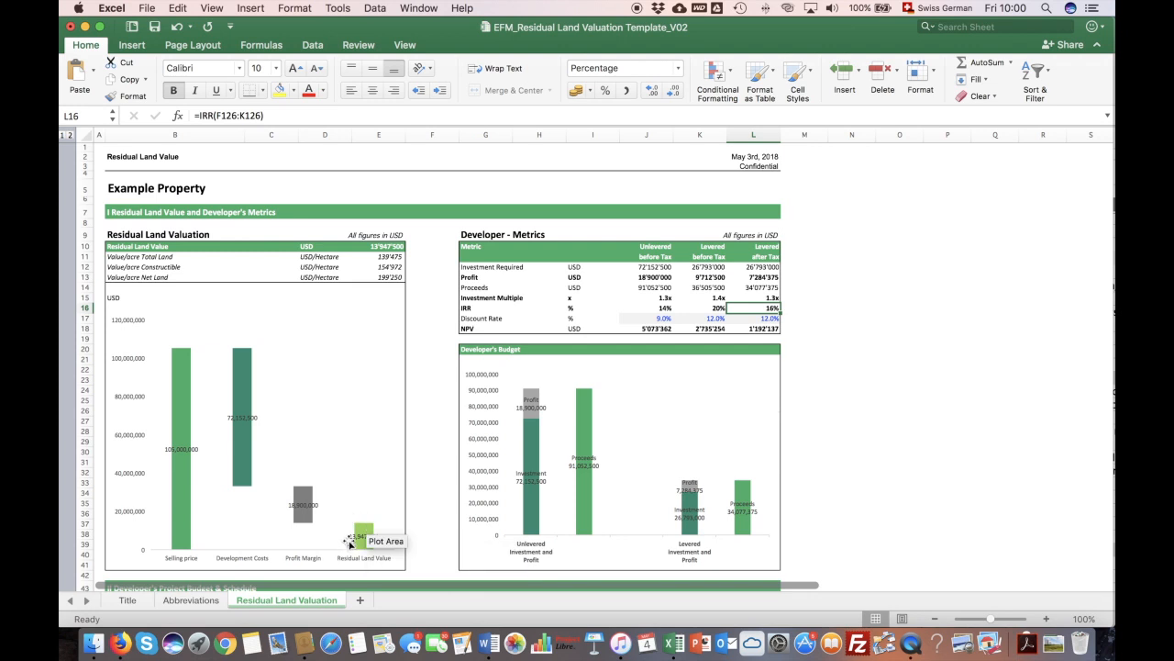
mouse_move(338, 528)
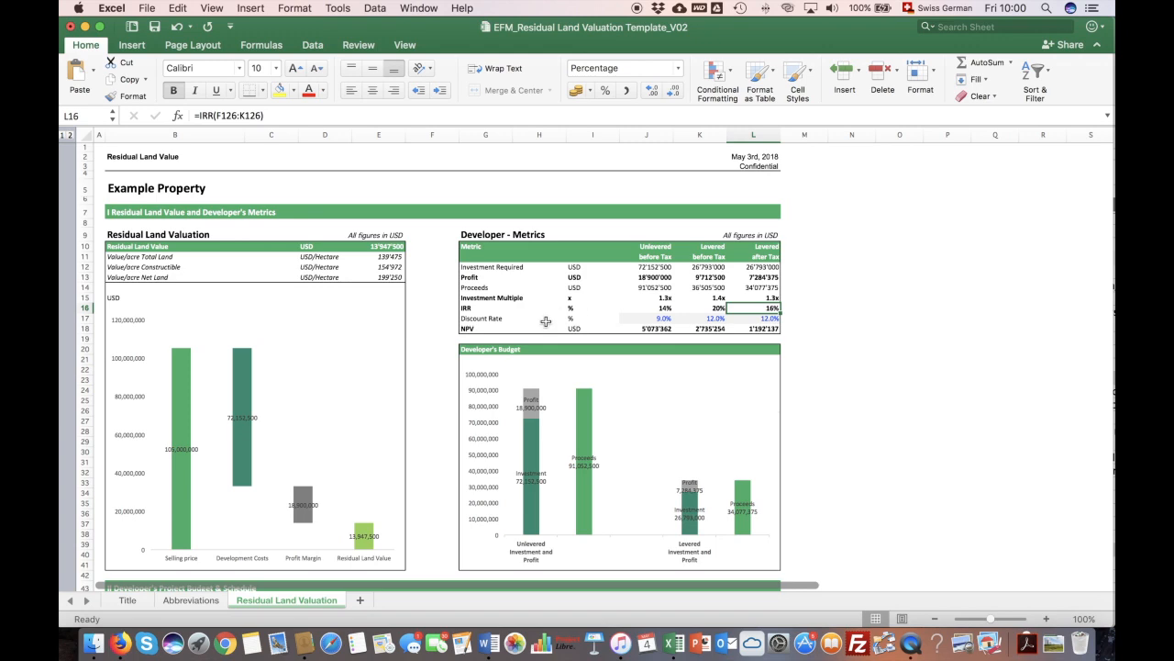
scroll("down", 3)
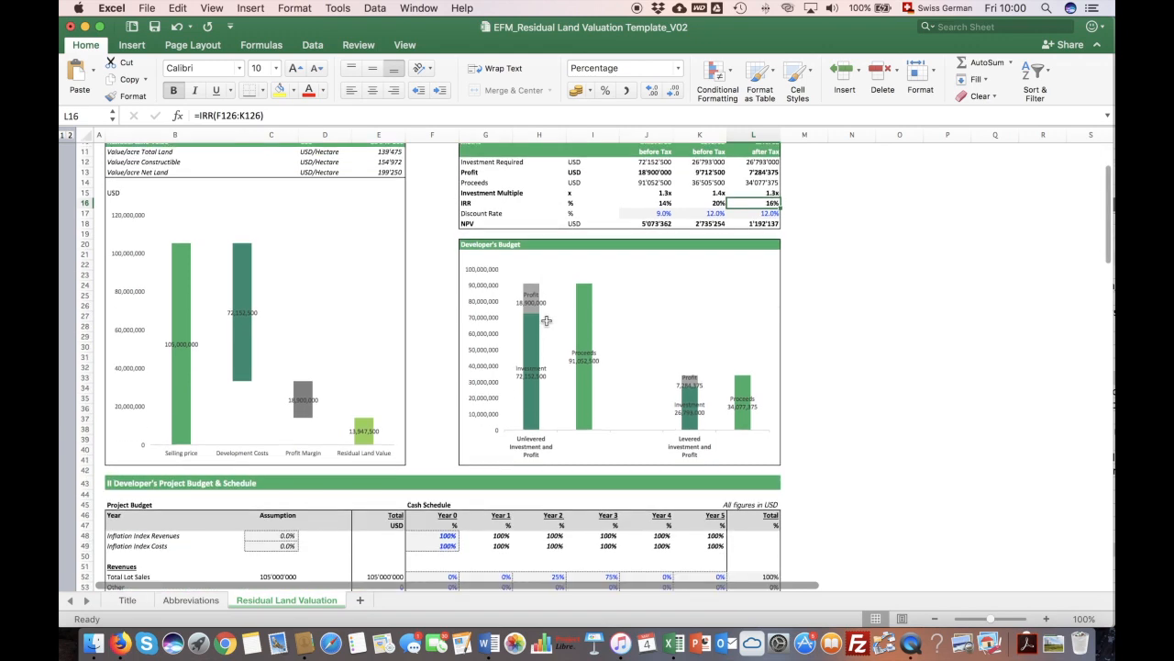